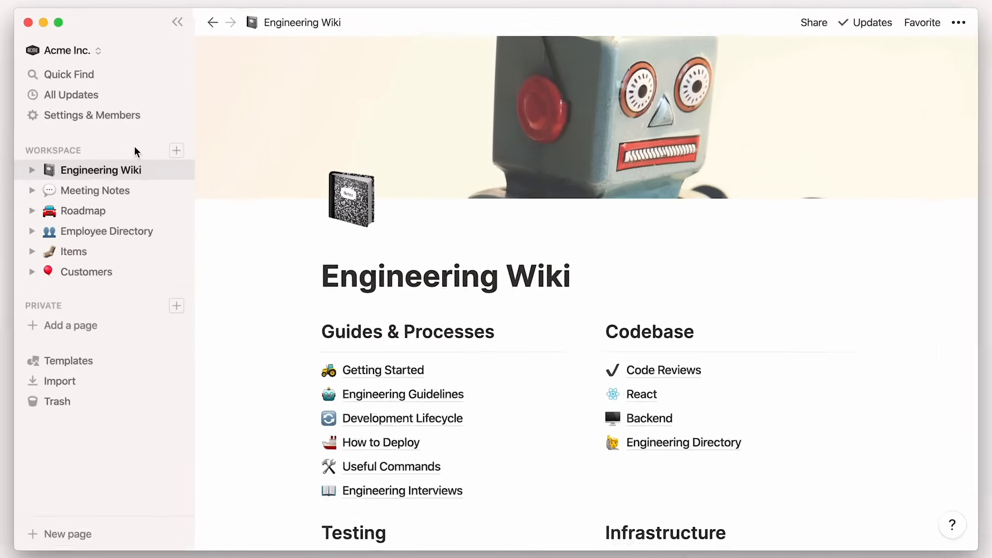
- Create a new table database page titled 'Content Calendar' and give it an icon
{"action": "left_click", "coordinate": [176, 151]}
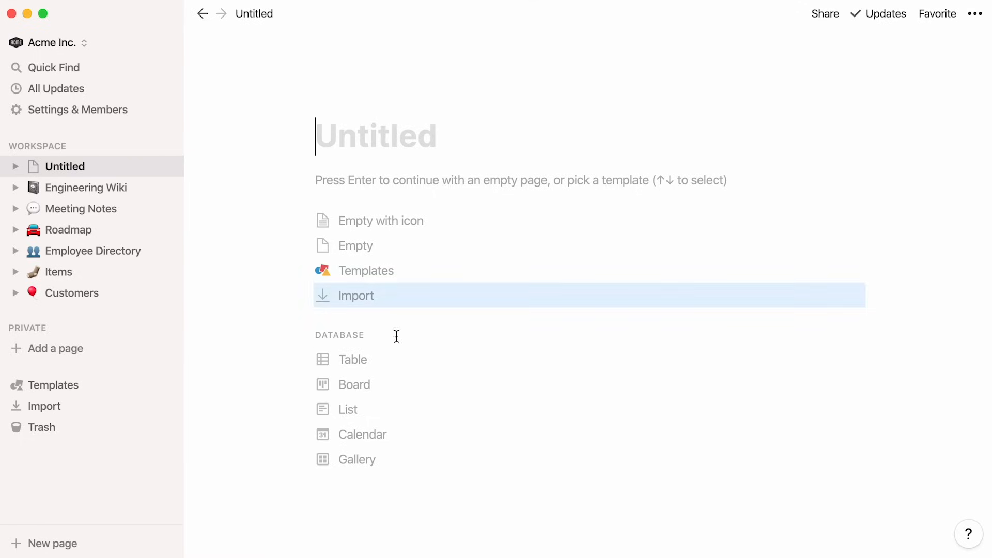
{"action": "mouse_move", "coordinate": [417, 360]}
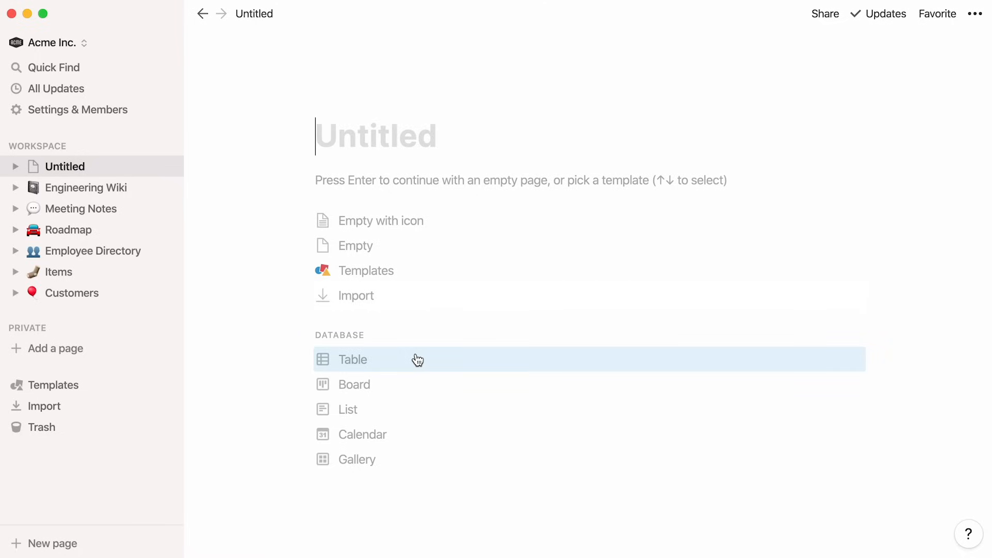
{"action": "left_click", "coordinate": [353, 360]}
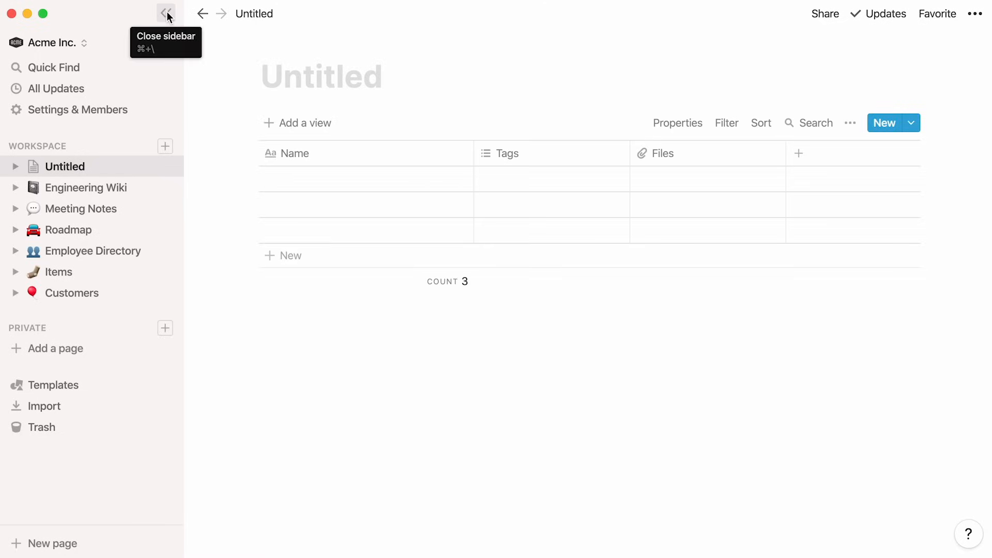
{"action": "left_click", "coordinate": [165, 13]}
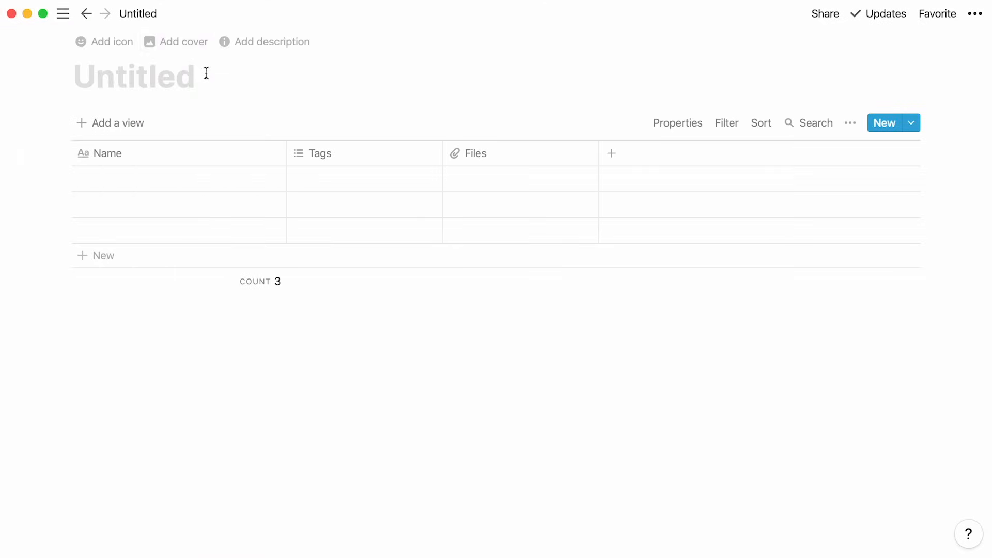
{"action": "type", "text": "Content Calendar"}
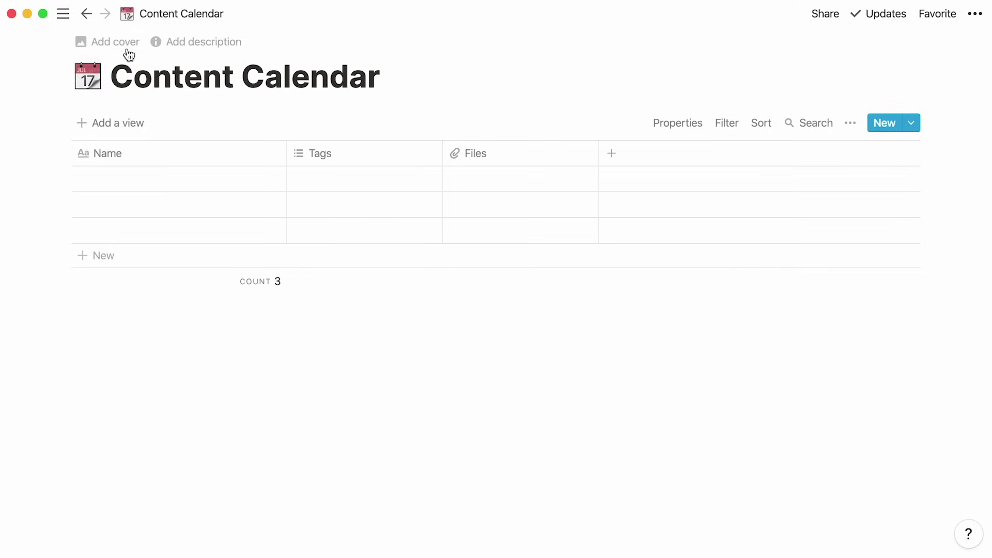
{"action": "type", "text": "Team Trip - Instagram Story"}
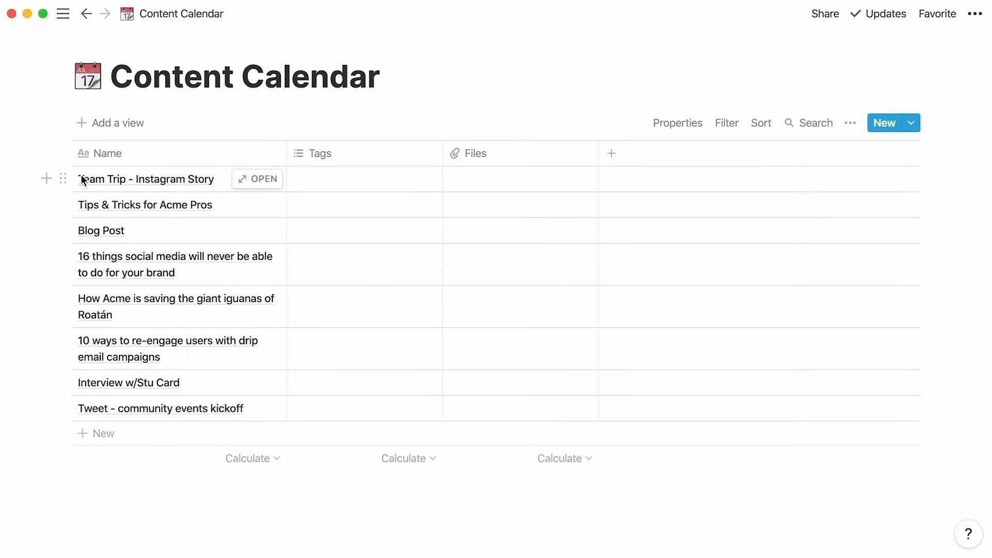
{"action": "mouse_move", "coordinate": [239, 234]}
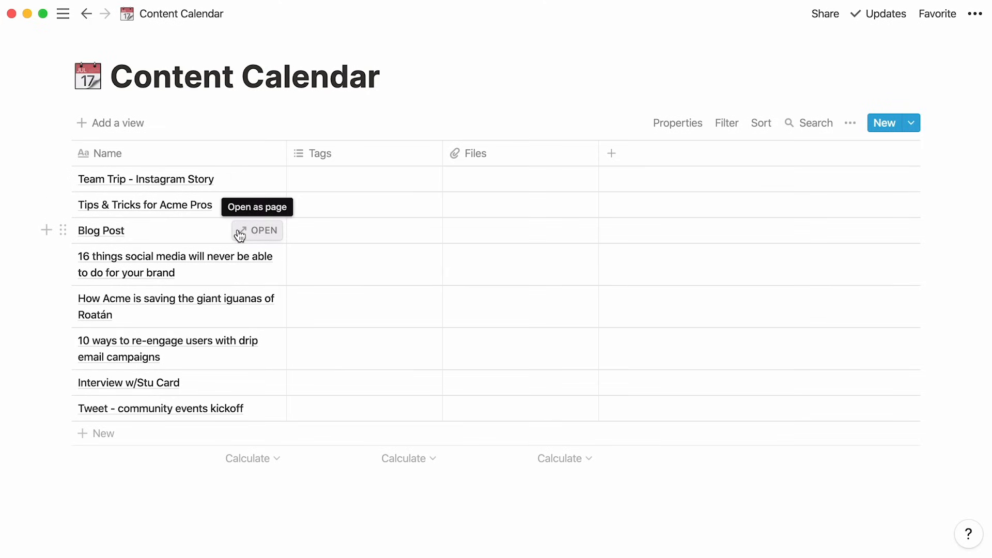
- Open the Blog Post entry as a peek page and scroll through its draft and interview notes
{"action": "left_click", "coordinate": [265, 231]}
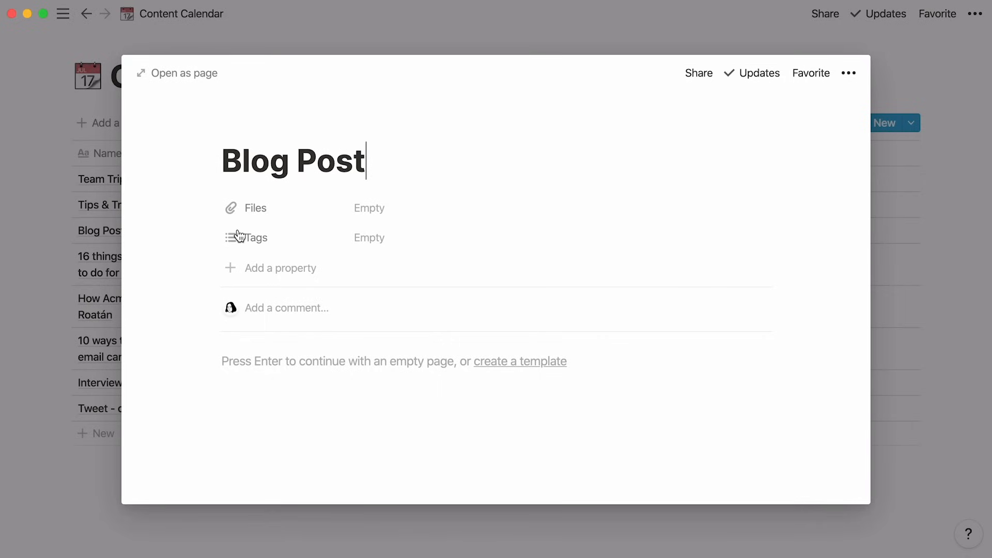
{"action": "mouse_move", "coordinate": [166, 319]}
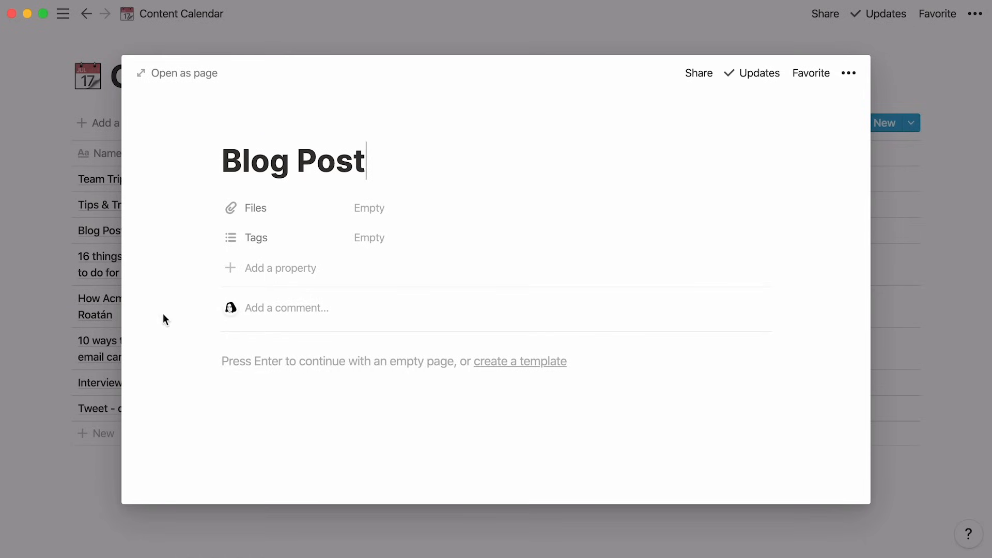
{"action": "mouse_move", "coordinate": [152, 338]}
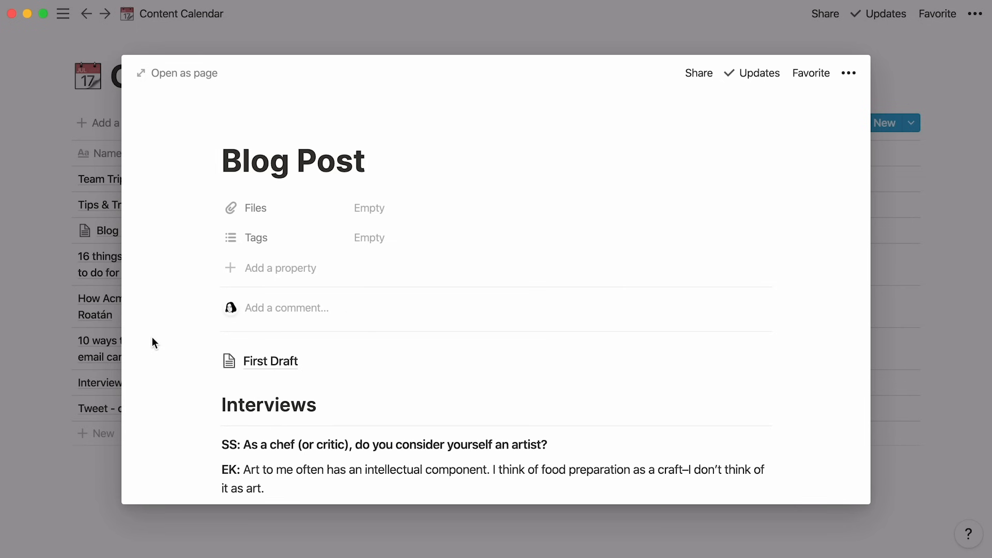
{"action": "scroll", "scroll_direction": "down", "scroll_amount": 3}
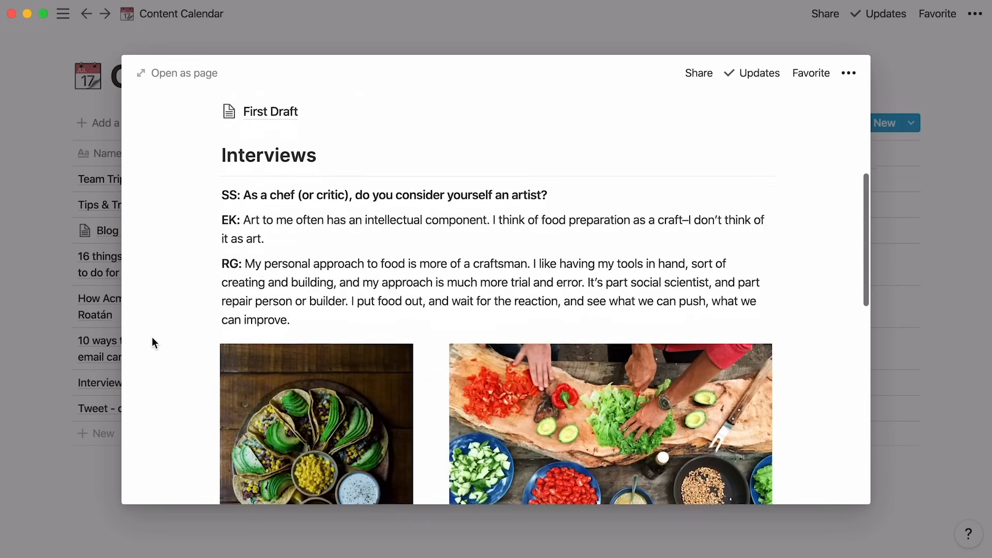
{"action": "scroll", "scroll_direction": "down", "scroll_amount": 3}
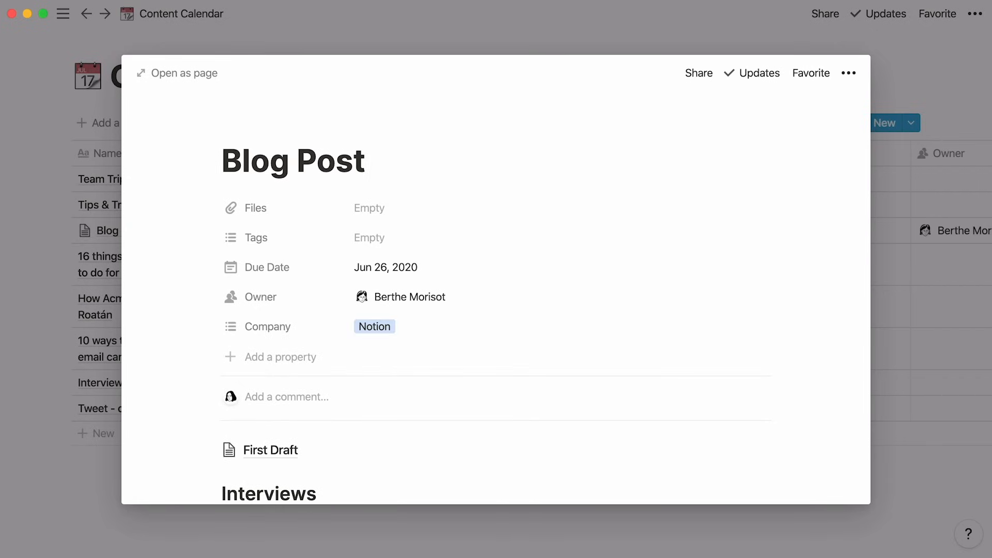
{"action": "left_click", "coordinate": [223, 161]}
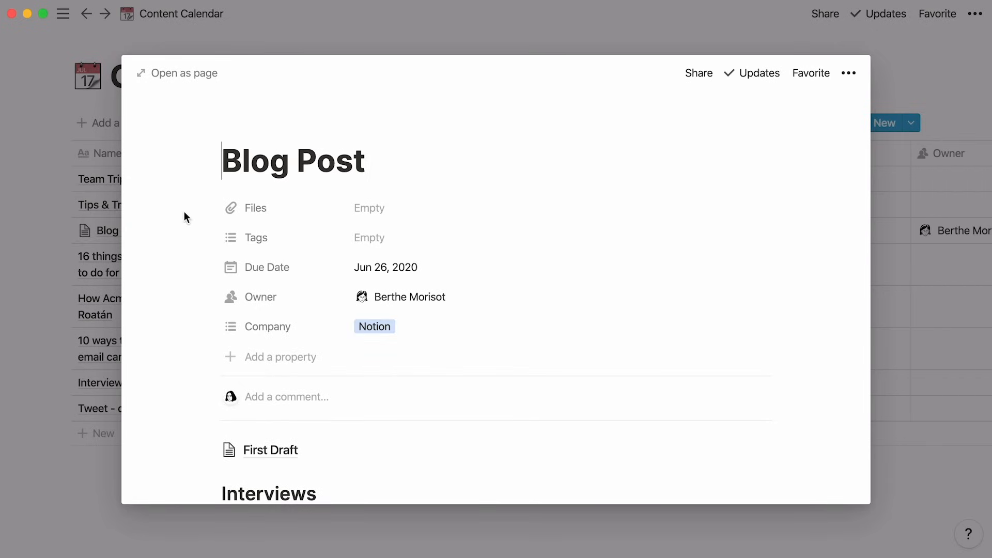
{"action": "left_click", "coordinate": [280, 357]}
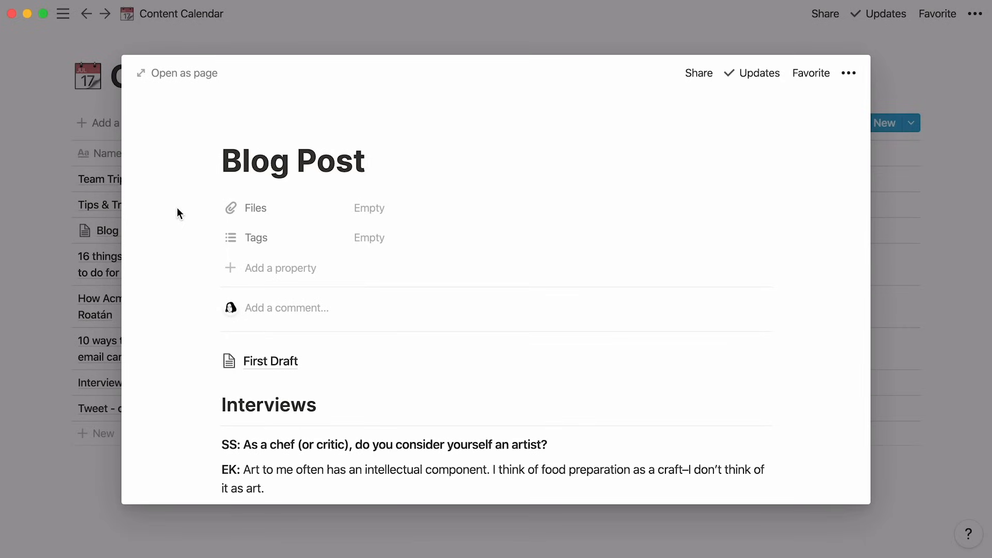
- Upload food.jpg to the Blog Post's Files and add a new Deadline date property
{"action": "left_click", "coordinate": [369, 208]}
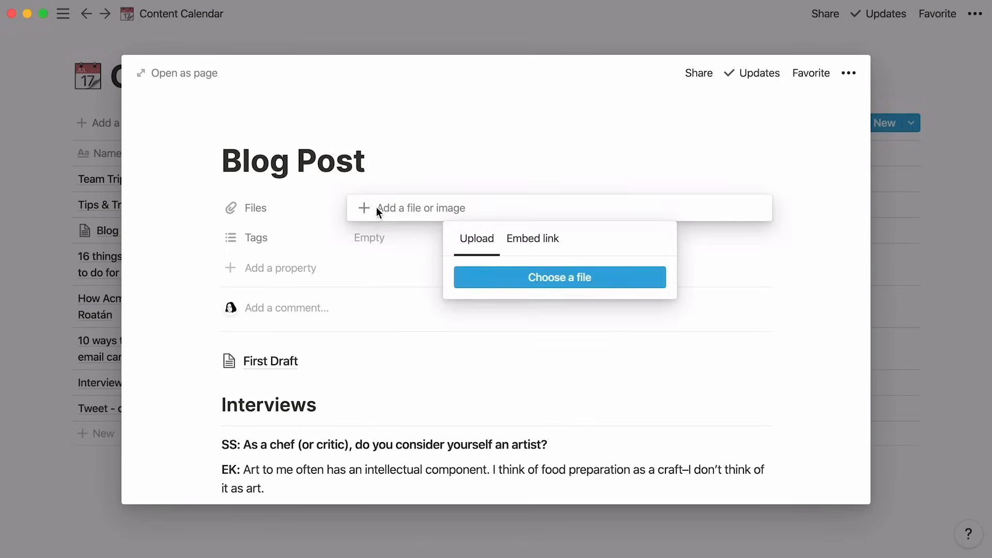
{"action": "left_click", "coordinate": [559, 277]}
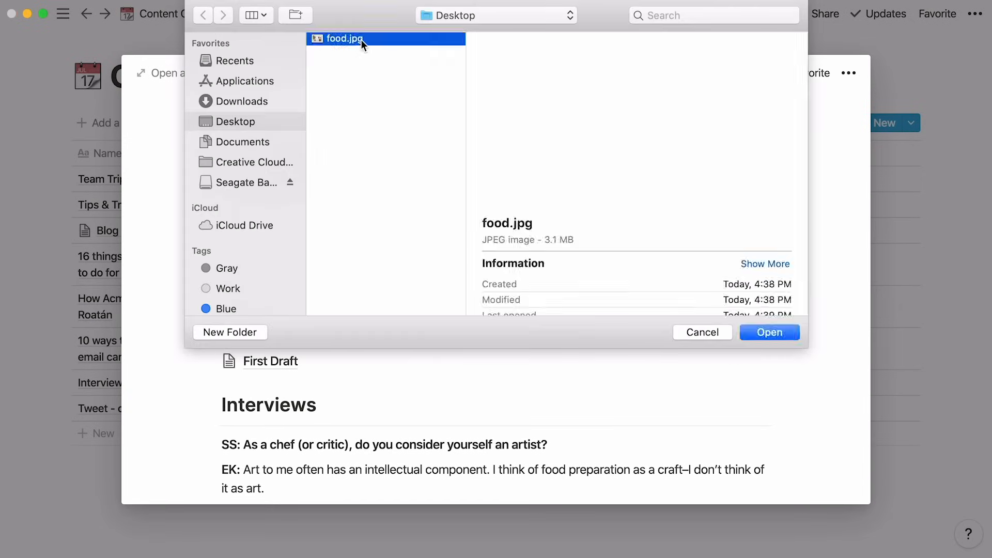
{"action": "left_click", "coordinate": [769, 332]}
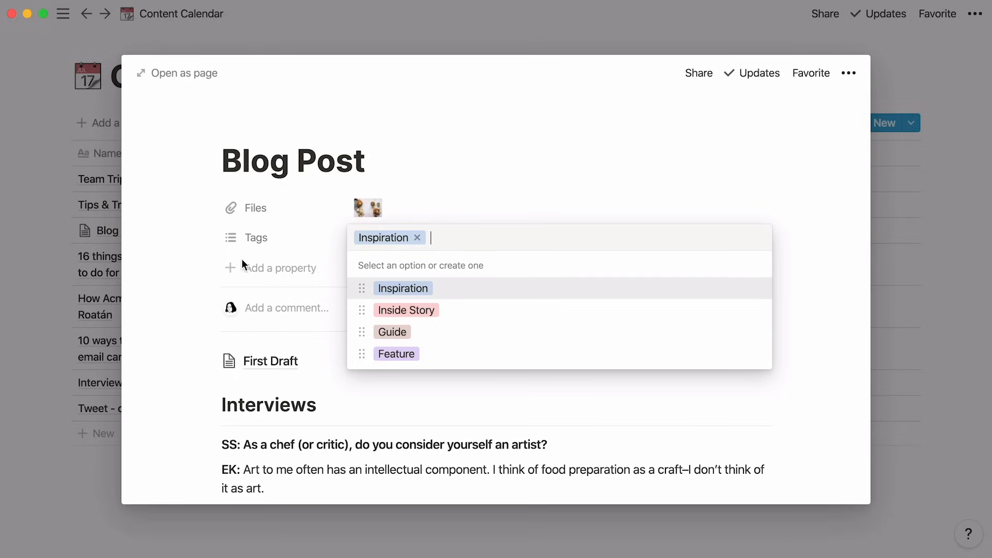
{"action": "left_click", "coordinate": [280, 268]}
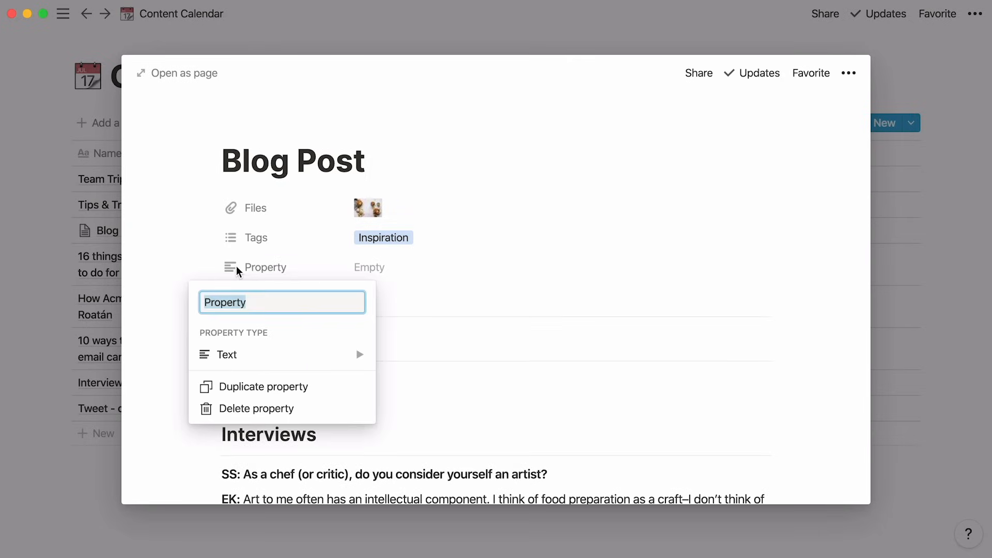
{"action": "left_click", "coordinate": [227, 355]}
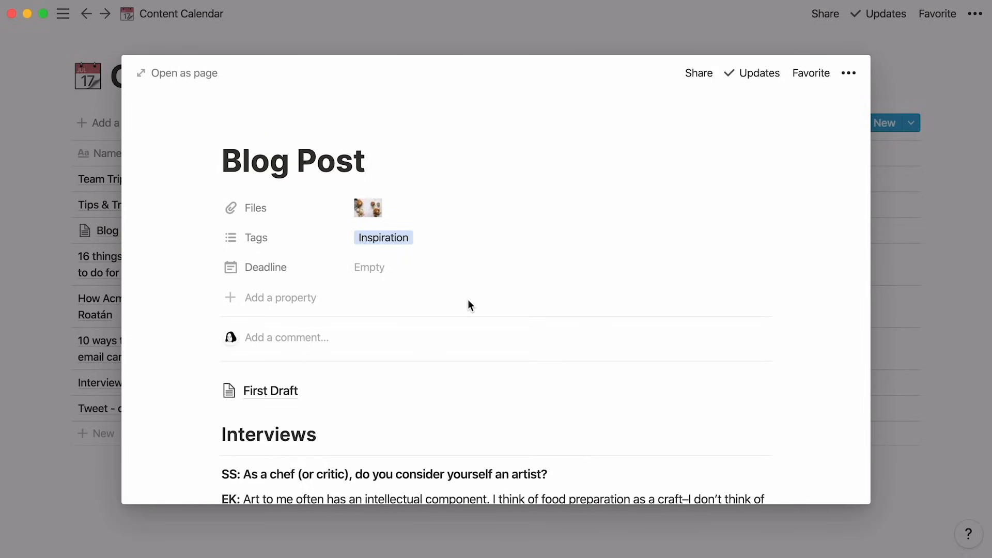
{"action": "mouse_move", "coordinate": [325, 306]}
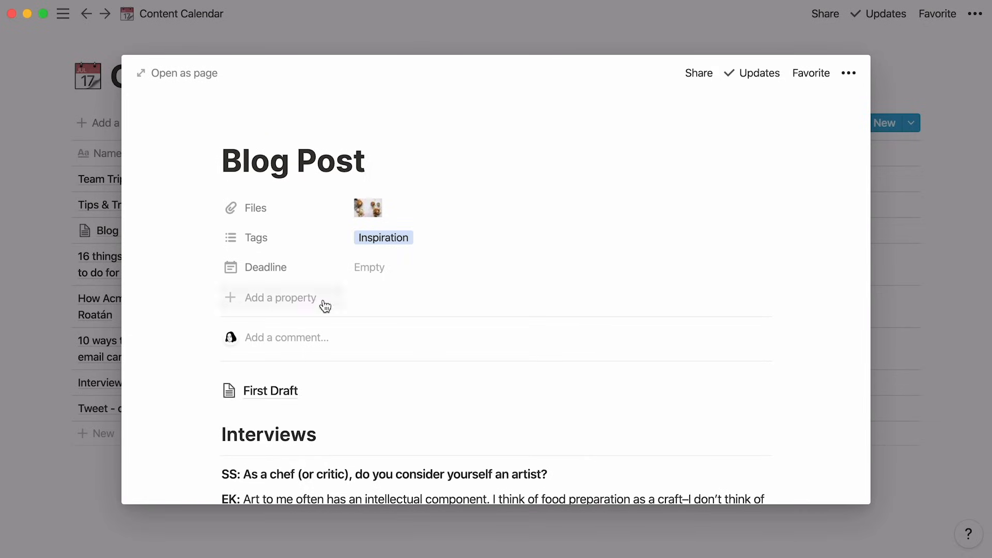
- Add an Assigned person property, set the Deadline to Jun 25, 2020, and assign Berthe
{"action": "left_click", "coordinate": [280, 298]}
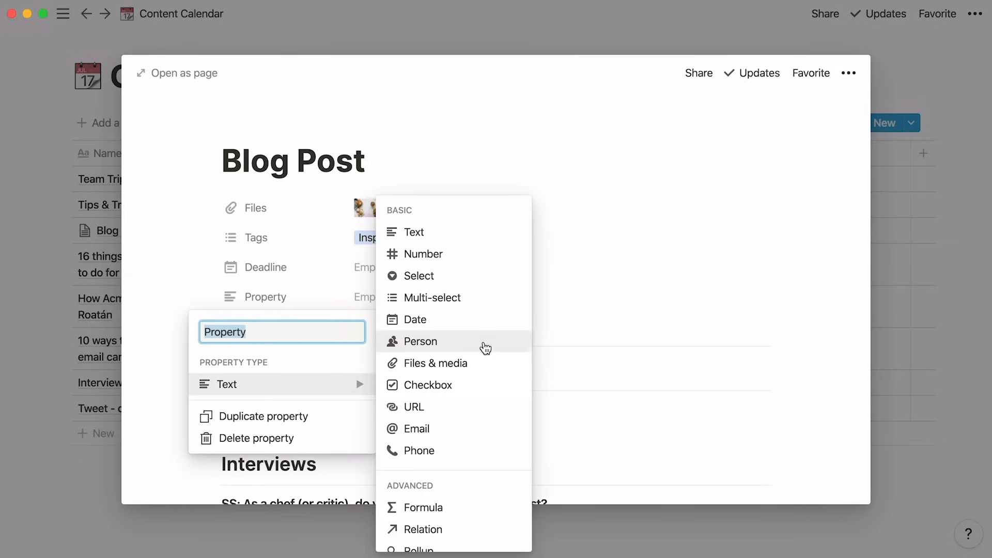
{"action": "left_click", "coordinate": [420, 342]}
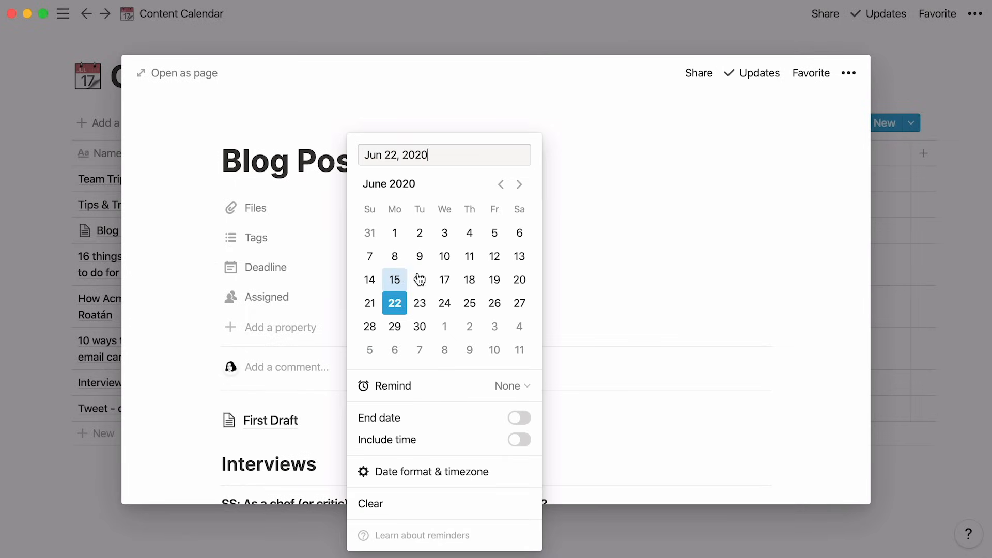
{"action": "left_click", "coordinate": [469, 303]}
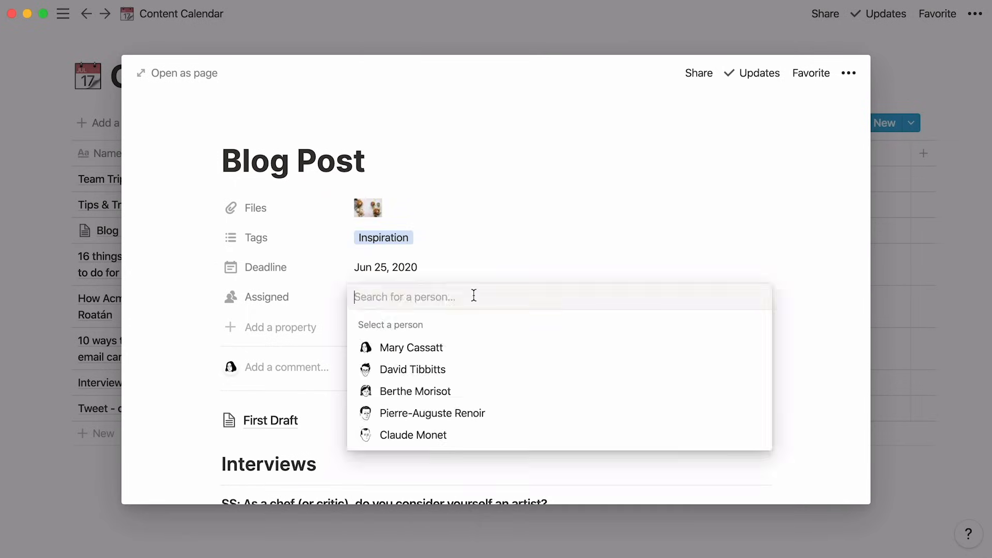
{"action": "type", "text": "berthe"}
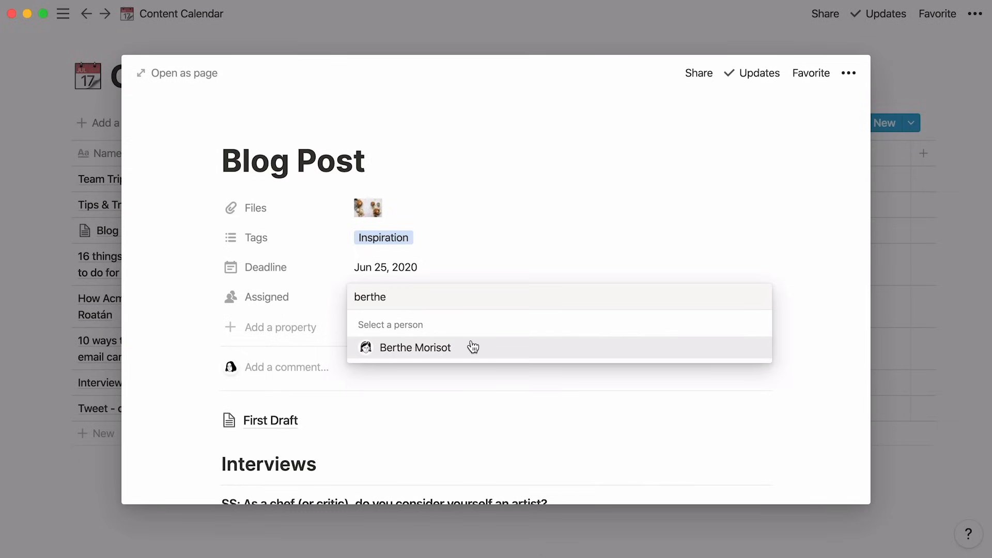
{"action": "left_click", "coordinate": [415, 348]}
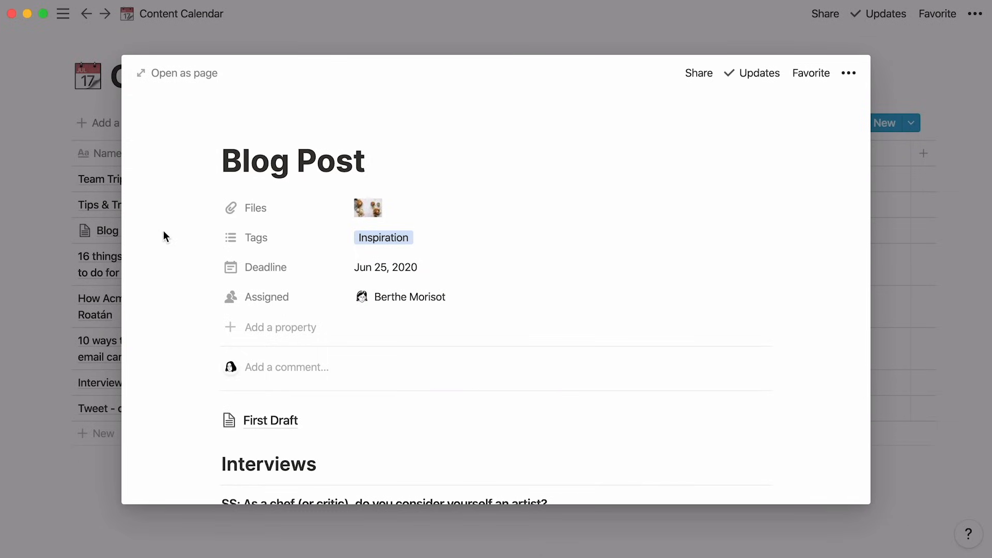
- Delete the Files property from the entry
{"action": "left_click", "coordinate": [255, 208]}
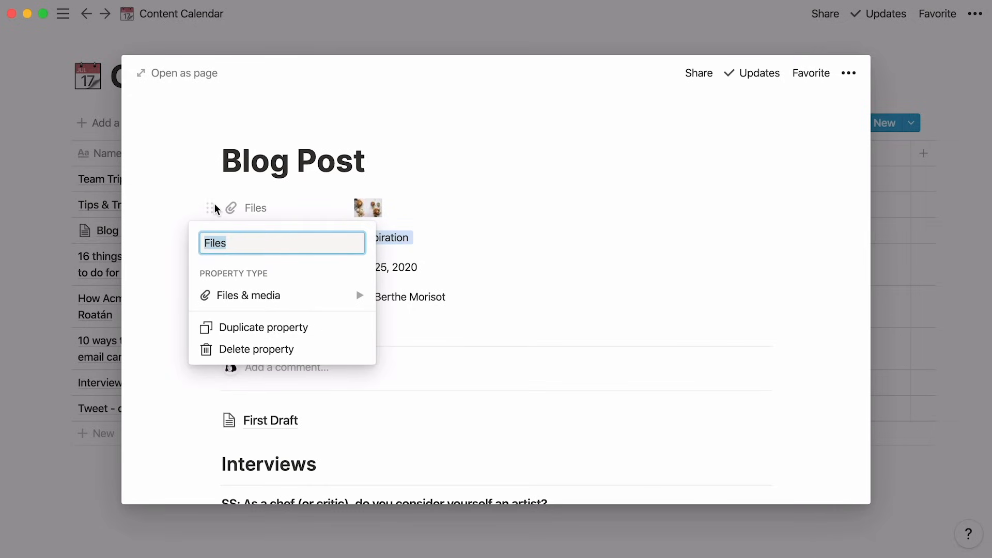
{"action": "left_click", "coordinate": [256, 349]}
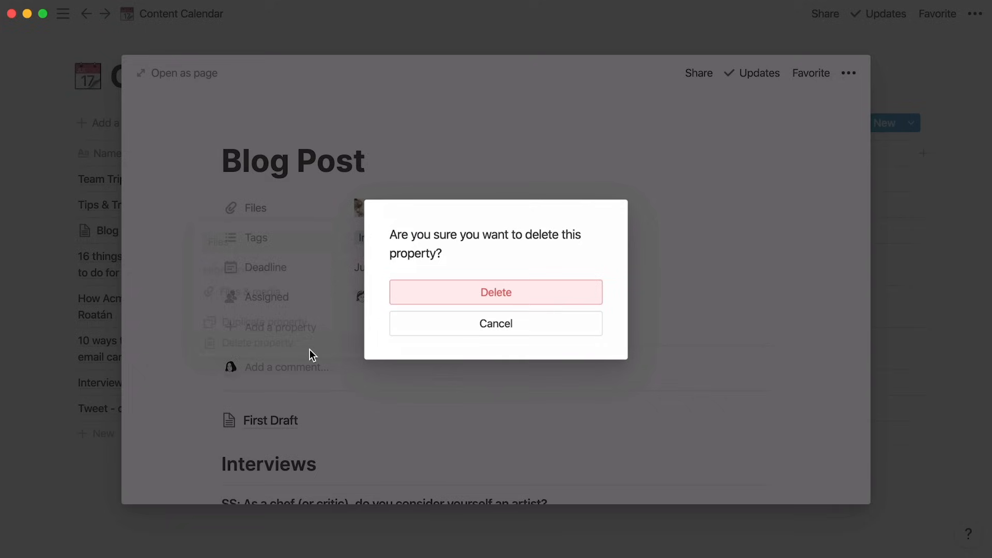
{"action": "left_click", "coordinate": [495, 291]}
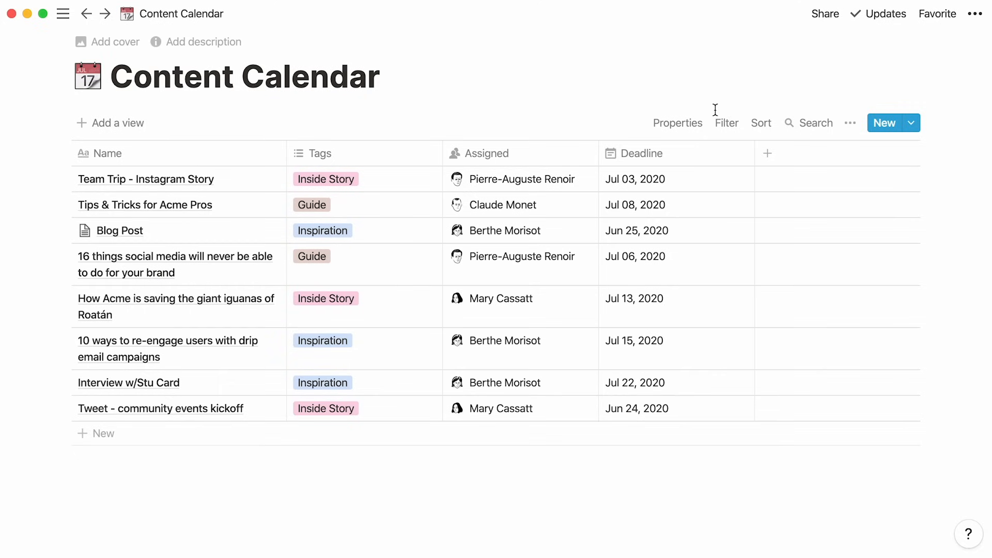
- Add a Status column to the Content Calendar table with property type Select
{"action": "left_click", "coordinate": [795, 153]}
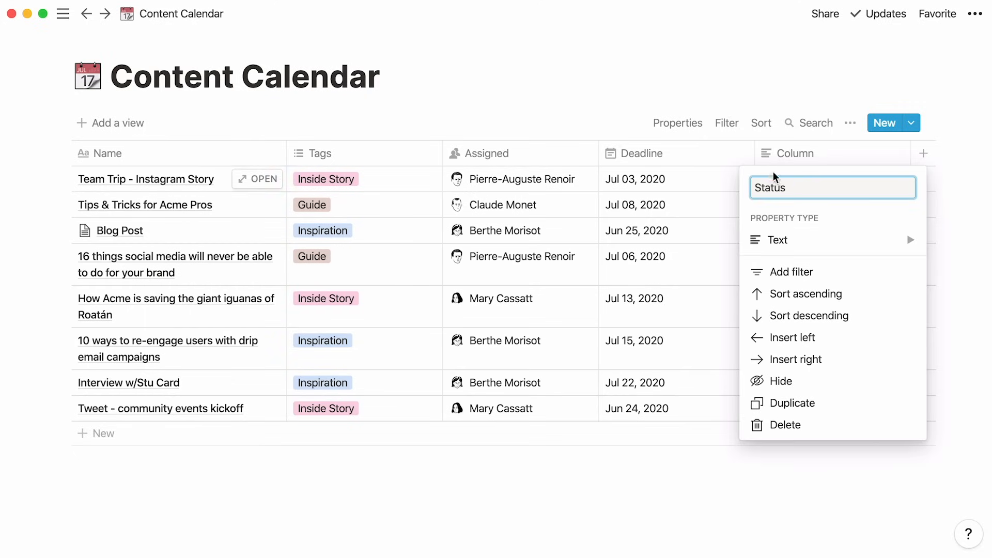
{"action": "left_click", "coordinate": [777, 240]}
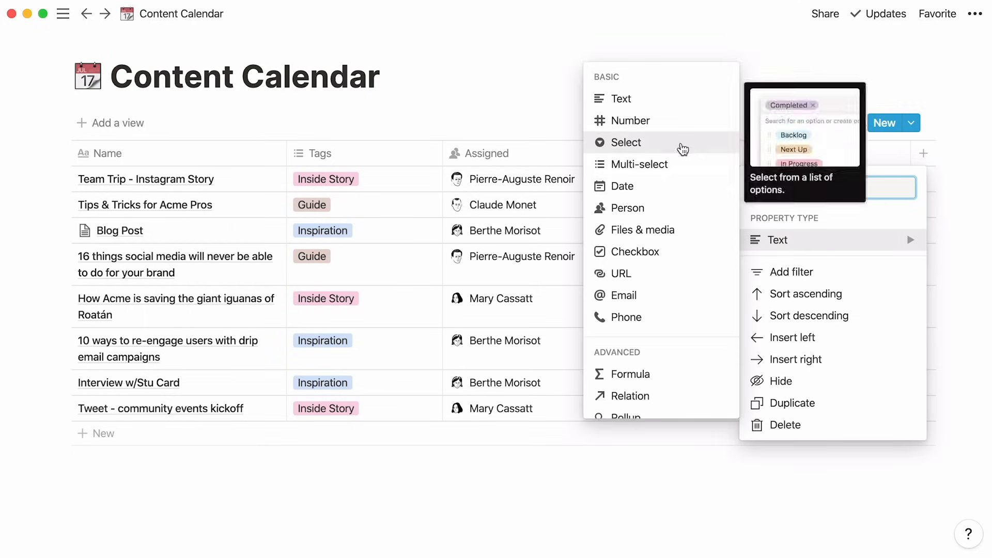
{"action": "left_click", "coordinate": [627, 142]}
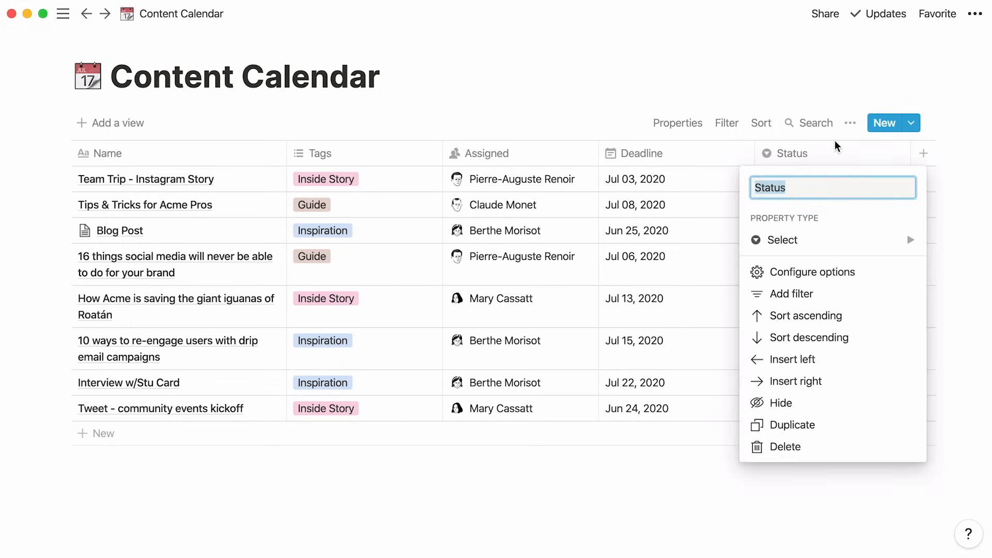
{"action": "left_click", "coordinate": [785, 446]}
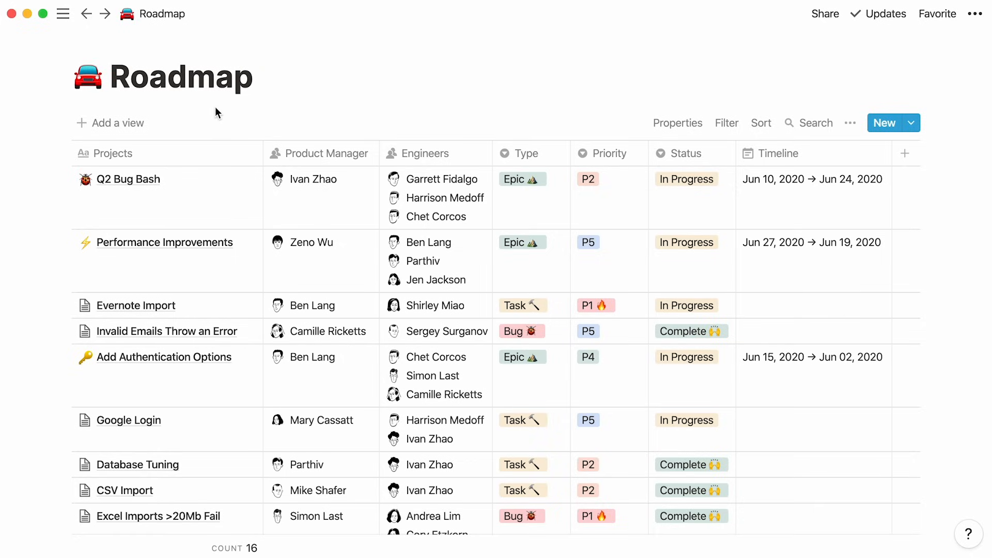
{"action": "mouse_move", "coordinate": [174, 153]}
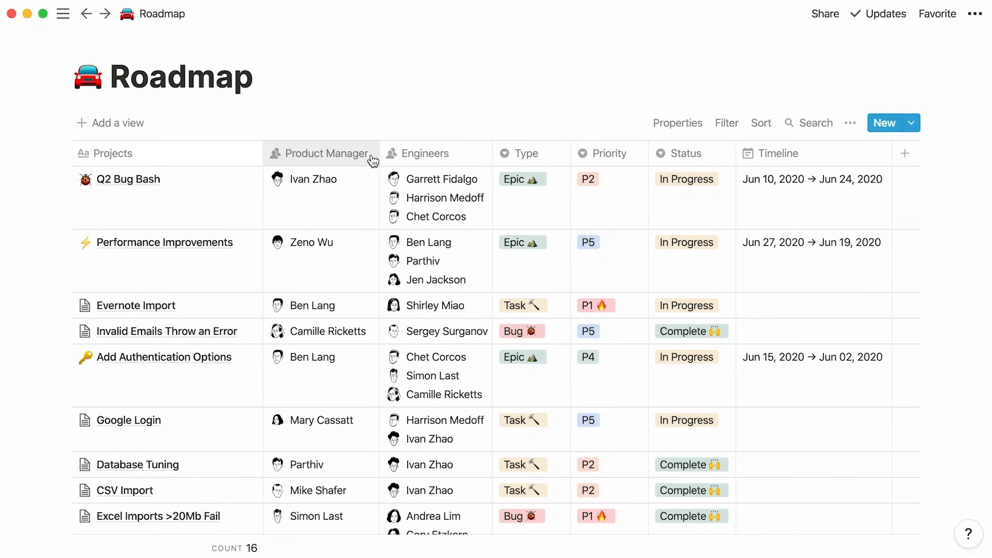
{"action": "mouse_move", "coordinate": [530, 158]}
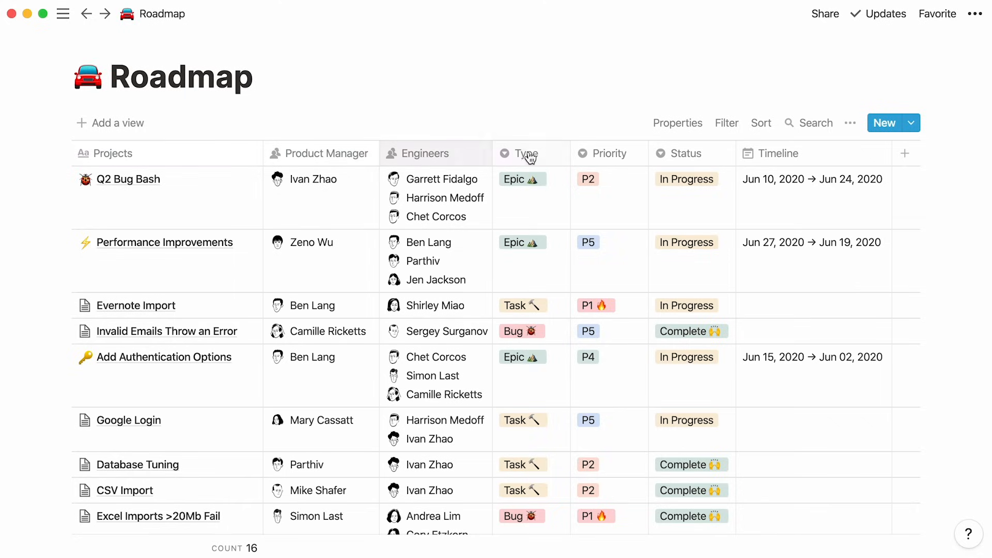
{"action": "mouse_move", "coordinate": [711, 155]}
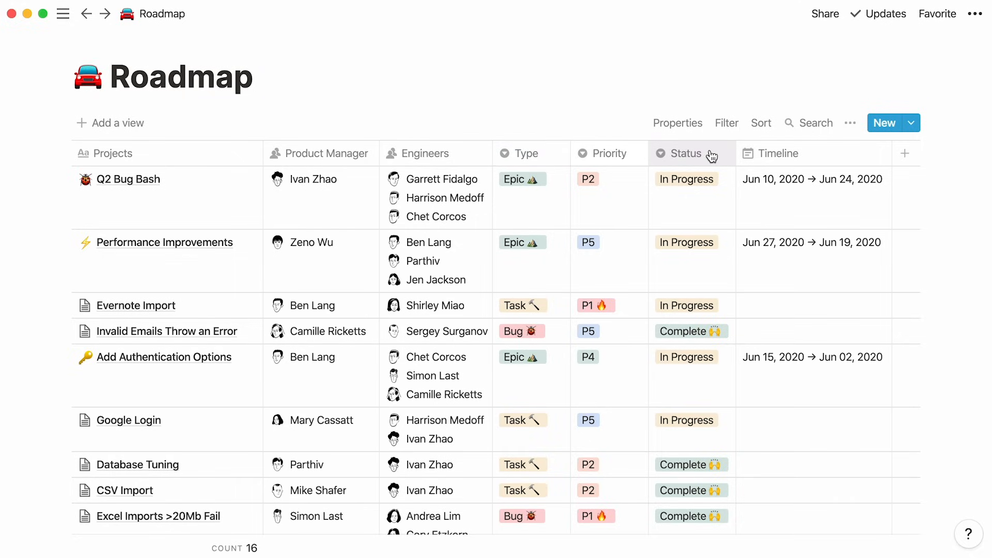
{"action": "mouse_move", "coordinate": [831, 154]}
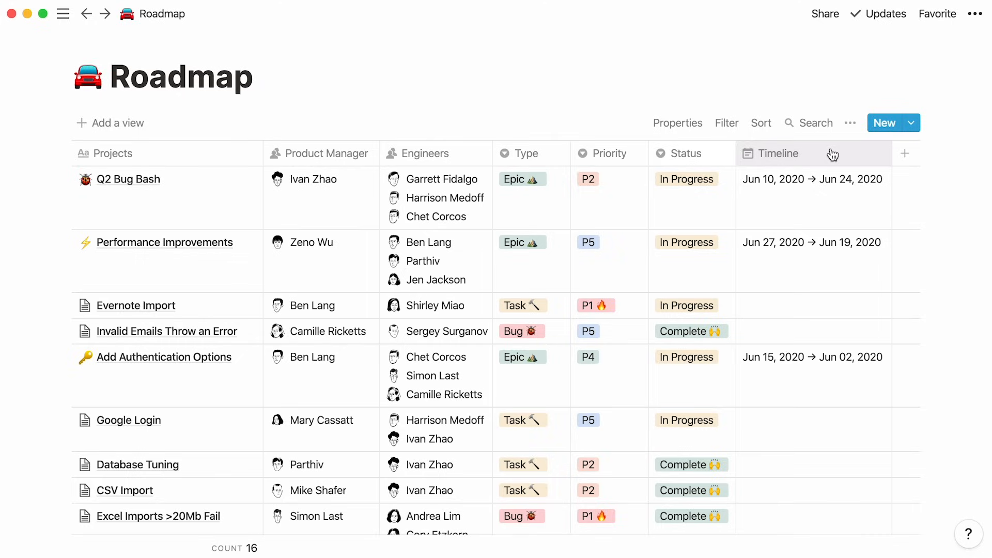
{"action": "mouse_move", "coordinate": [771, 149]}
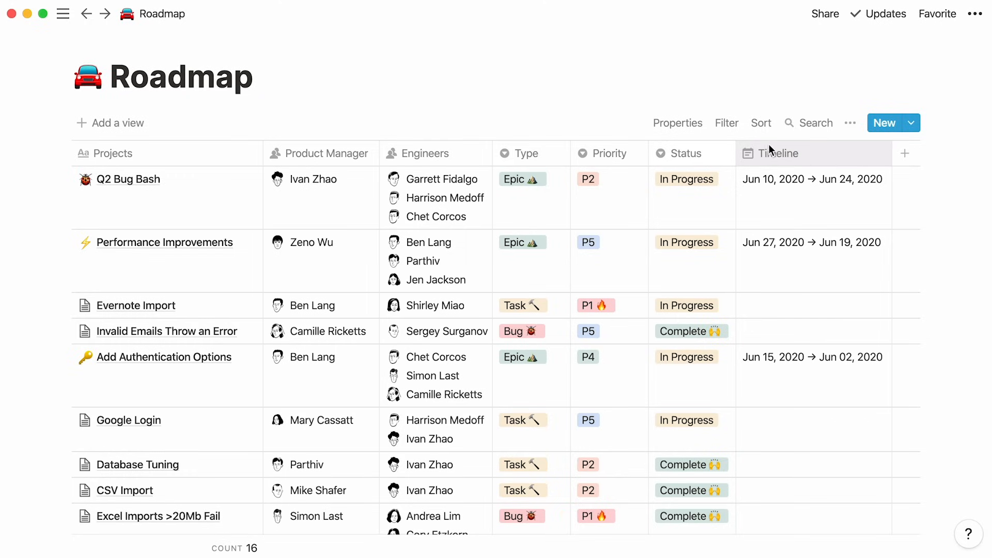
{"action": "mouse_move", "coordinate": [140, 124]}
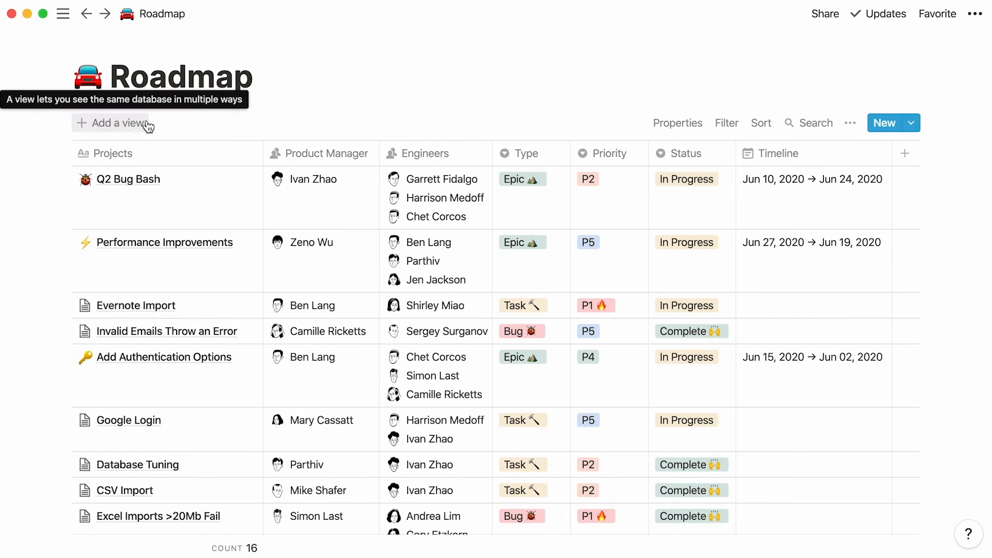
- Create a By Status board view of Roadmap grouped by the Status property
{"action": "left_click", "coordinate": [117, 123]}
{"action": "type", "text": "By Status"}
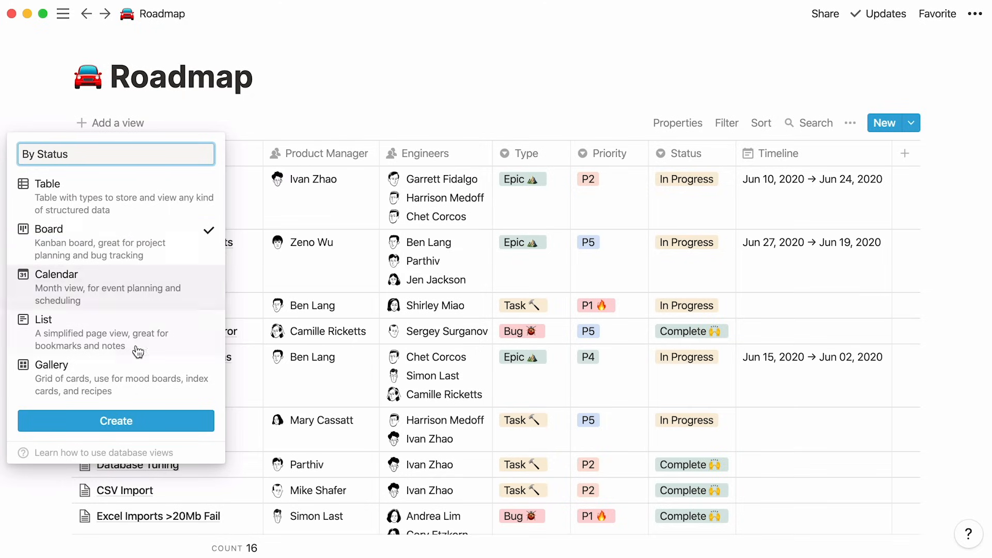
{"action": "left_click", "coordinate": [116, 421]}
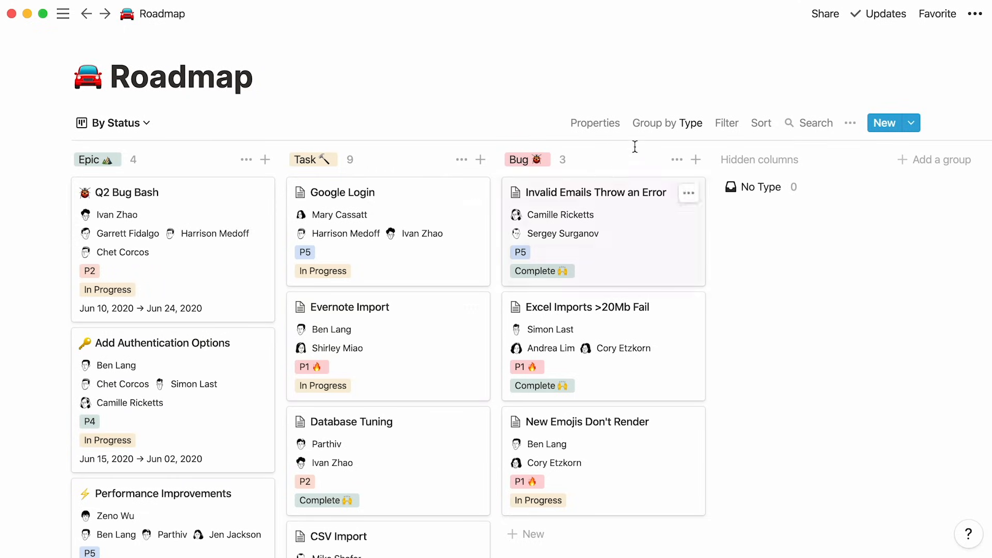
{"action": "left_click", "coordinate": [667, 123]}
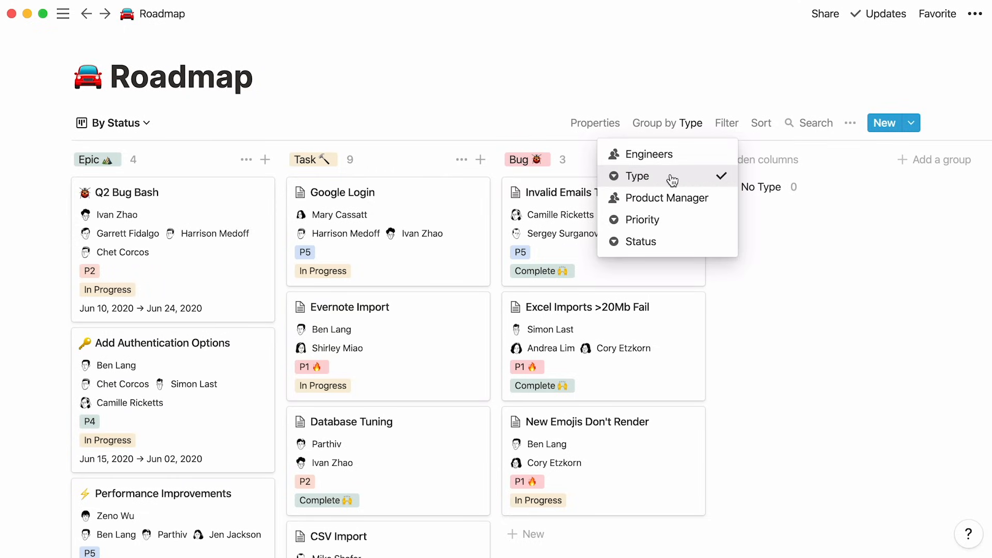
{"action": "left_click", "coordinate": [640, 242]}
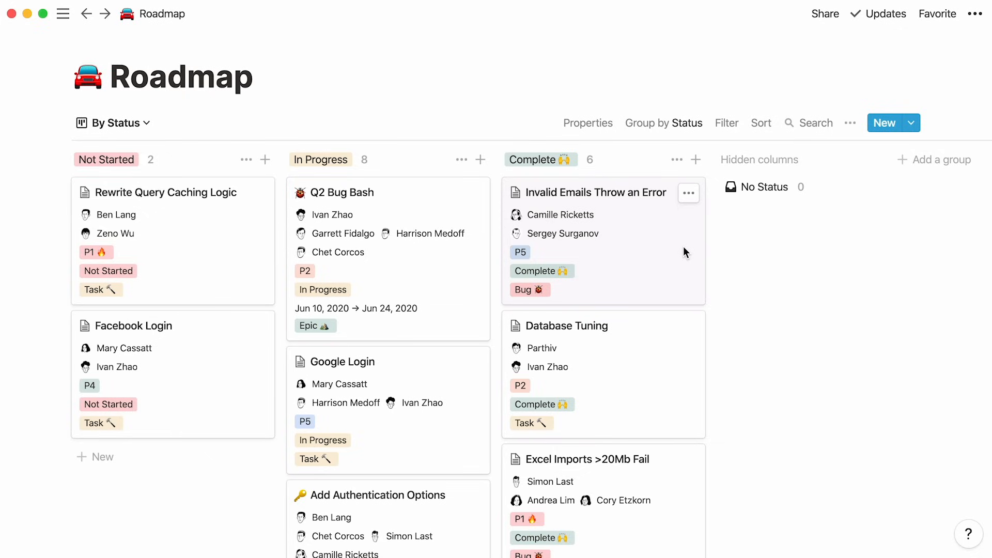
{"action": "mouse_move", "coordinate": [131, 295]}
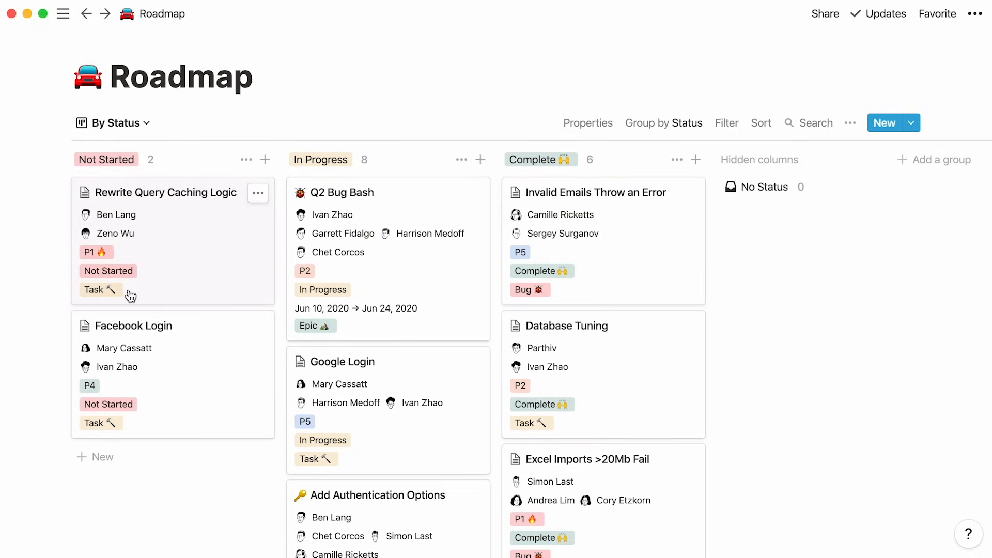
{"action": "mouse_move", "coordinate": [553, 293]}
{"action": "type", "text": "Only Tasks"}
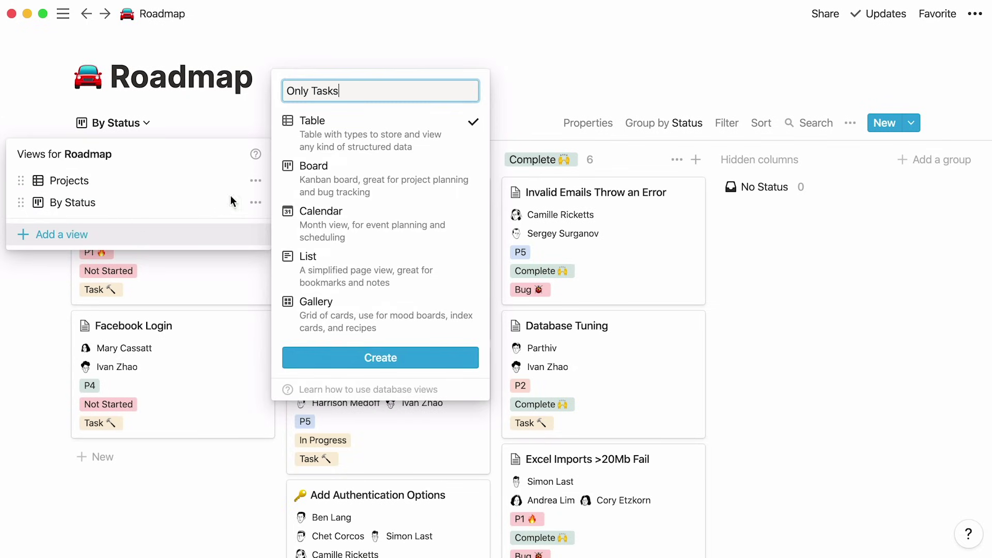
- Create an Only Tasks board view filtered to Type is Task
{"action": "left_click", "coordinate": [380, 358]}
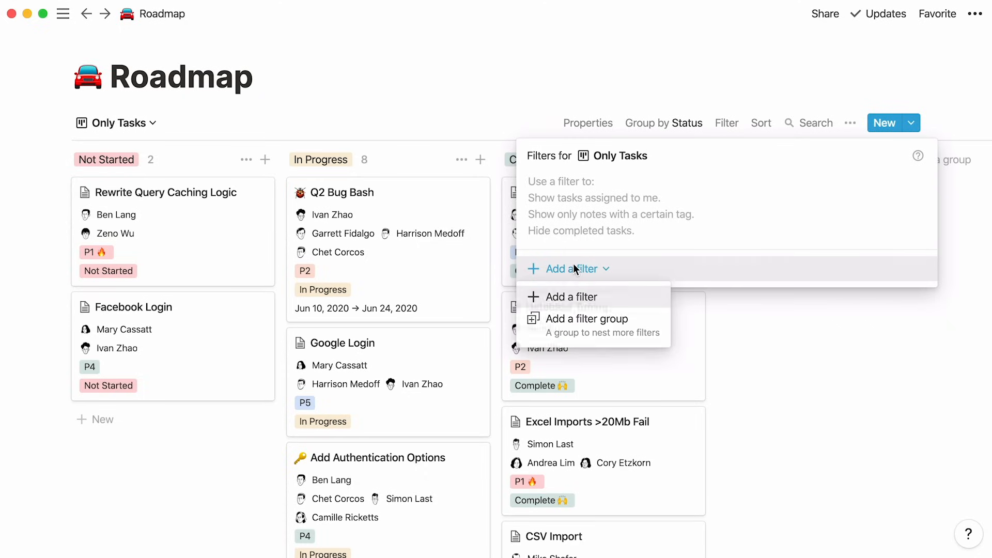
{"action": "left_click", "coordinate": [571, 297]}
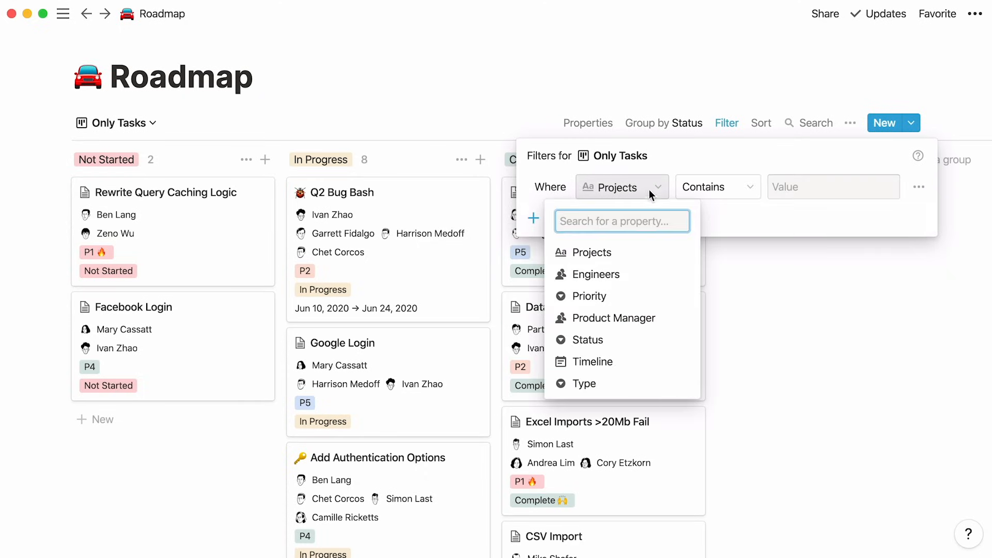
{"action": "left_click", "coordinate": [584, 383]}
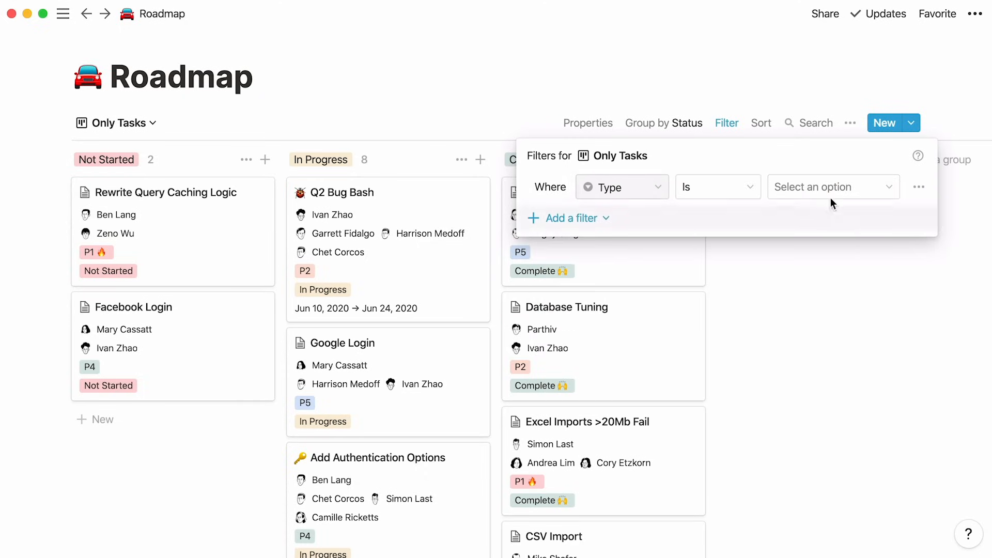
{"action": "left_click", "coordinate": [833, 187]}
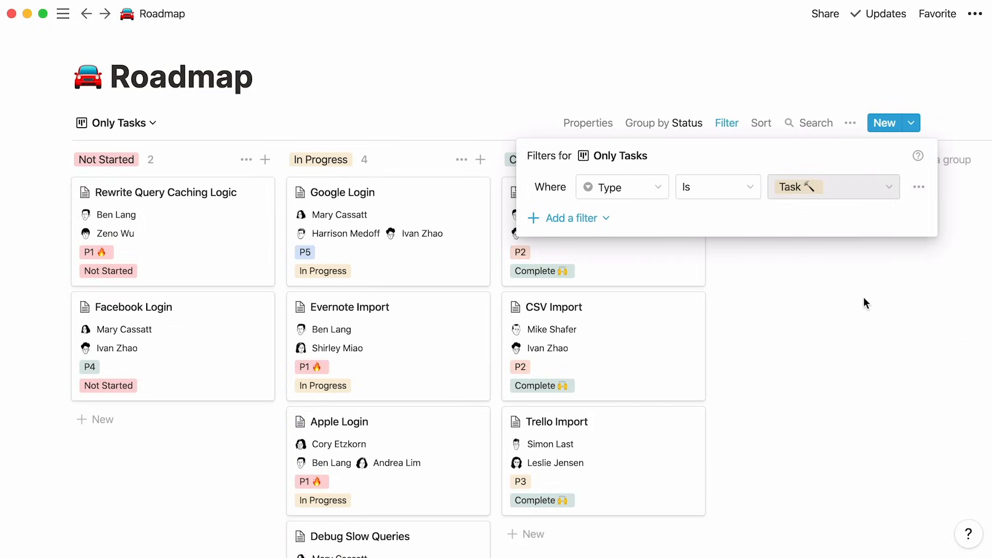
{"action": "left_click", "coordinate": [865, 302]}
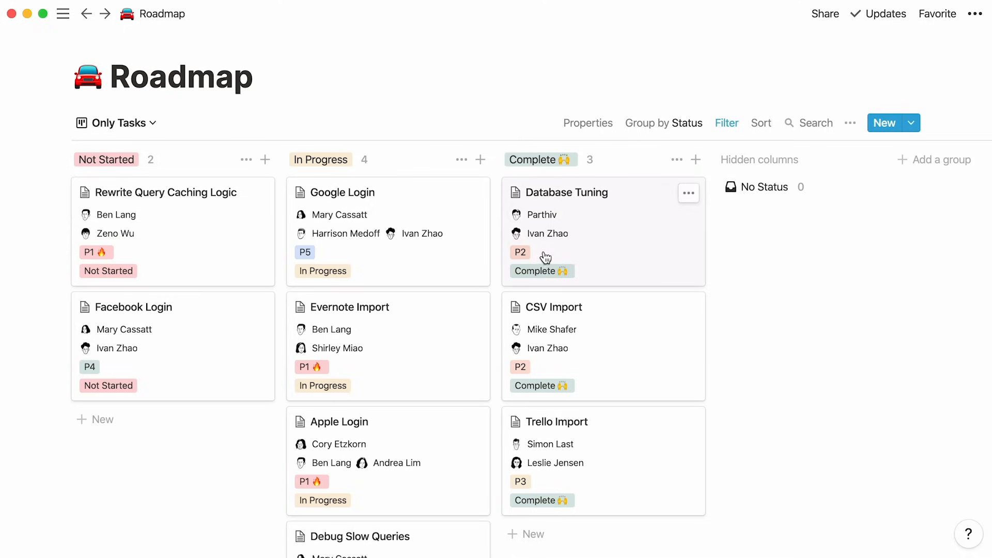
{"action": "mouse_move", "coordinate": [329, 254]}
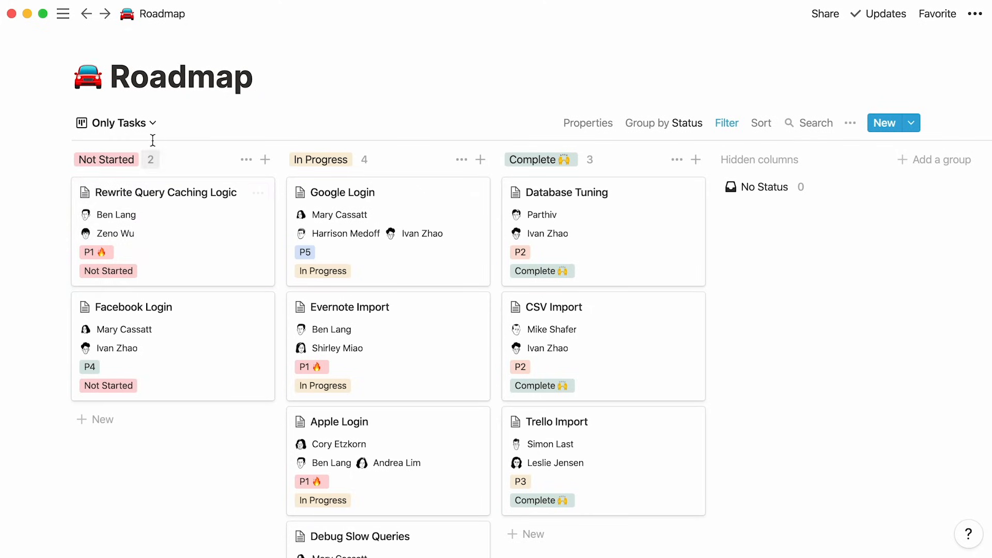
- Create a By Priority table view sorted by the Priority property
{"action": "left_click", "coordinate": [116, 122]}
{"action": "type", "text": "By P"}
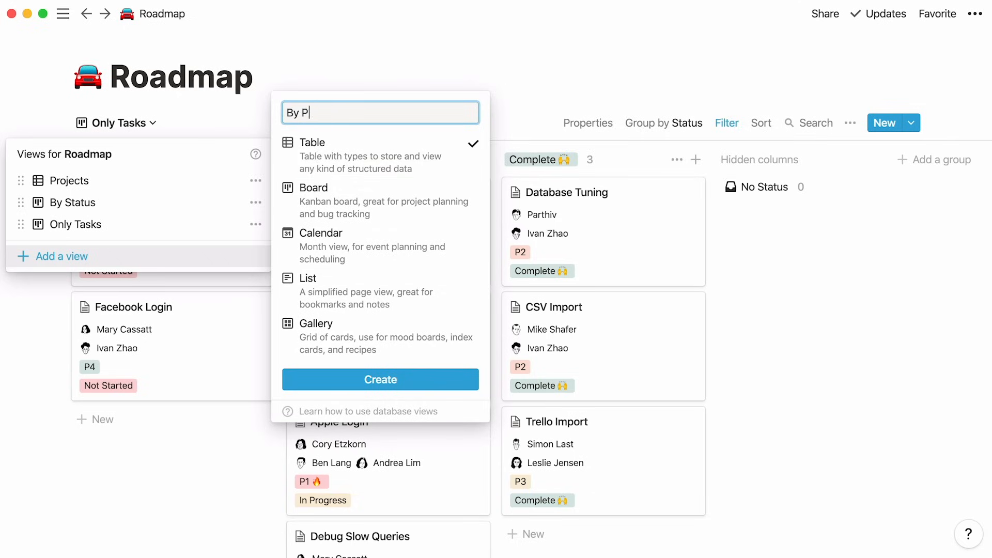
{"action": "left_click", "coordinate": [380, 379]}
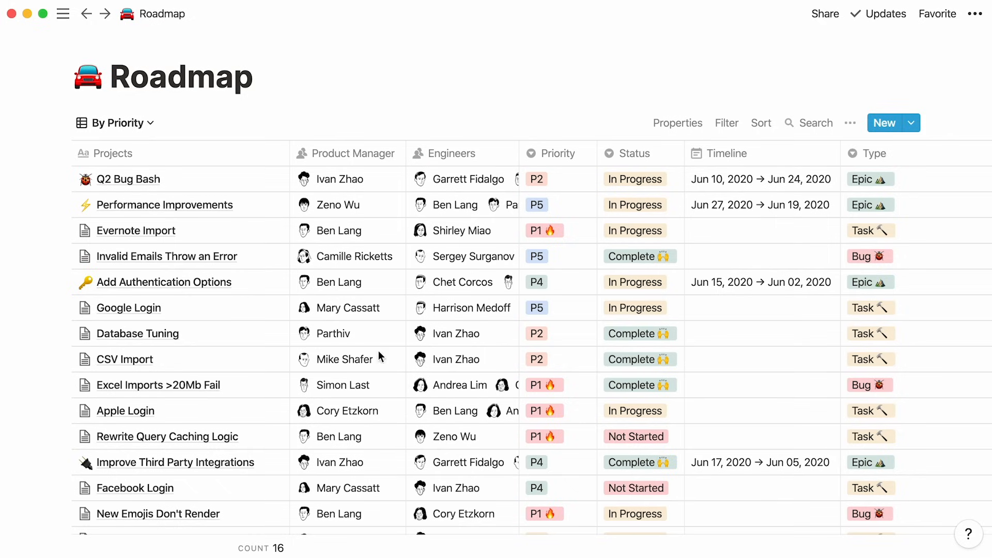
{"action": "left_click", "coordinate": [760, 123]}
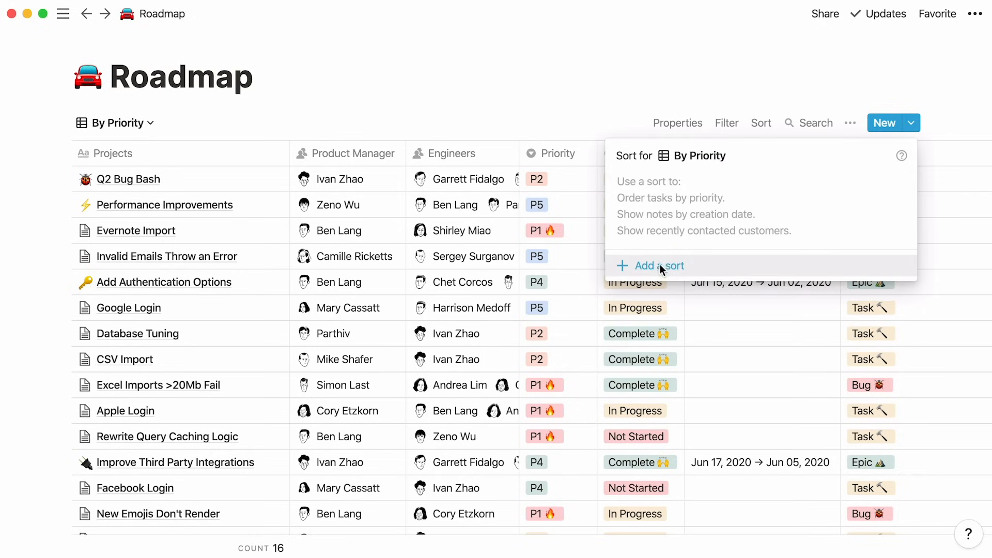
{"action": "left_click", "coordinate": [650, 265]}
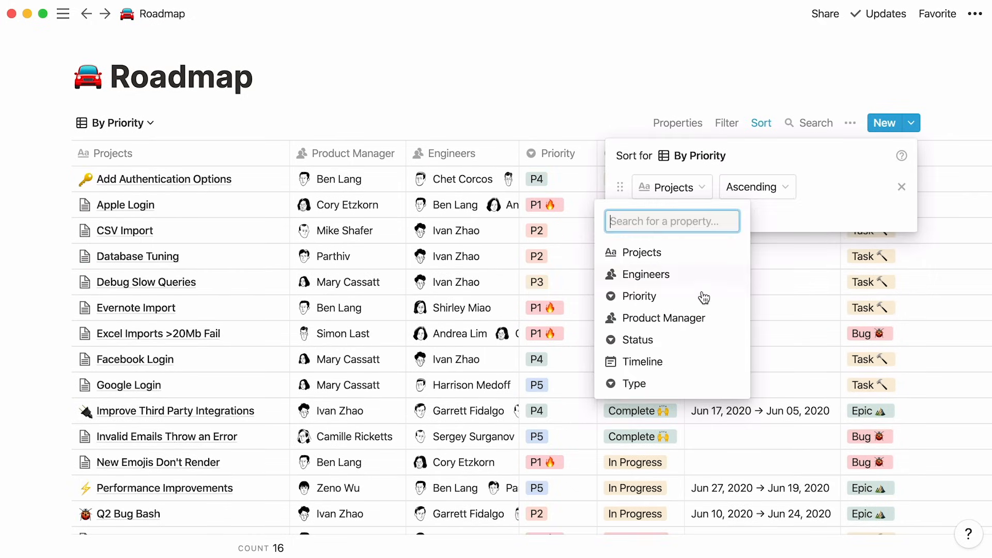
{"action": "left_click", "coordinate": [639, 296]}
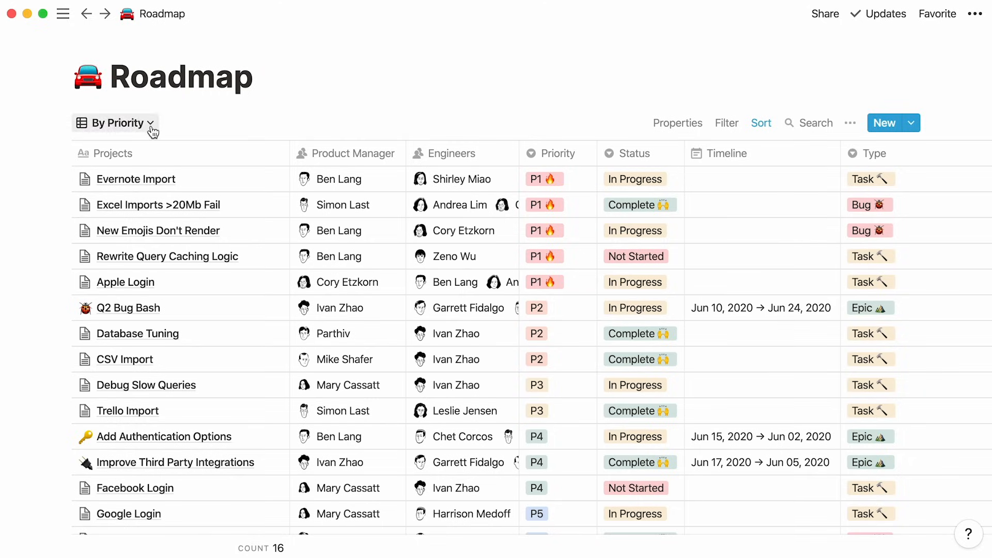
- Preview the Only Tasks and By Status boards, then return to the Projects table view
{"action": "left_click", "coordinate": [115, 122]}
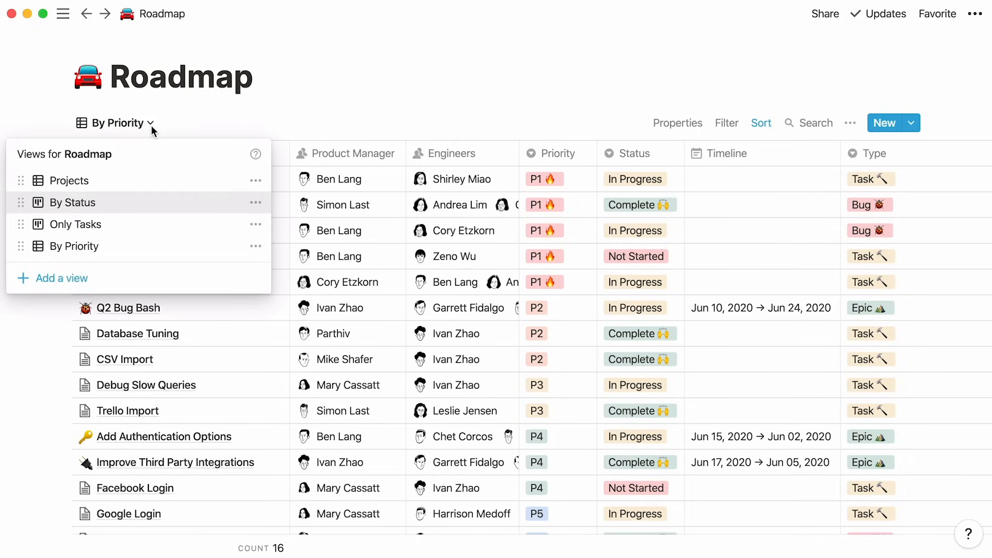
{"action": "mouse_move", "coordinate": [160, 222]}
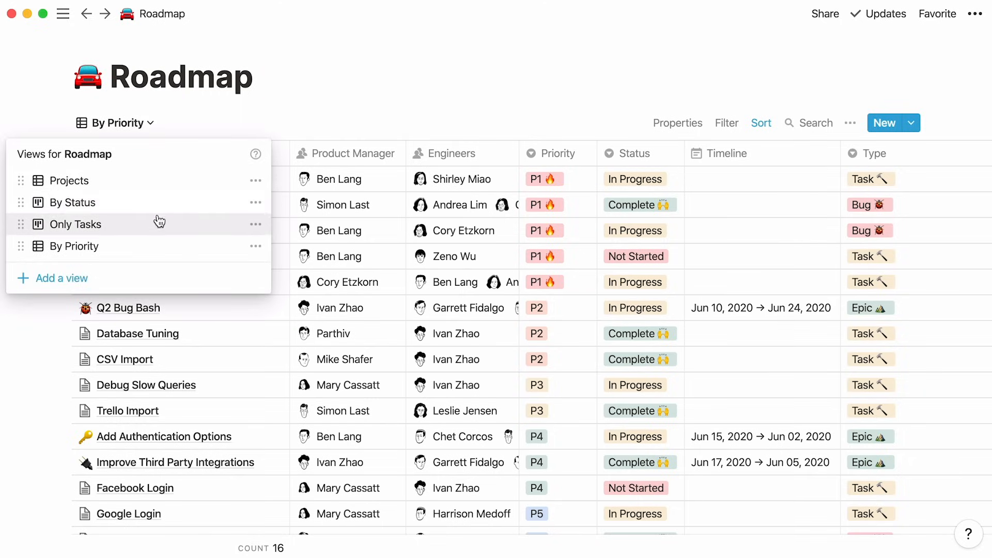
{"action": "left_click", "coordinate": [76, 224]}
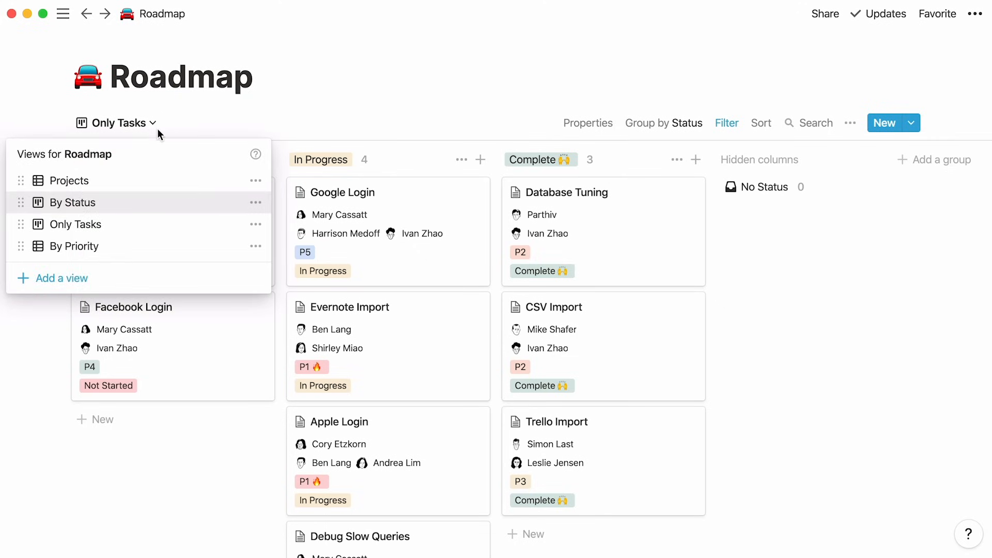
{"action": "left_click", "coordinate": [72, 203]}
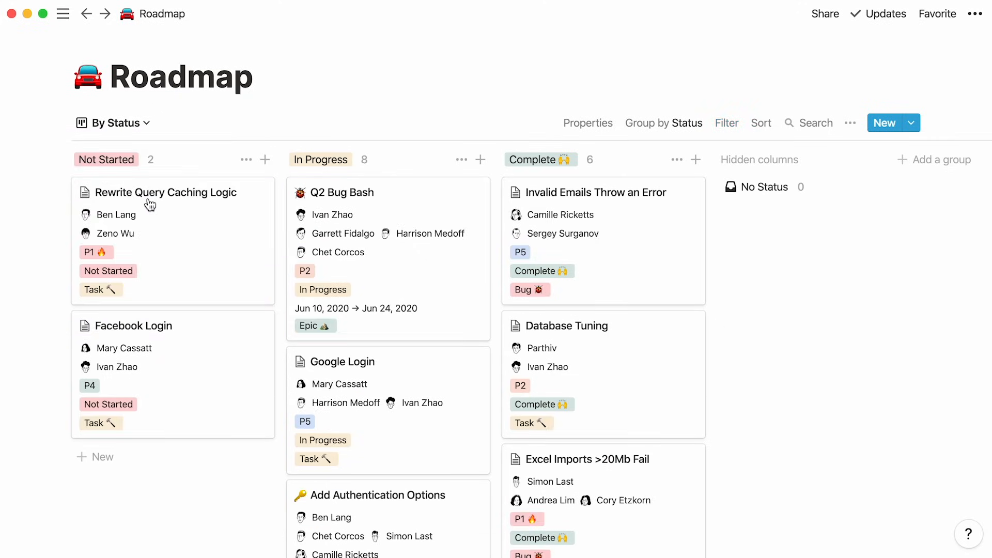
{"action": "left_click", "coordinate": [116, 123]}
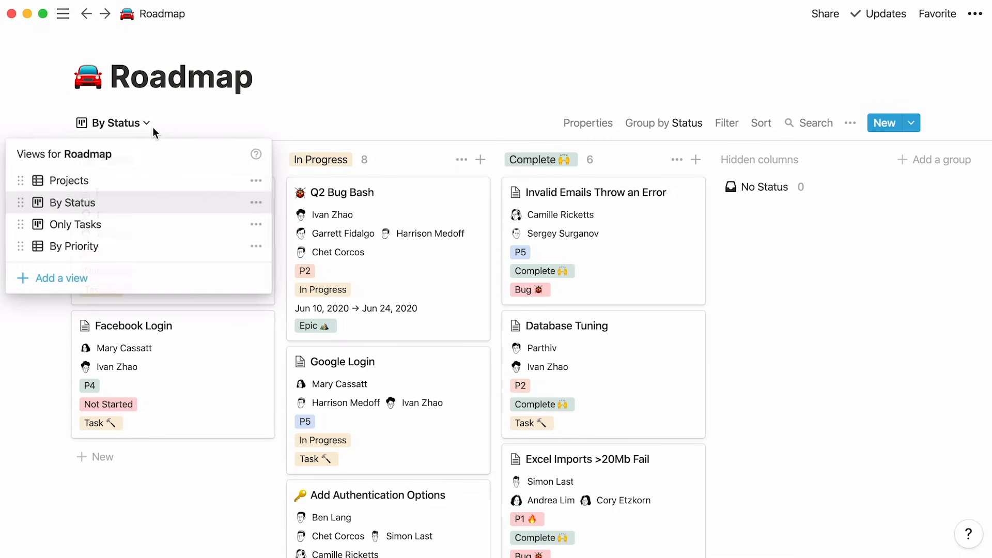
{"action": "left_click", "coordinate": [61, 181]}
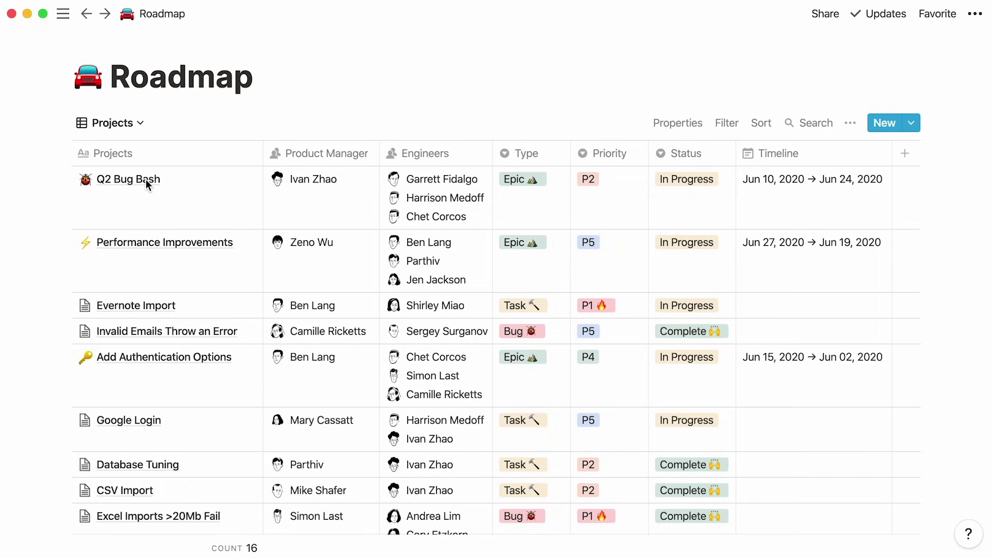
{"action": "mouse_move", "coordinate": [338, 152]}
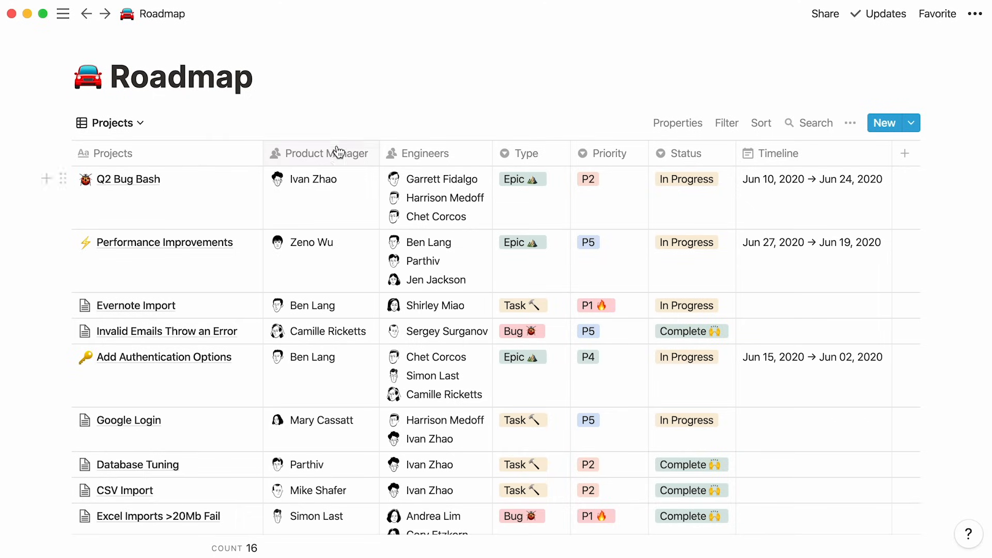
- Hide the Timeline and Priority columns in the Roadmap Projects table
{"action": "left_click", "coordinate": [677, 122]}
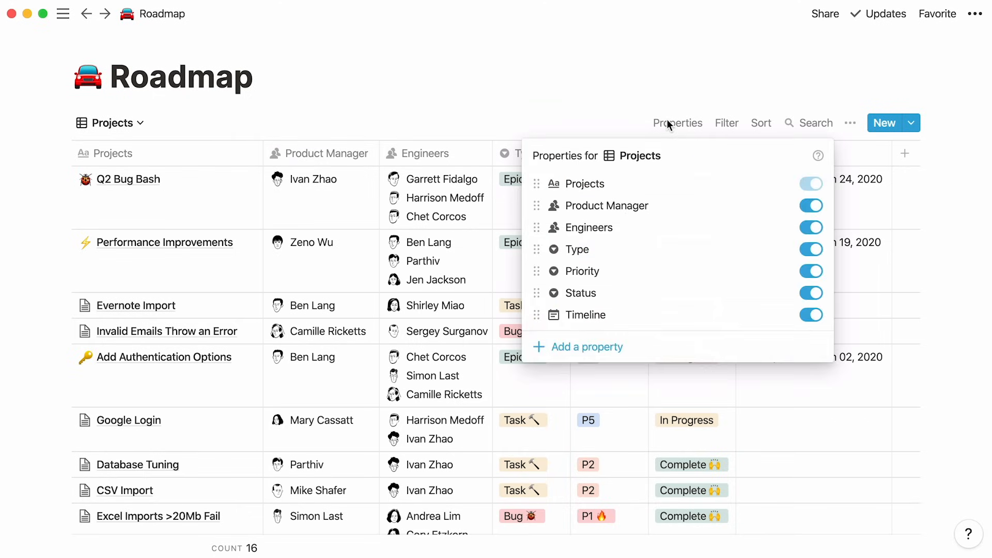
{"action": "mouse_move", "coordinate": [776, 322]}
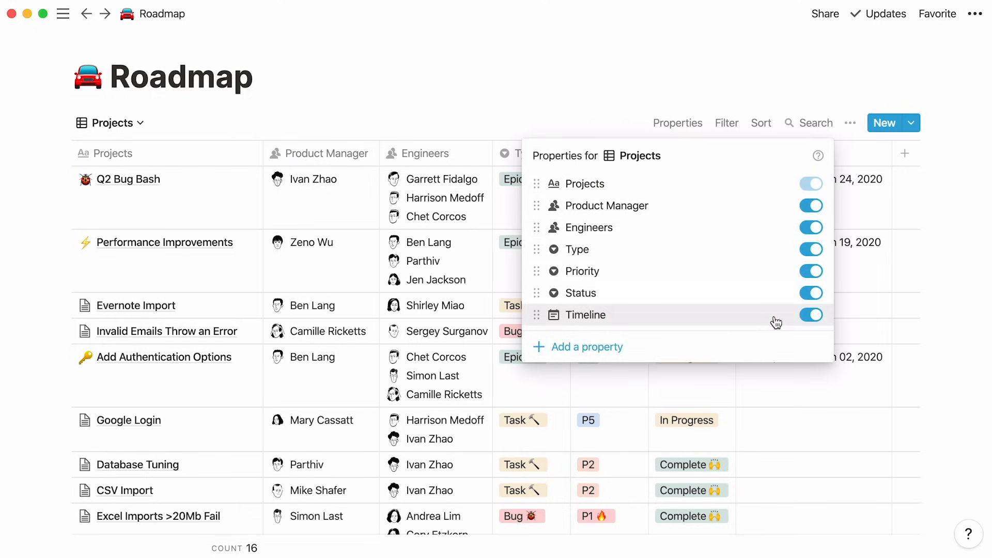
{"action": "left_click", "coordinate": [810, 315]}
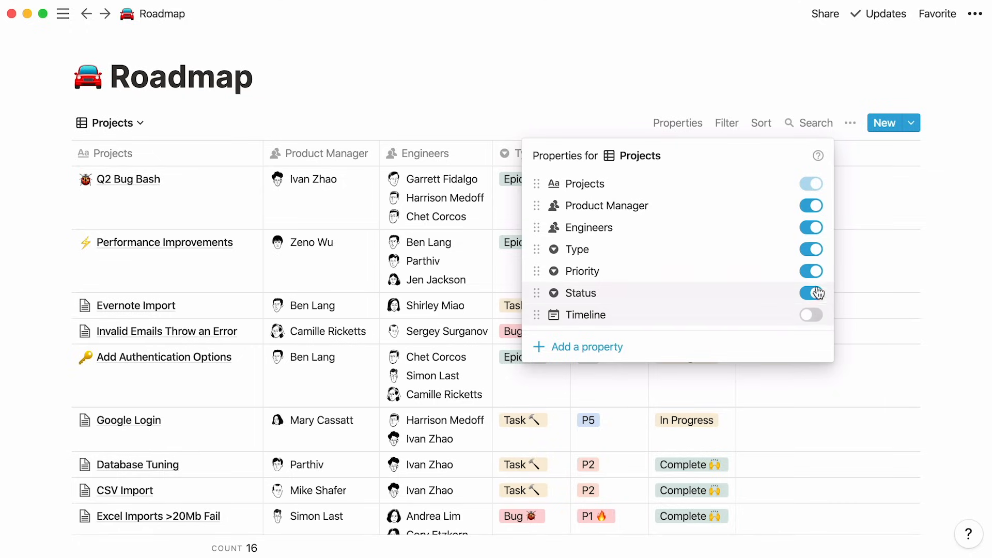
{"action": "left_click", "coordinate": [811, 271]}
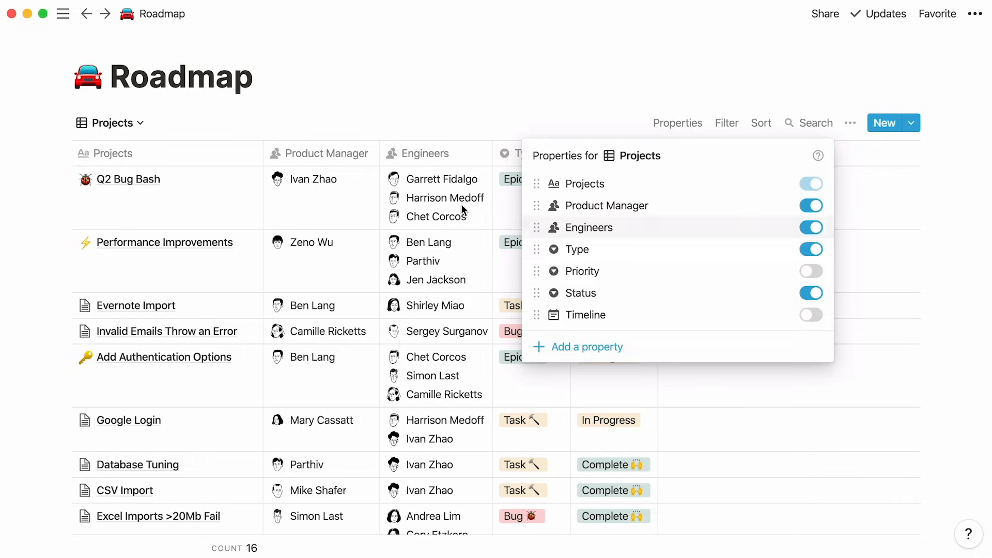
{"action": "left_click", "coordinate": [132, 125]}
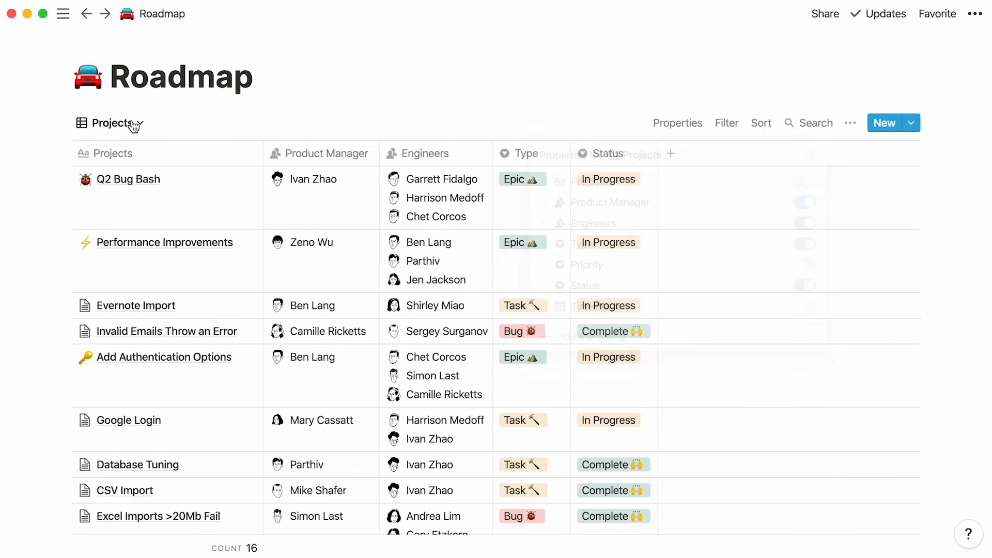
- Create a new Roadmap calendar view named Epic Calendar
{"action": "left_click", "coordinate": [134, 123]}
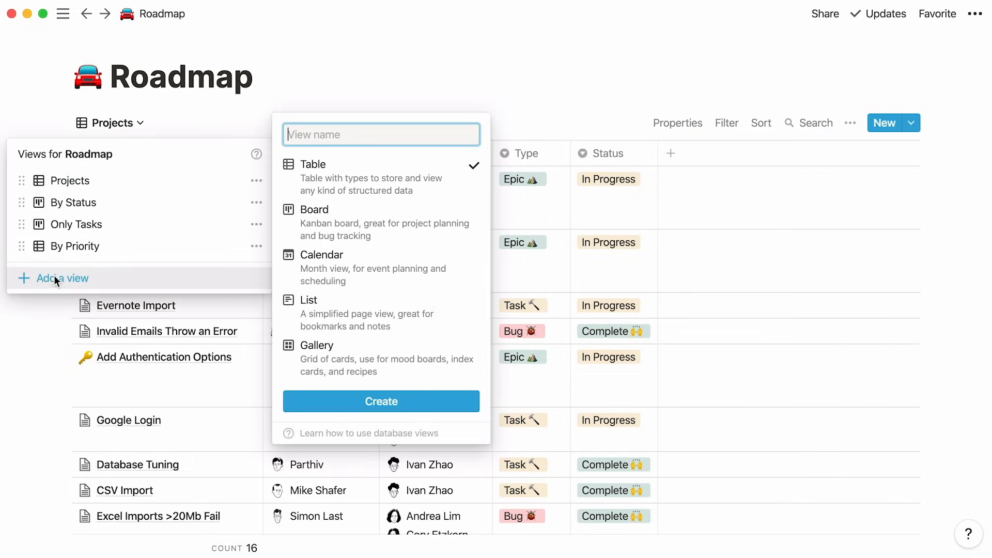
{"action": "type", "text": "Epic Ca"}
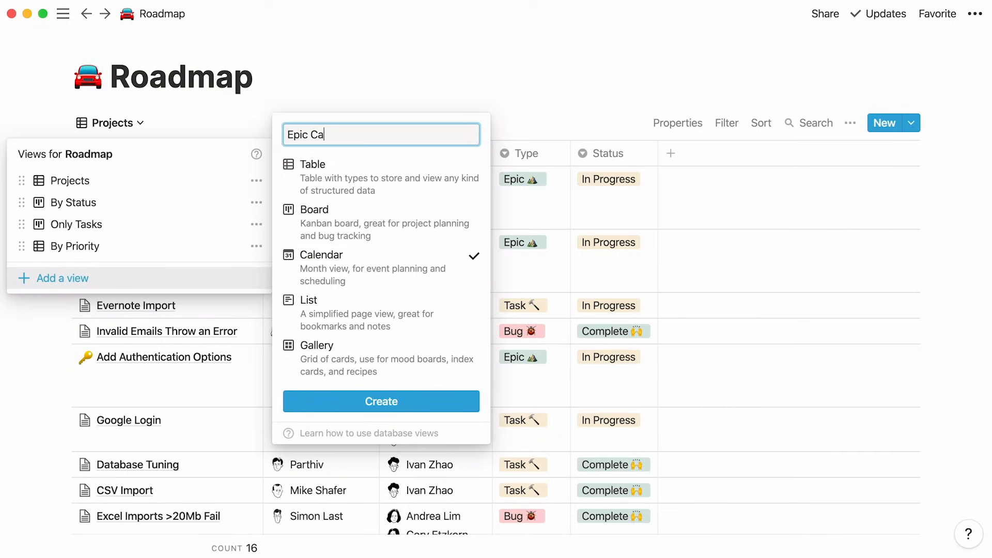
{"action": "left_click", "coordinate": [380, 401]}
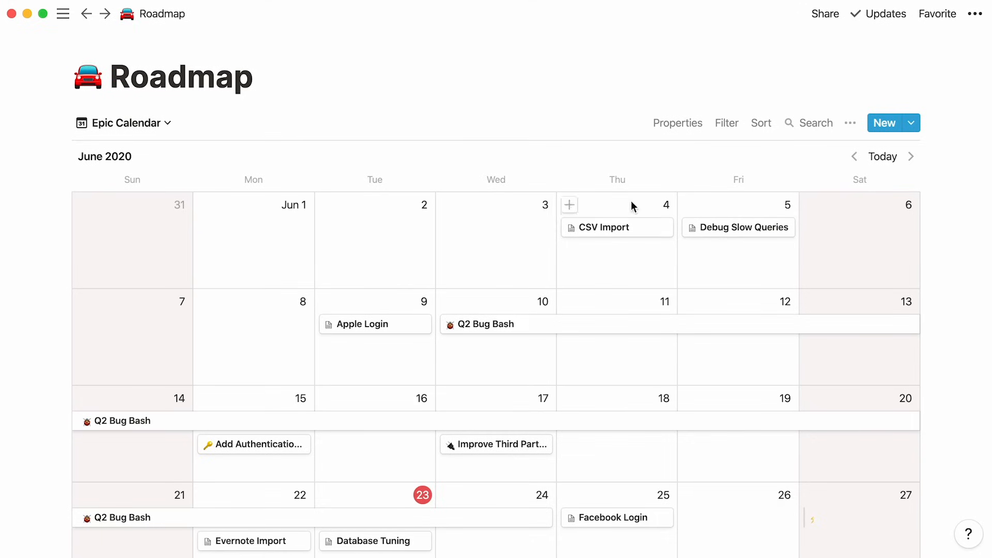
- Filter the Epic Calendar view to show only projects with Type Epic
{"action": "left_click", "coordinate": [726, 123]}
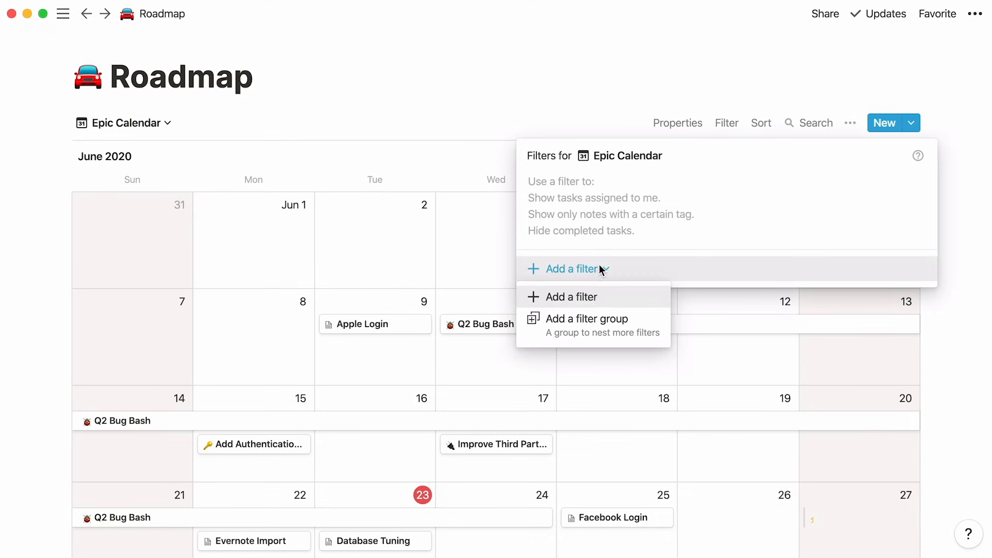
{"action": "left_click", "coordinate": [569, 297]}
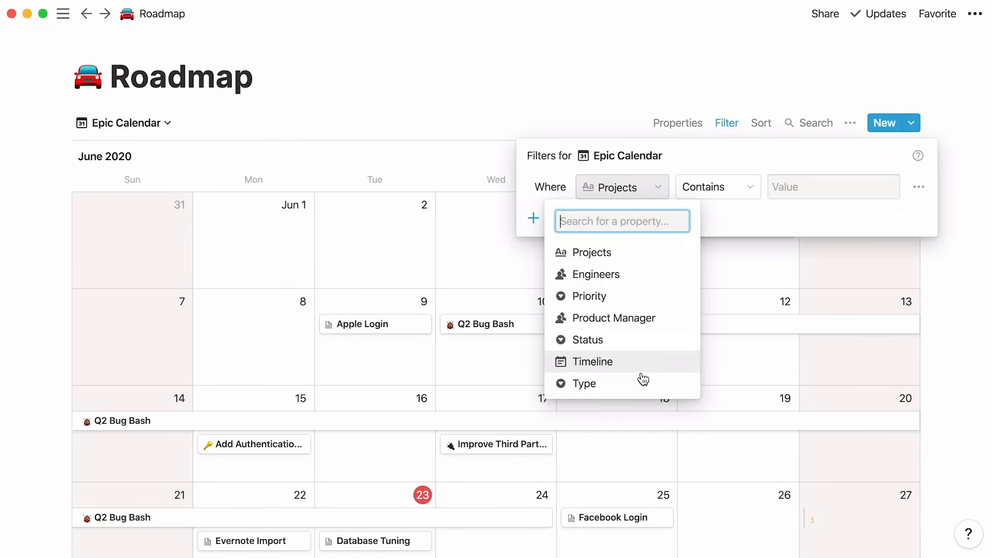
{"action": "left_click", "coordinate": [584, 383]}
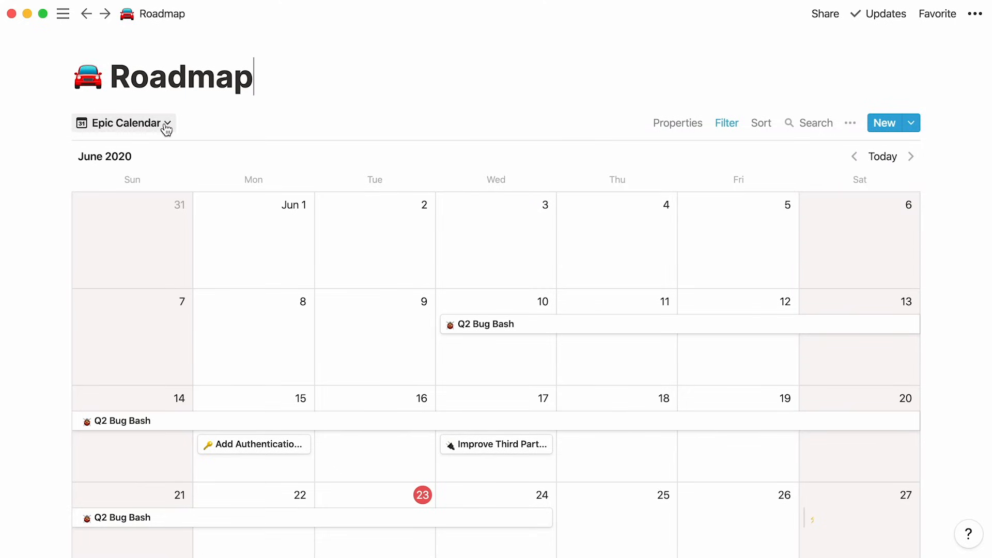
{"action": "left_click", "coordinate": [124, 122]}
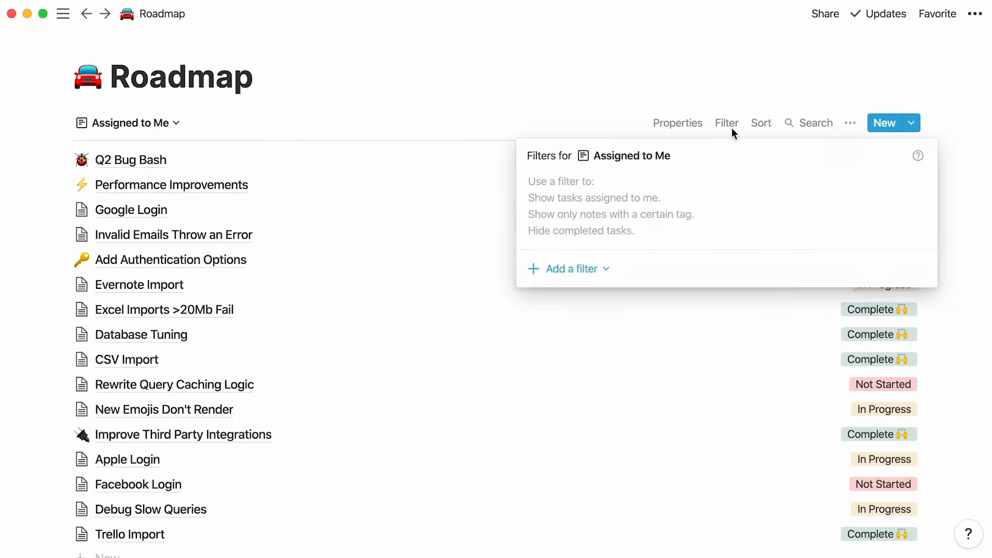
- Filter Assigned to Me by assignee to Google Login, Facebook Login and Debug Slow Queries
{"action": "left_click", "coordinate": [568, 269]}
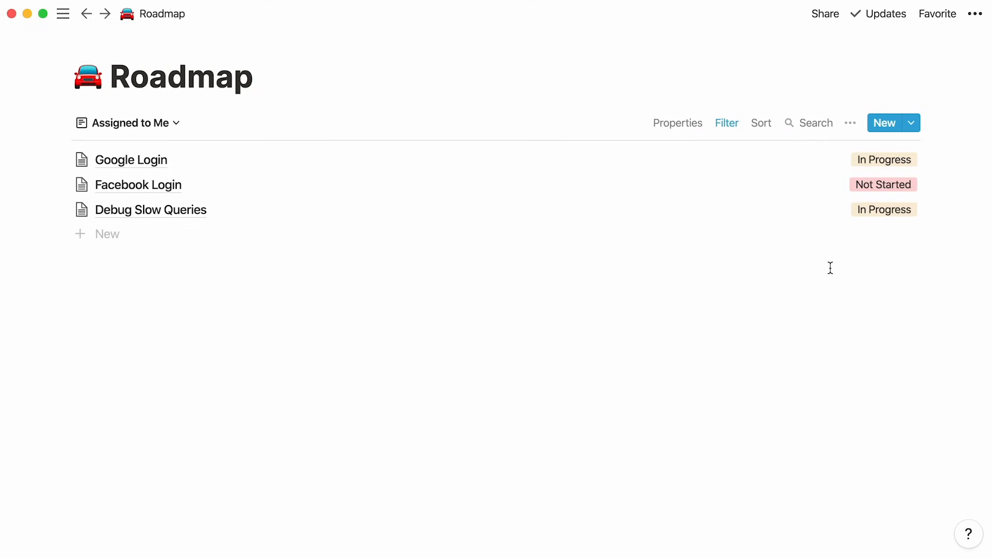
{"action": "left_click", "coordinate": [128, 123]}
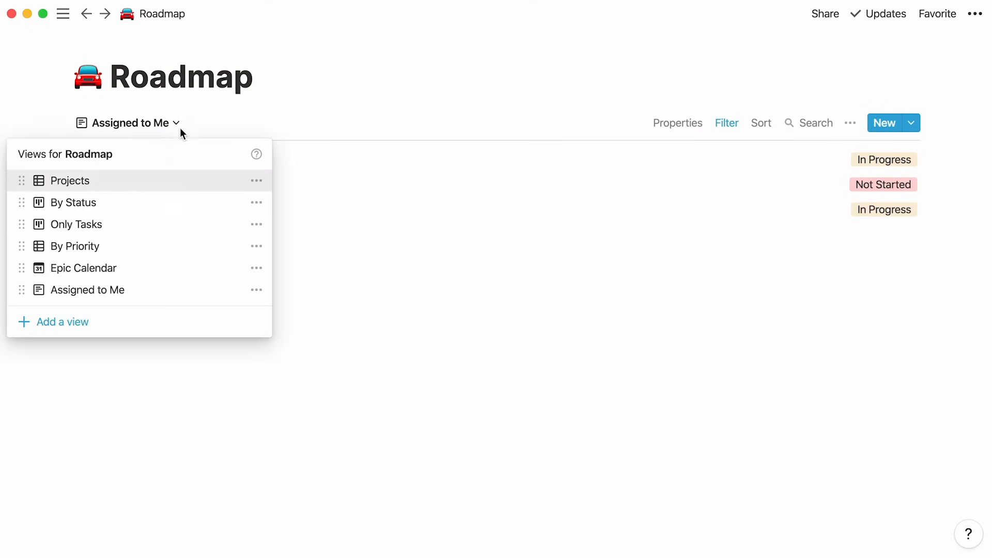
- Begin adding another Roadmap view to reveal the Table, Board, Calendar, List and Gallery layouts
{"action": "left_click", "coordinate": [62, 322]}
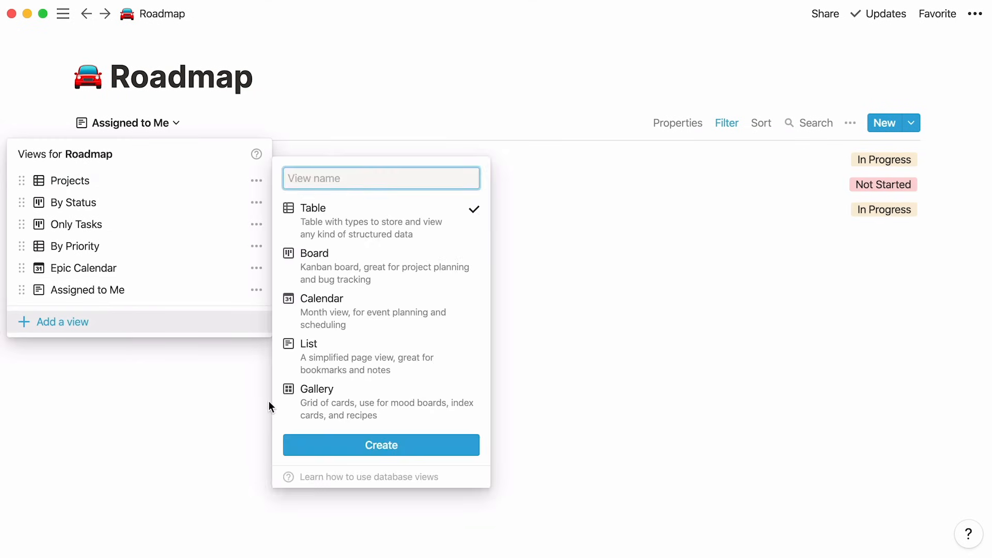
{"action": "mouse_move", "coordinate": [293, 410]}
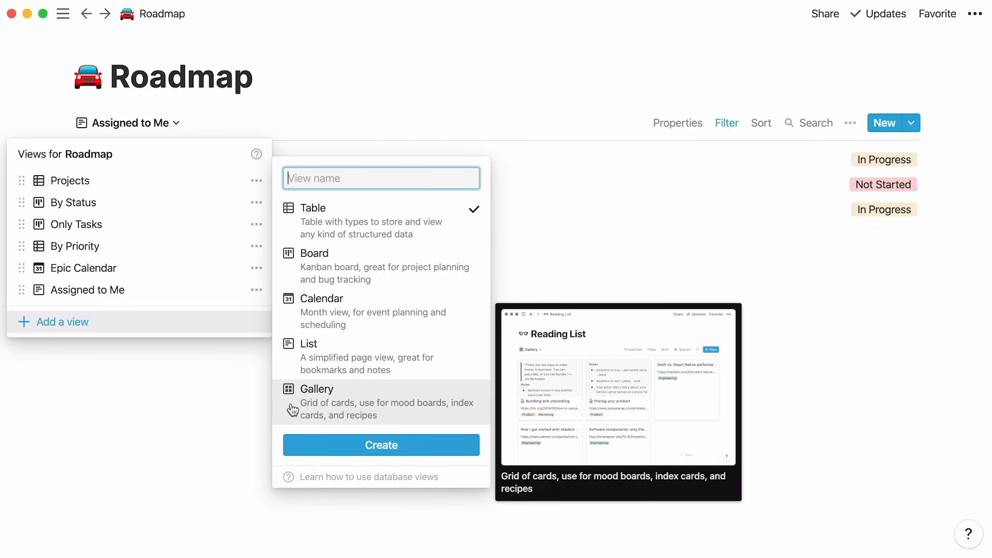
{"action": "mouse_move", "coordinate": [211, 241]}
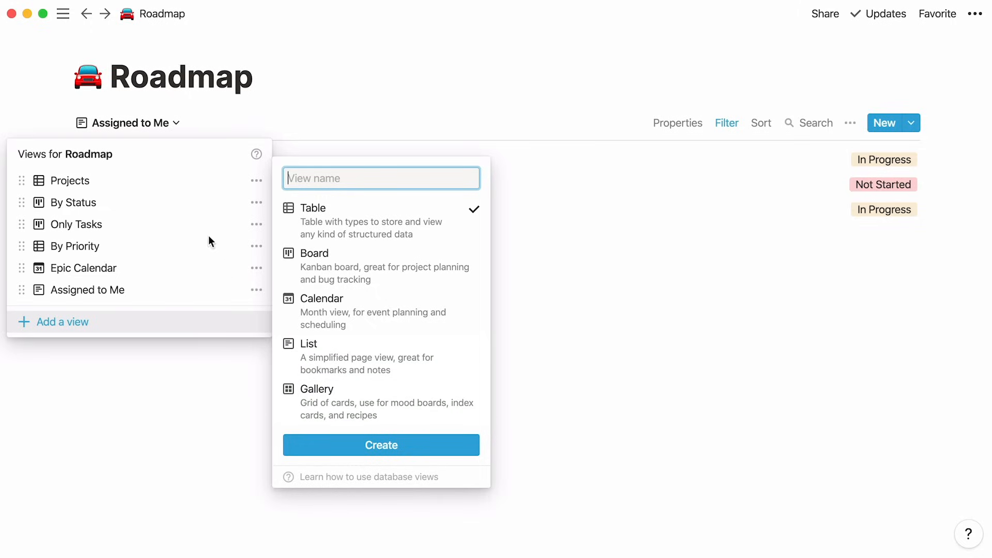
{"action": "mouse_move", "coordinate": [87, 16]}
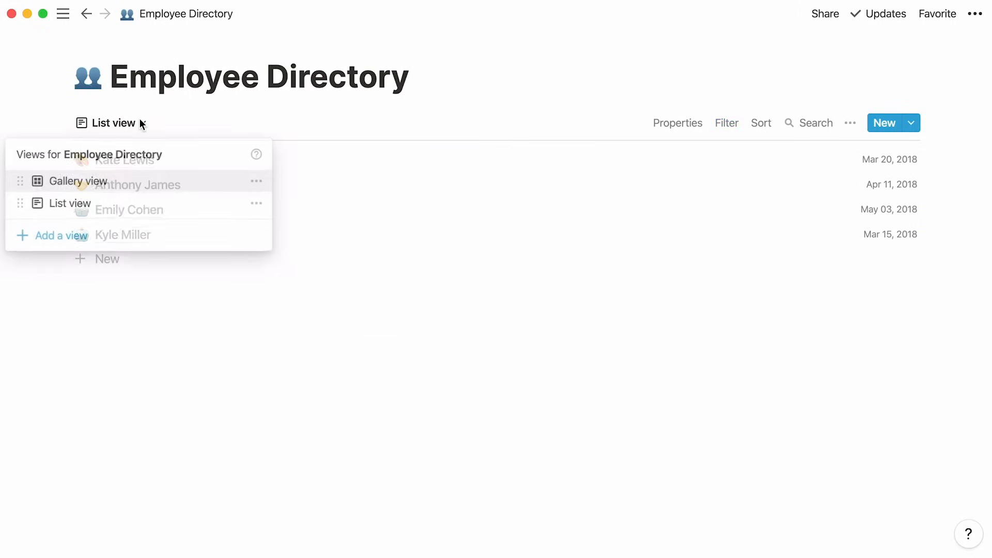
- Switch the Employee Directory page to another of its views
{"action": "left_click", "coordinate": [77, 181]}
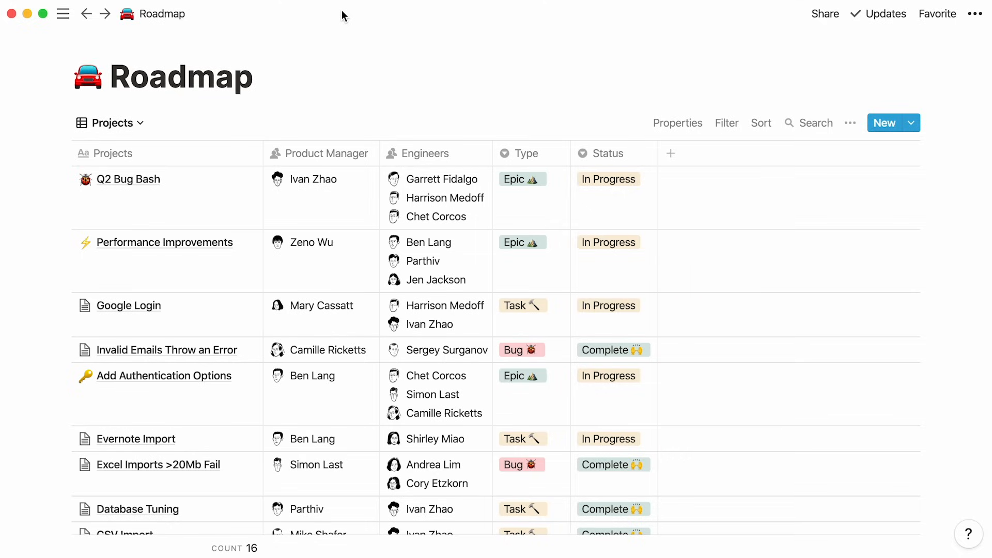
{"action": "mouse_move", "coordinate": [165, 184]}
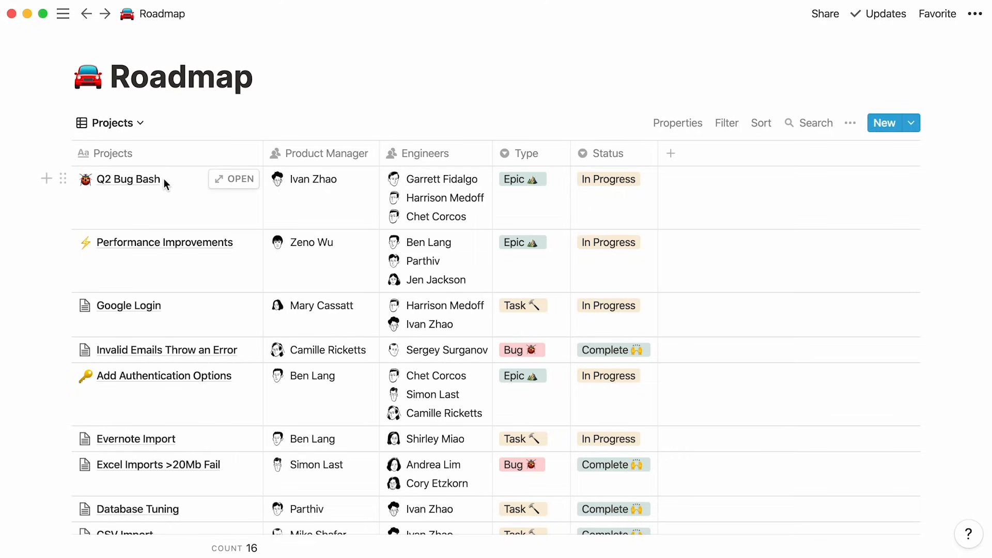
{"action": "mouse_move", "coordinate": [174, 311]}
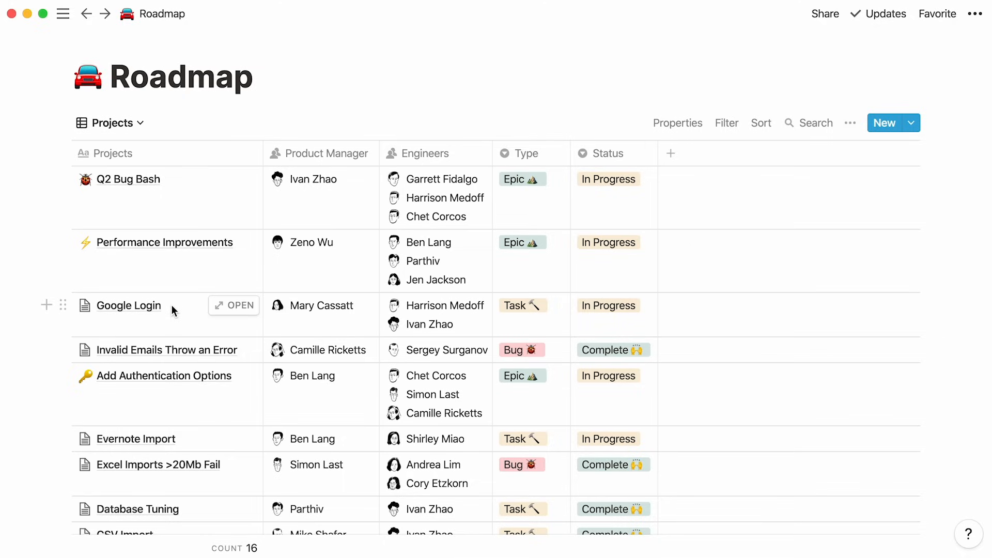
{"action": "mouse_move", "coordinate": [584, 197]}
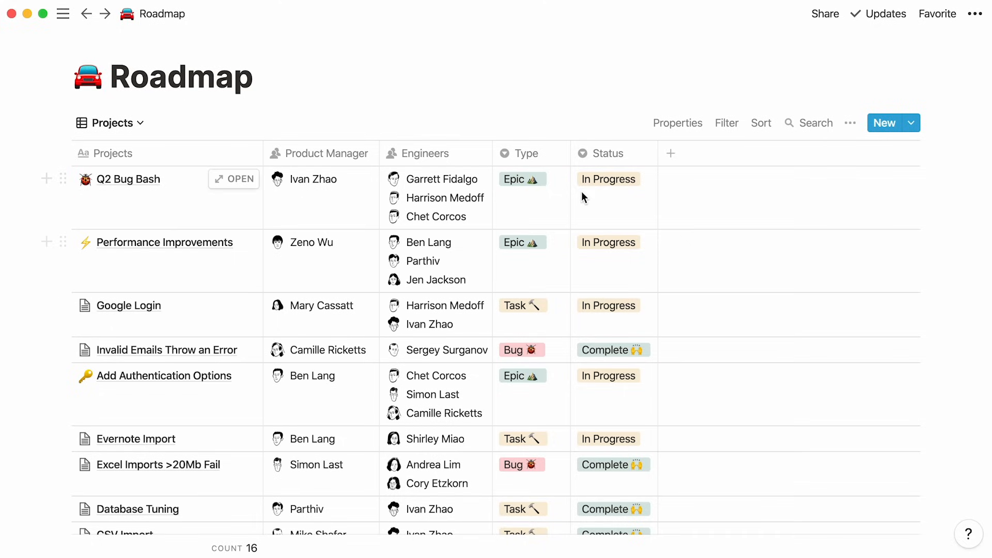
{"action": "left_click", "coordinate": [911, 123]}
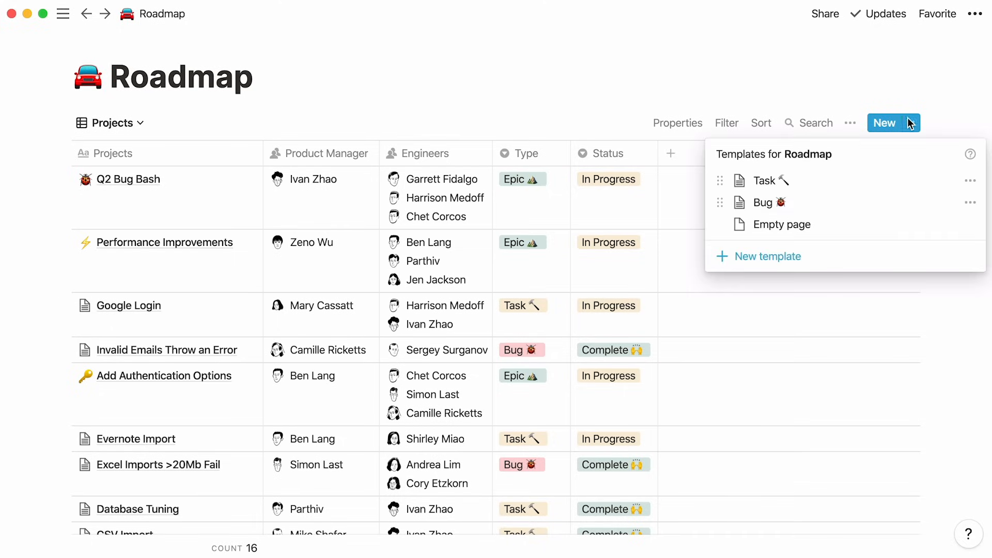
{"action": "left_click", "coordinate": [762, 203]}
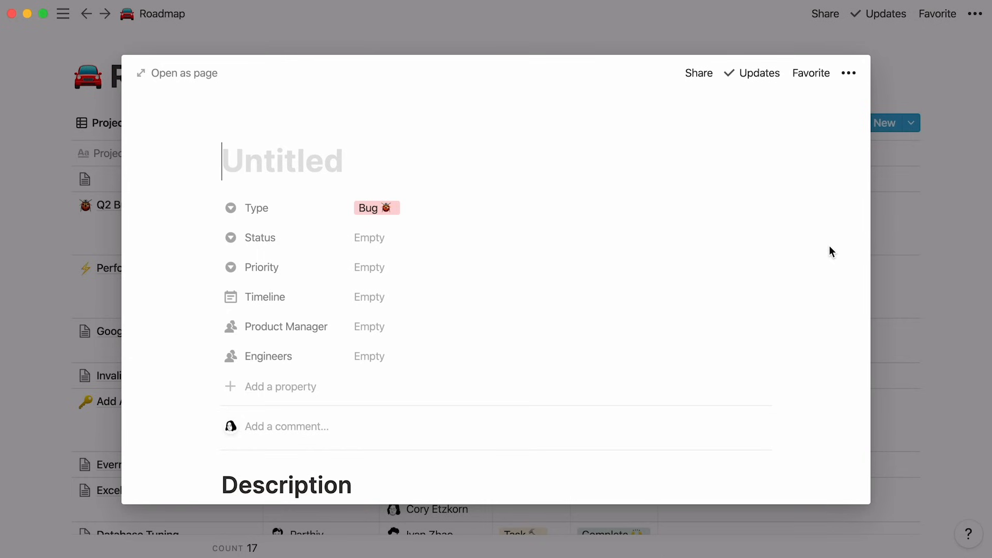
{"action": "scroll", "scroll_direction": "down", "scroll_amount": 3}
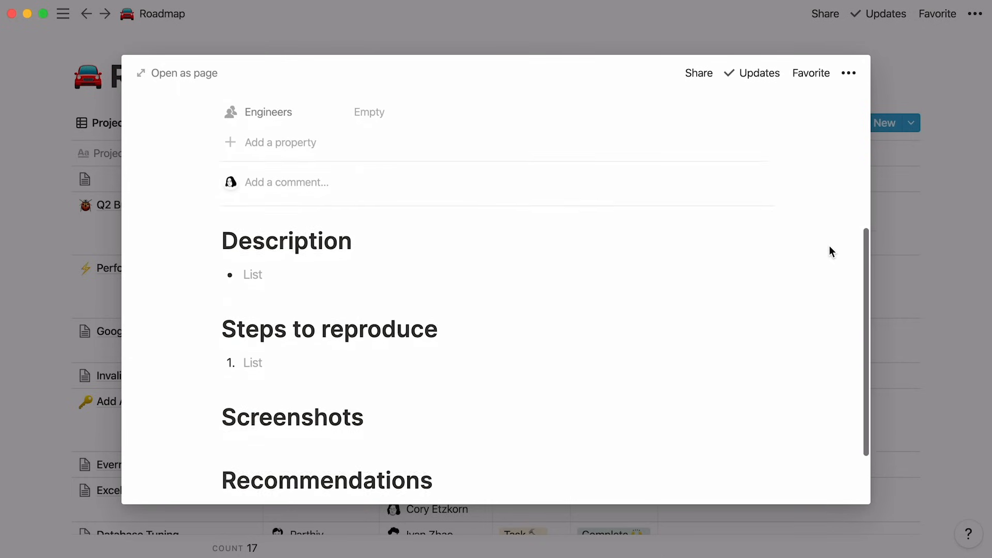
{"action": "scroll", "scroll_direction": "down", "scroll_amount": 3}
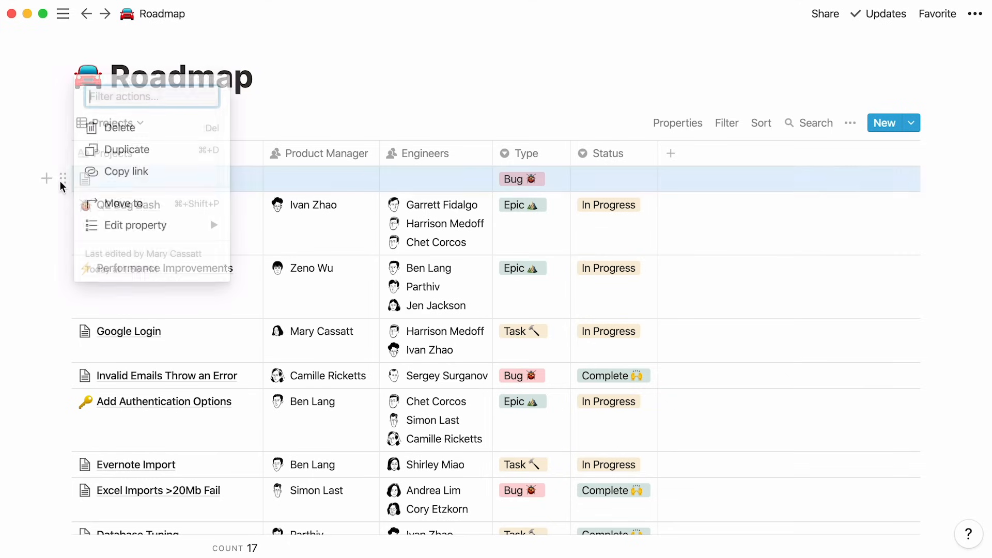
{"action": "left_click", "coordinate": [123, 128]}
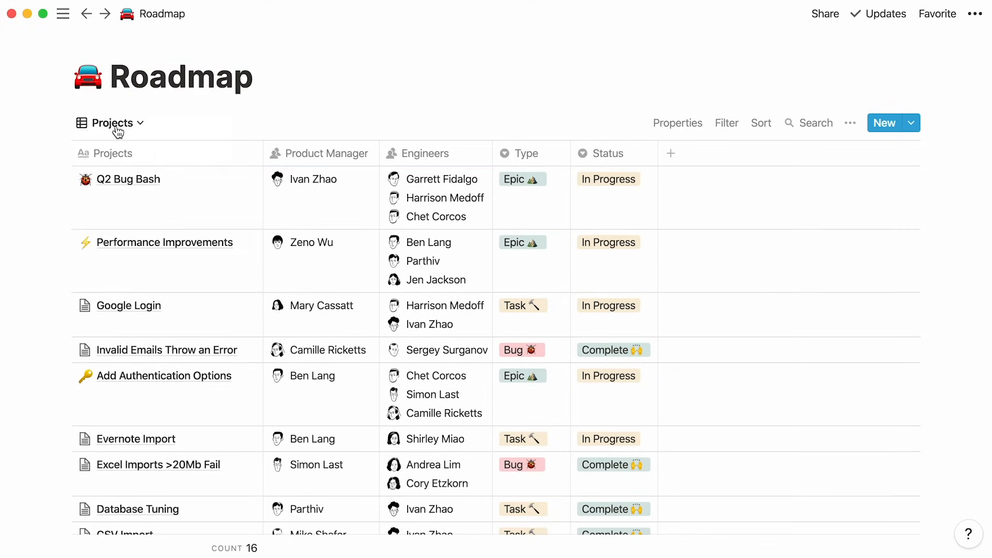
{"action": "mouse_move", "coordinate": [720, 128]}
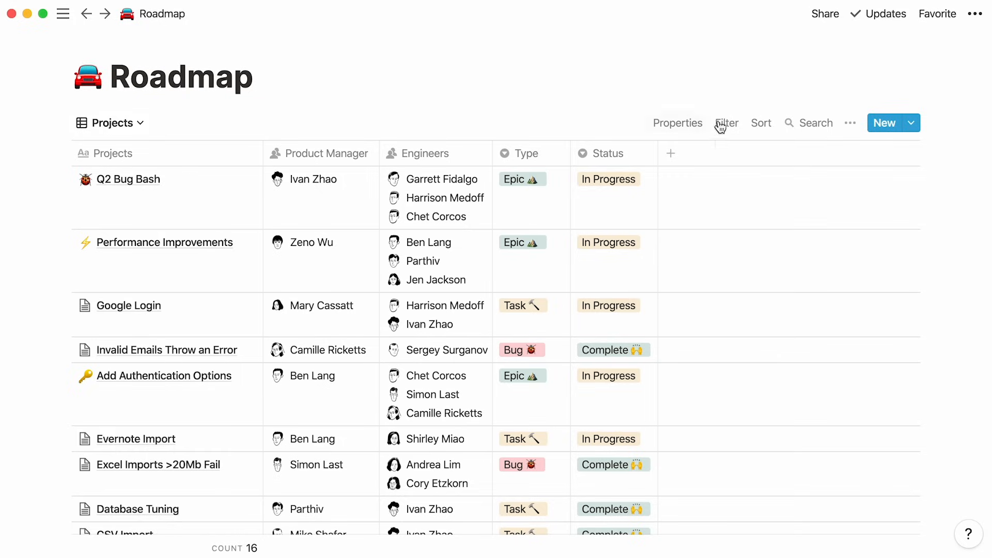
- Create a Roadmap template named Bug Report with a Description heading and Type preset to Bug
{"action": "left_click", "coordinate": [911, 123]}
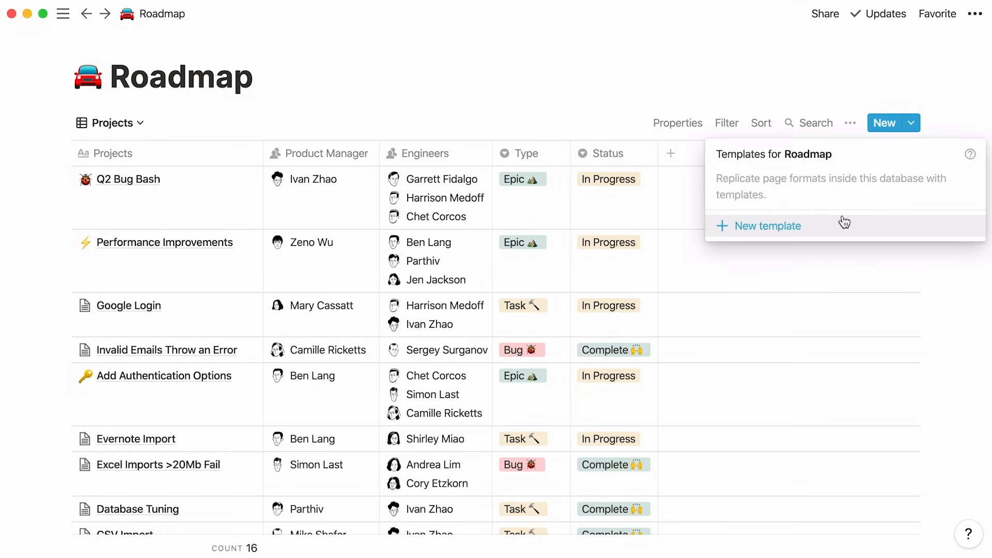
{"action": "left_click", "coordinate": [767, 225]}
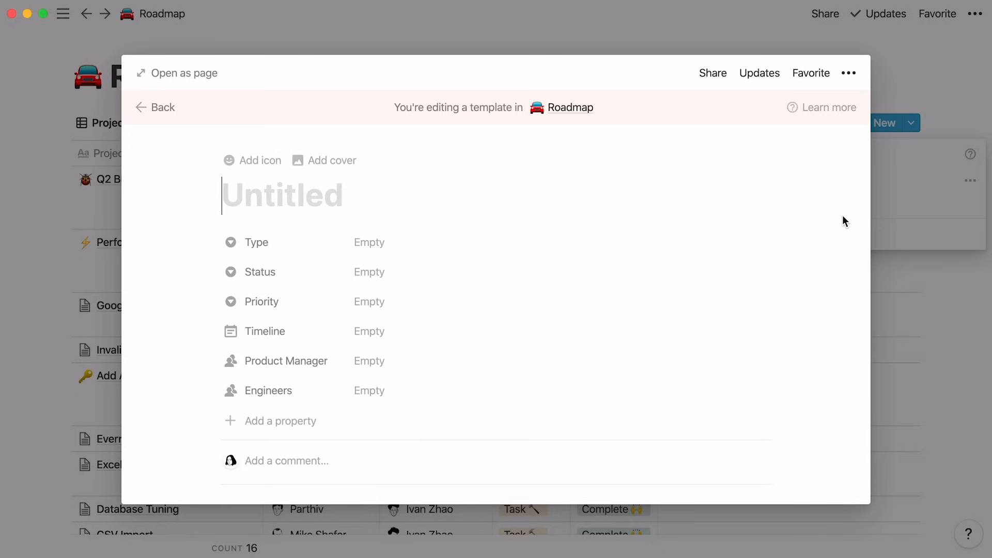
{"action": "left_click", "coordinate": [759, 73]}
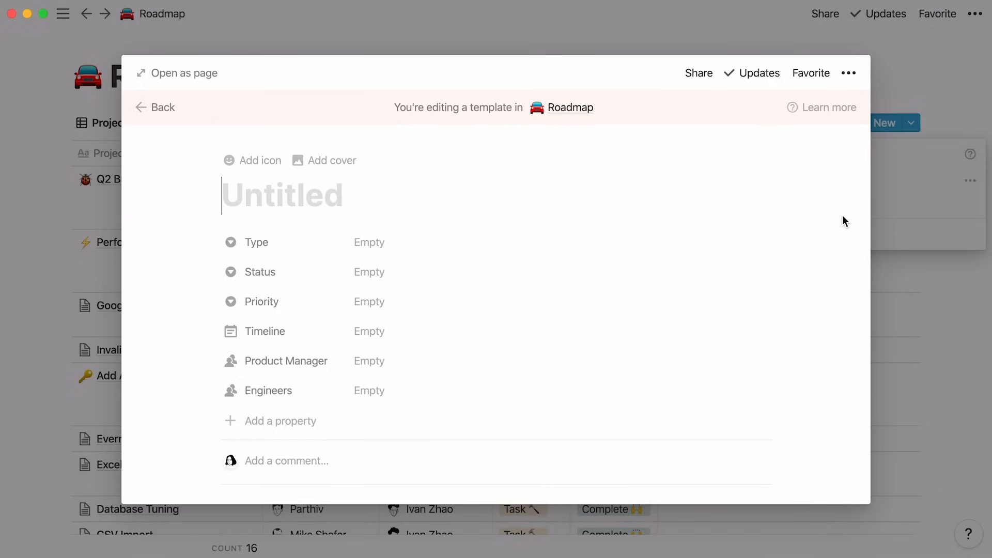
{"action": "type", "text": "Bug Report"}
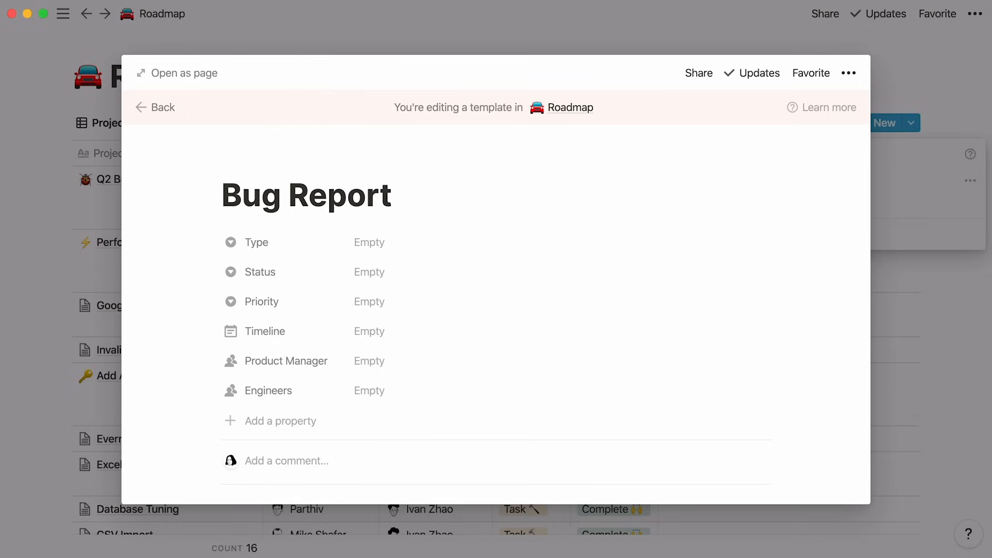
{"action": "type", "text": "Description"}
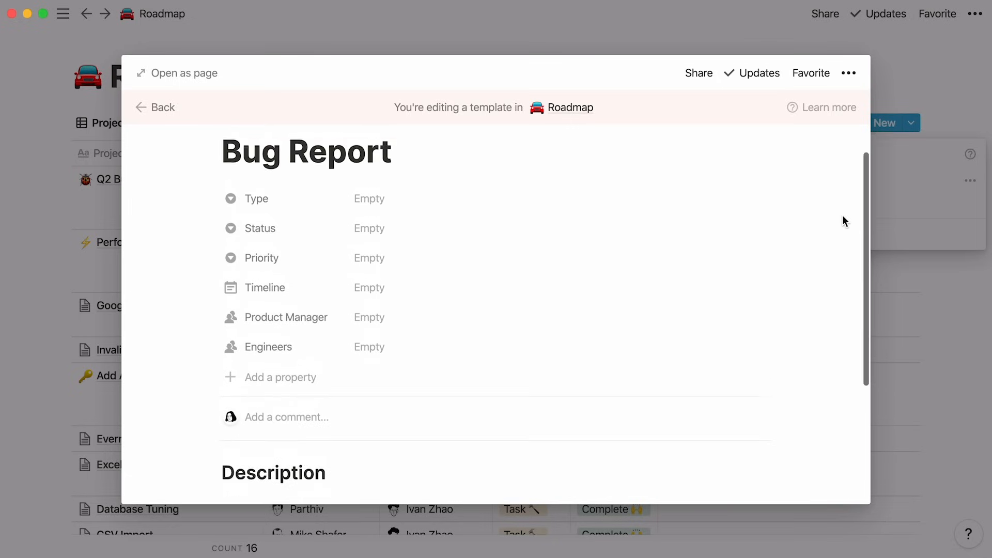
{"action": "left_click", "coordinate": [369, 199]}
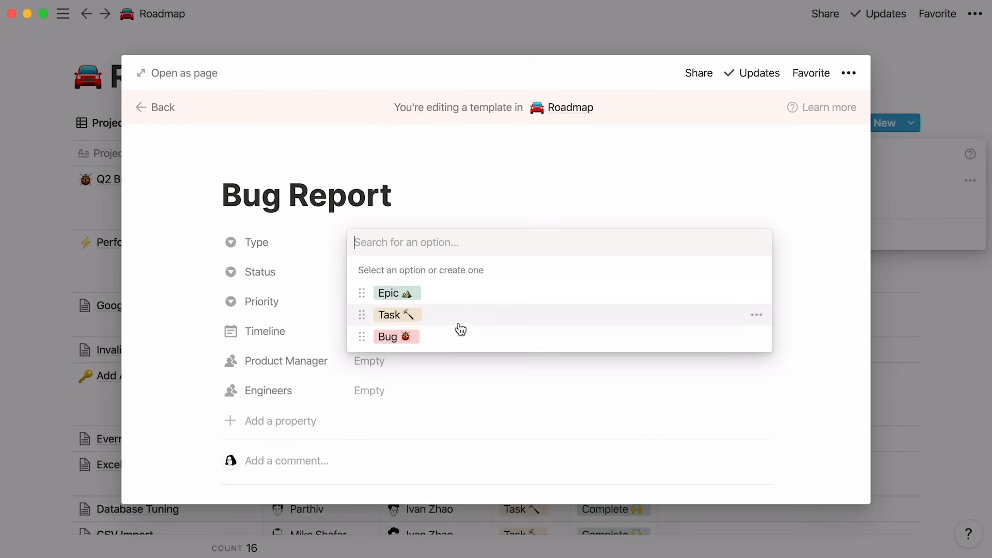
{"action": "left_click", "coordinate": [396, 336]}
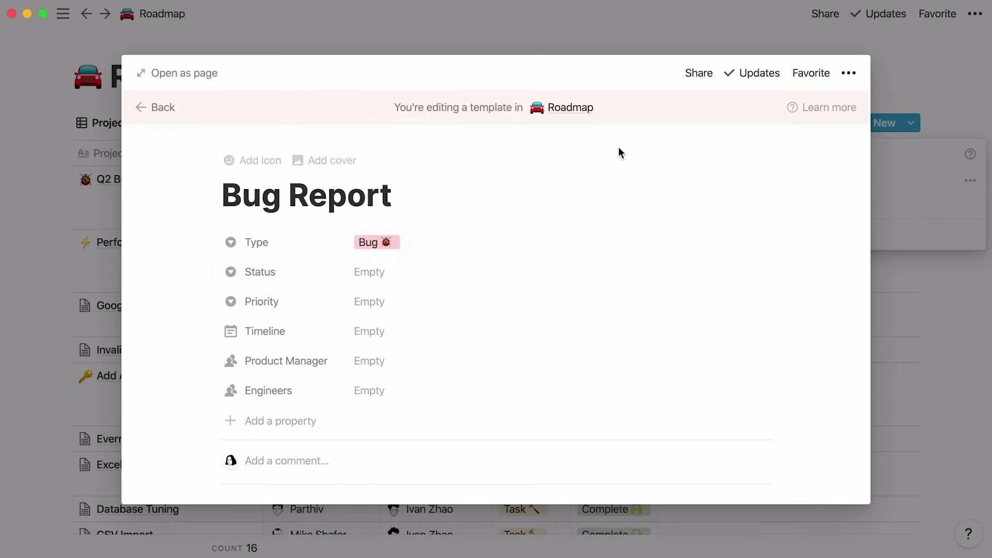
{"action": "left_click", "coordinate": [156, 108]}
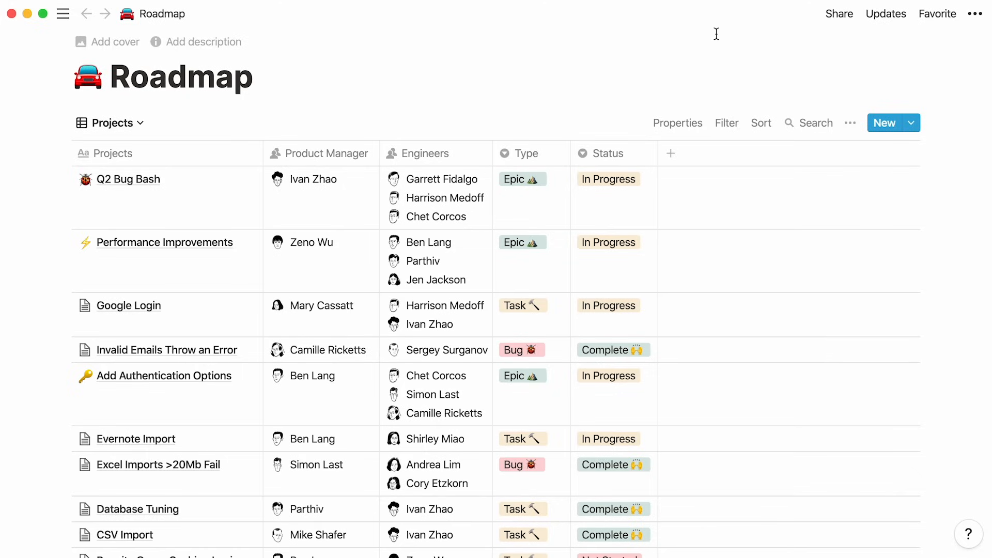
- Add bug 'New Emojis Don't Render' from the Bug Report template, status In Progress, with priority
{"action": "left_click", "coordinate": [912, 122]}
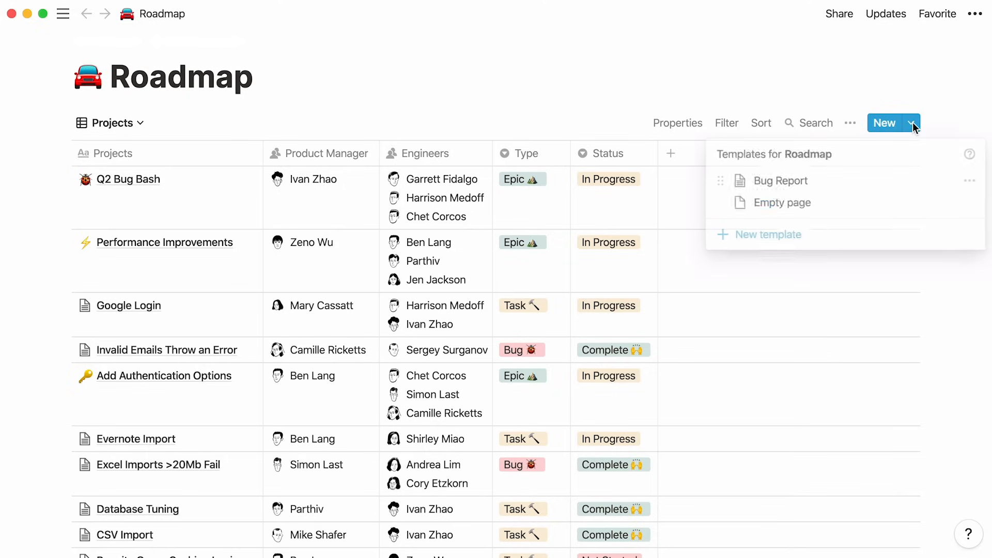
{"action": "left_click", "coordinate": [780, 180]}
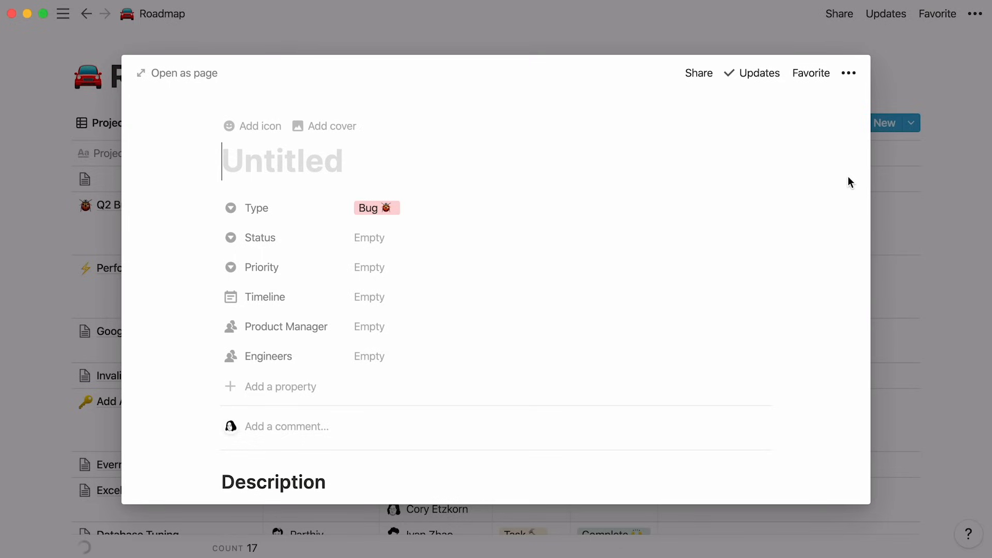
{"action": "type", "text": "New Emojis Don'"}
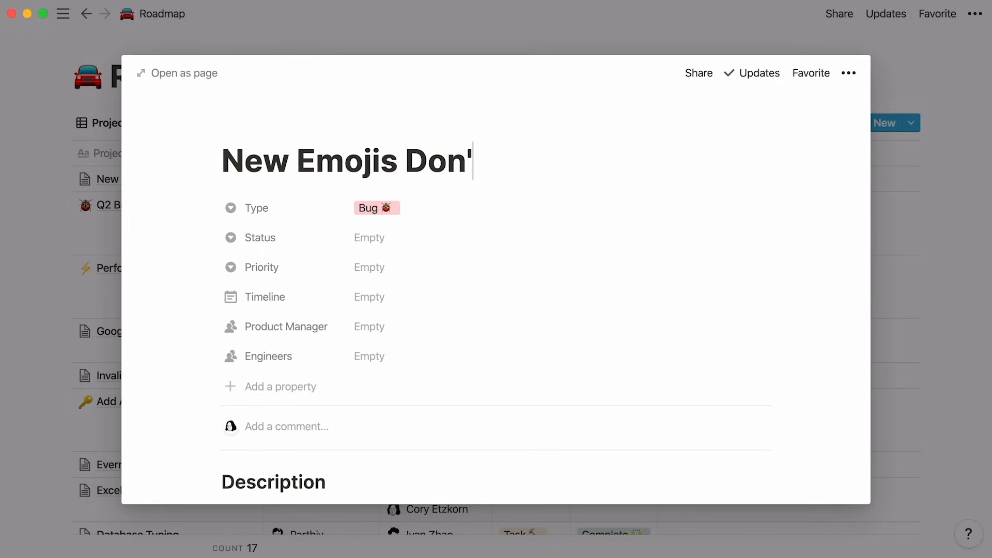
{"action": "left_click", "coordinate": [369, 237]}
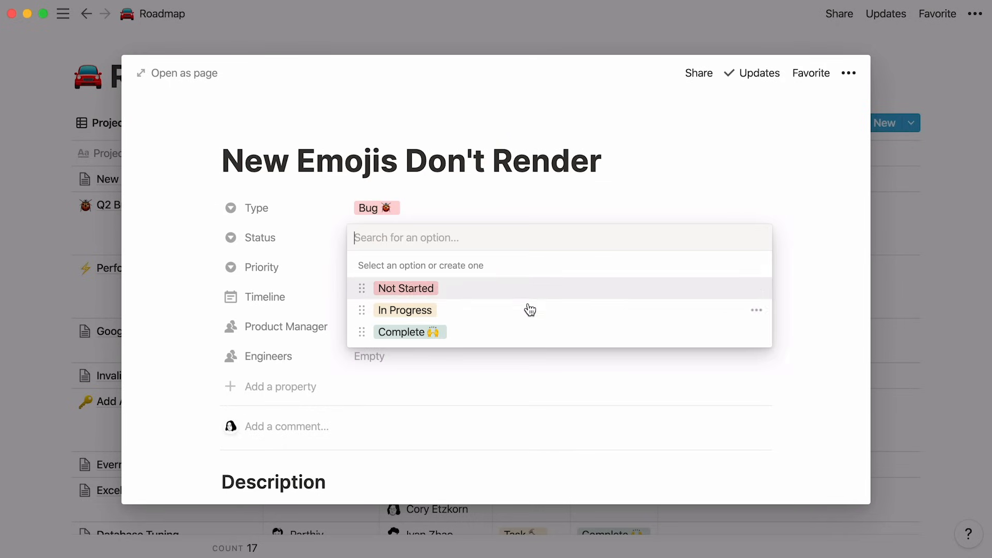
{"action": "left_click", "coordinate": [404, 310]}
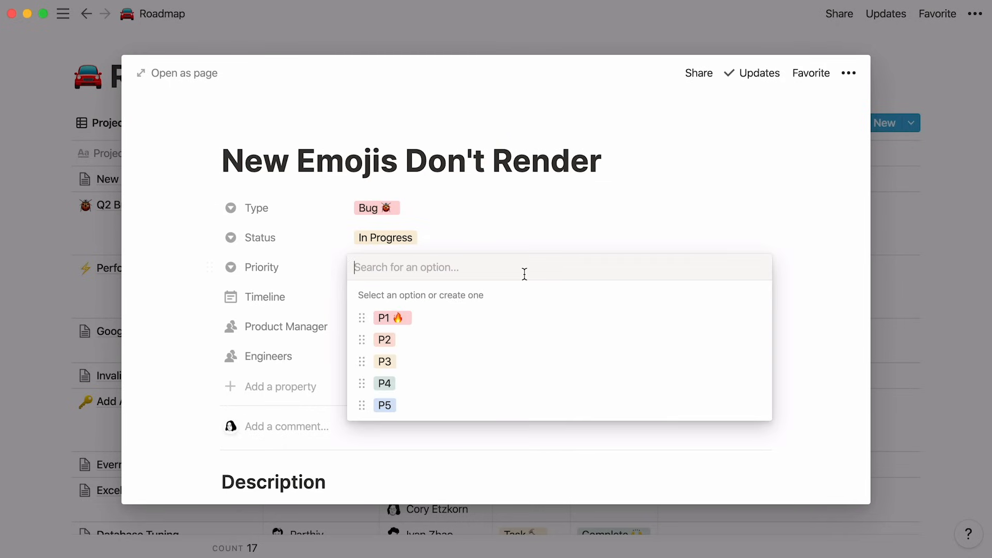
{"action": "left_click", "coordinate": [383, 317]}
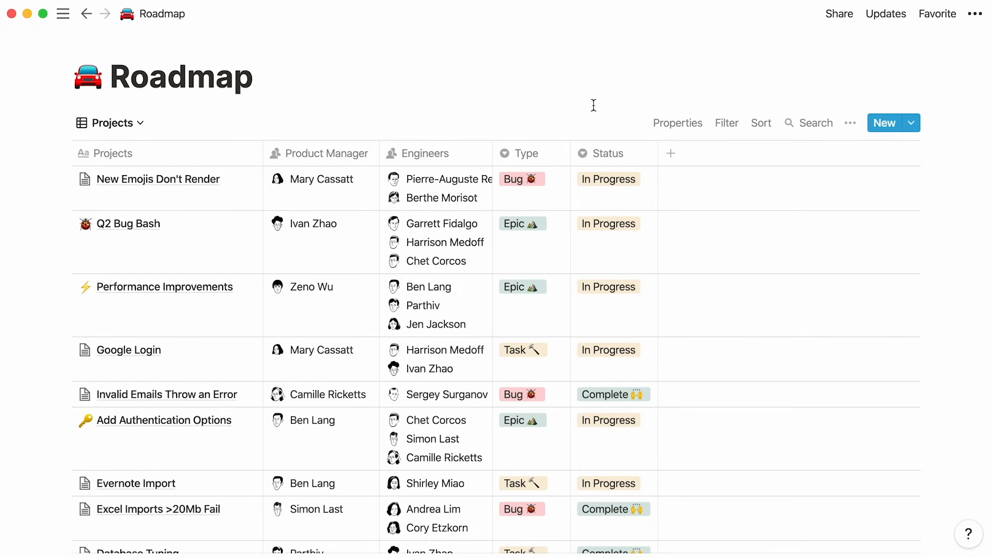
{"action": "left_click", "coordinate": [912, 123]}
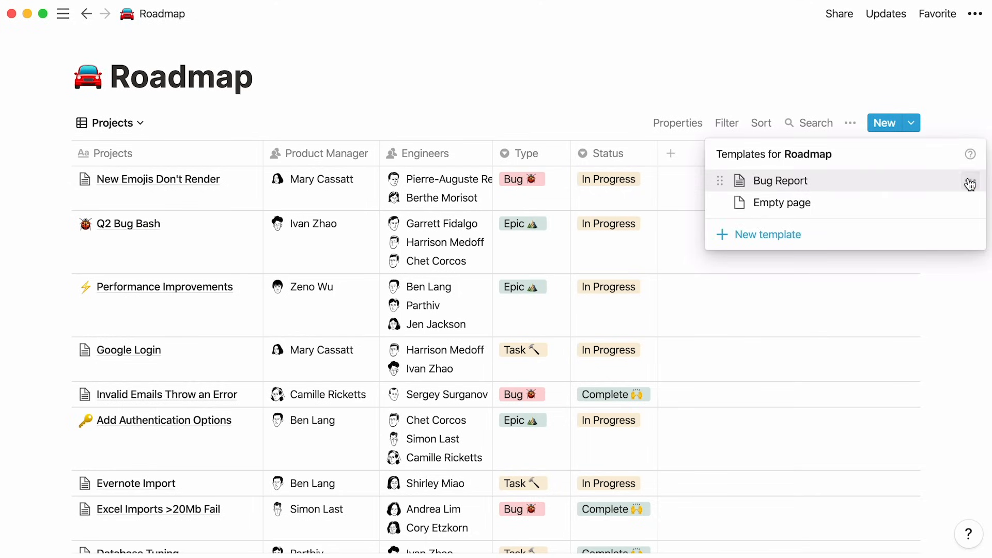
- Add Meeting Notes and Design Spec templates, then open Design Spec to view its sections
{"action": "left_click", "coordinate": [968, 183]}
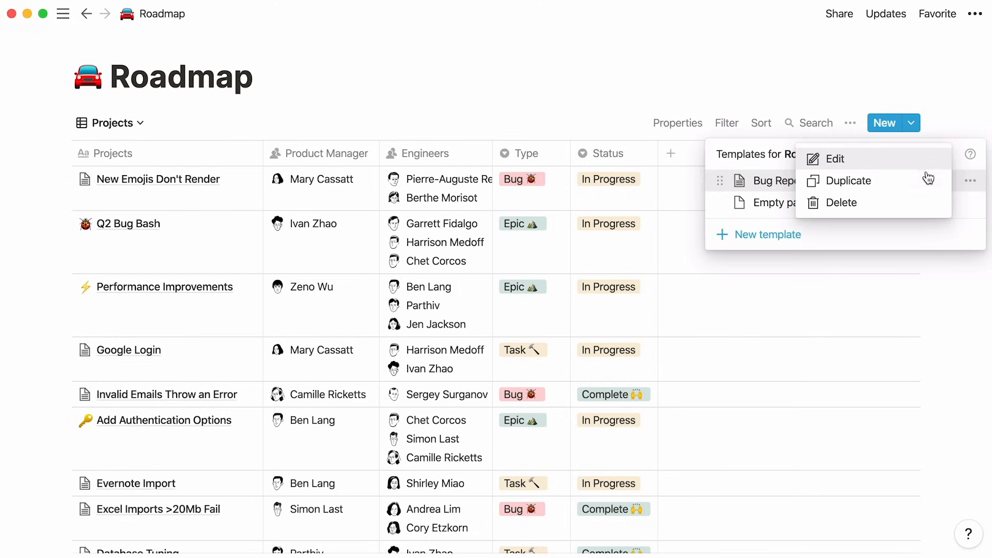
{"action": "mouse_move", "coordinate": [970, 162]}
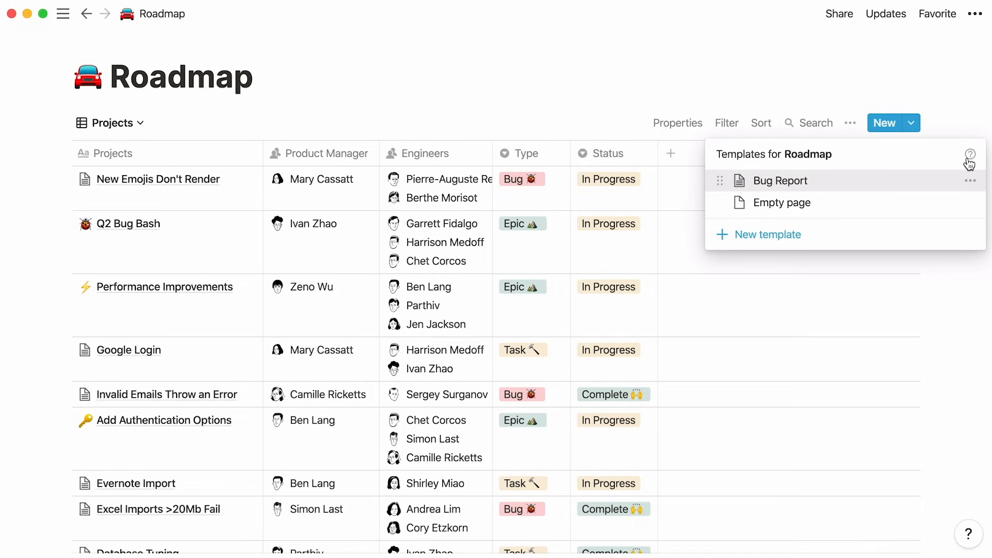
{"action": "left_click", "coordinate": [780, 181]}
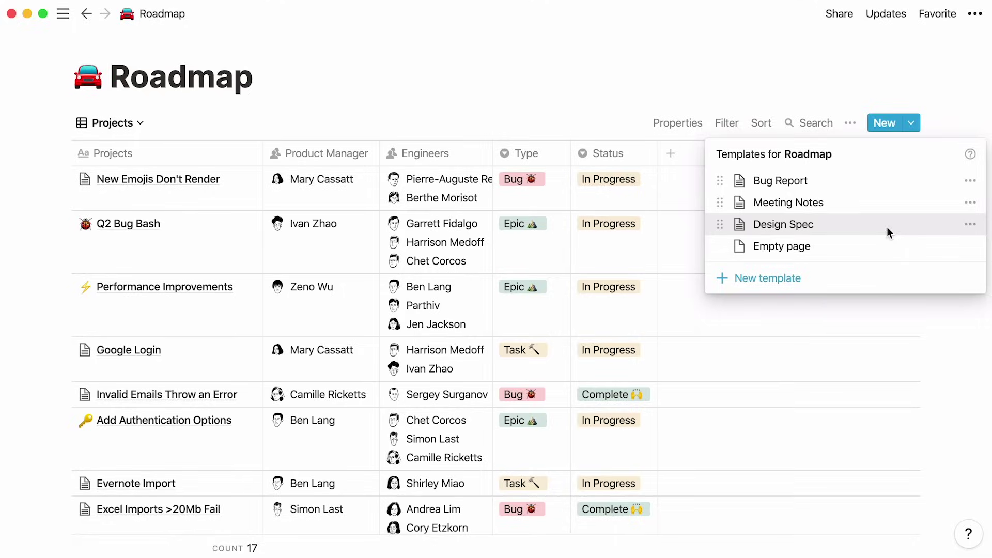
{"action": "left_click", "coordinate": [782, 224]}
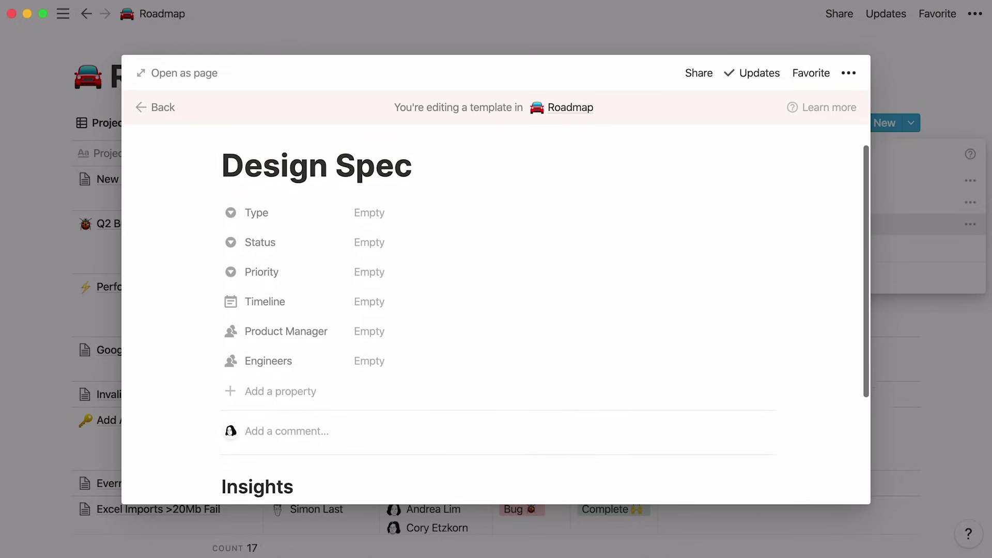
{"action": "scroll", "scroll_direction": "down", "scroll_amount": 3}
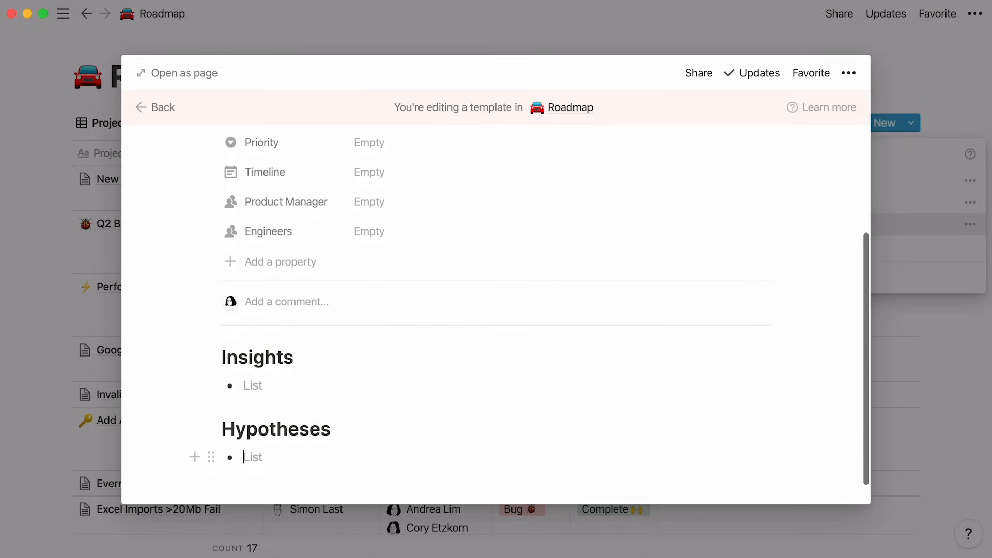
{"action": "mouse_move", "coordinate": [857, 278]}
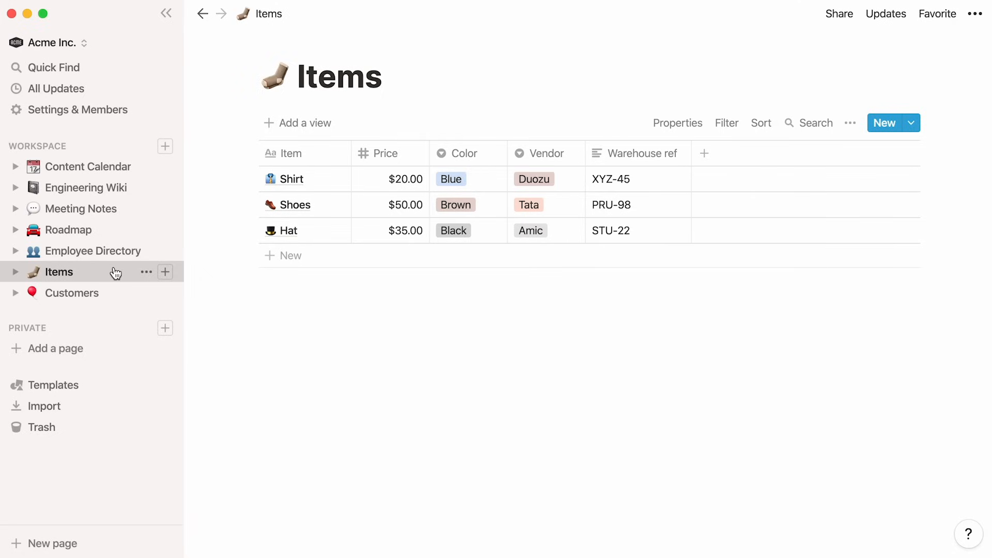
- Open the Items database listing Shirt, Shoes and Hat with prices, colours and vendors
{"action": "left_click", "coordinate": [72, 293]}
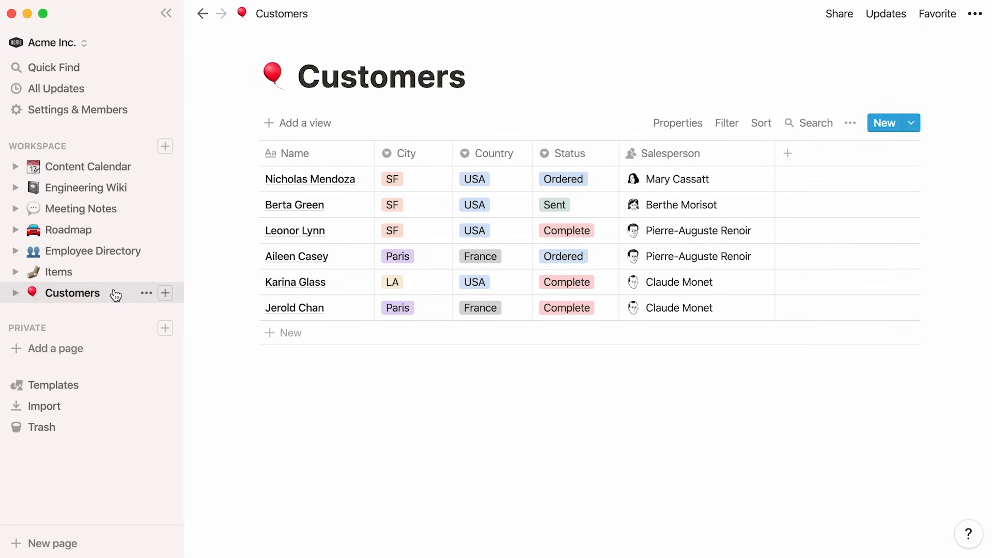
{"action": "mouse_move", "coordinate": [113, 276]}
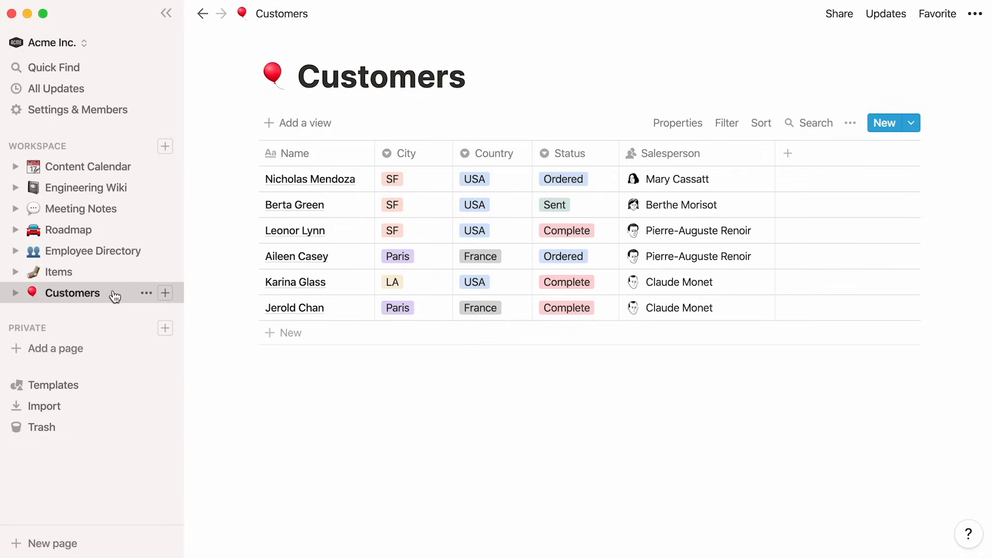
{"action": "left_click", "coordinate": [59, 272]}
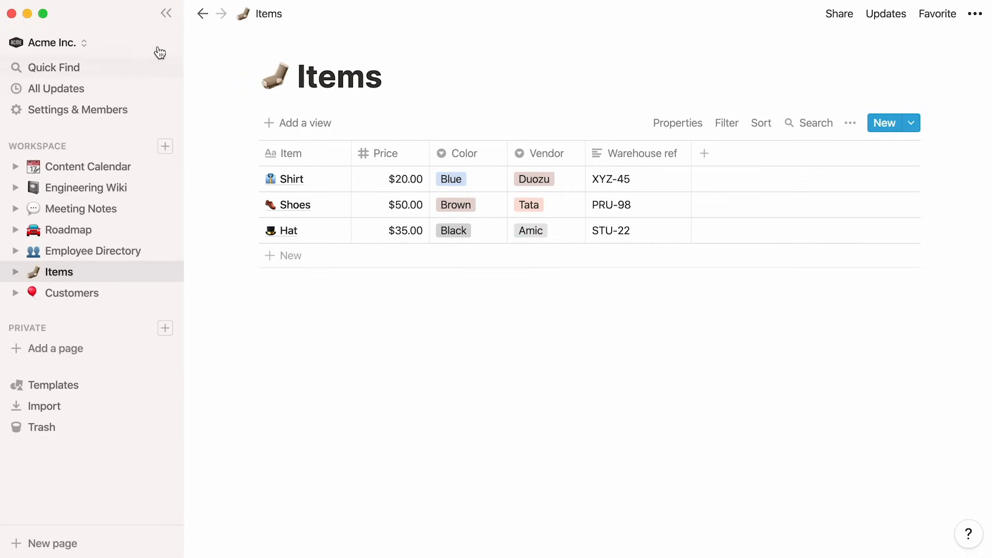
- Hide the sidebar and add a Relation property to Items linked to the Customers database
{"action": "left_click", "coordinate": [166, 14]}
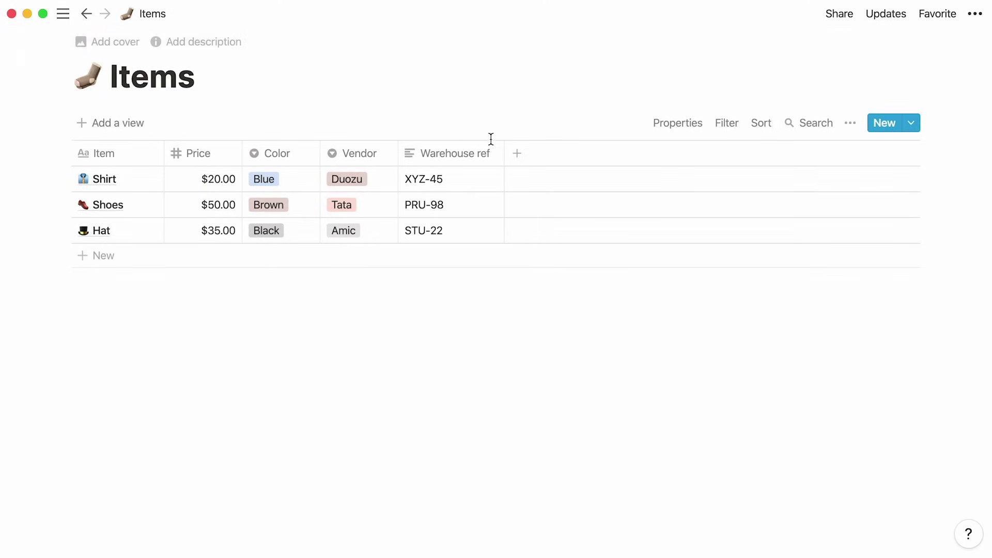
{"action": "left_click", "coordinate": [516, 153]}
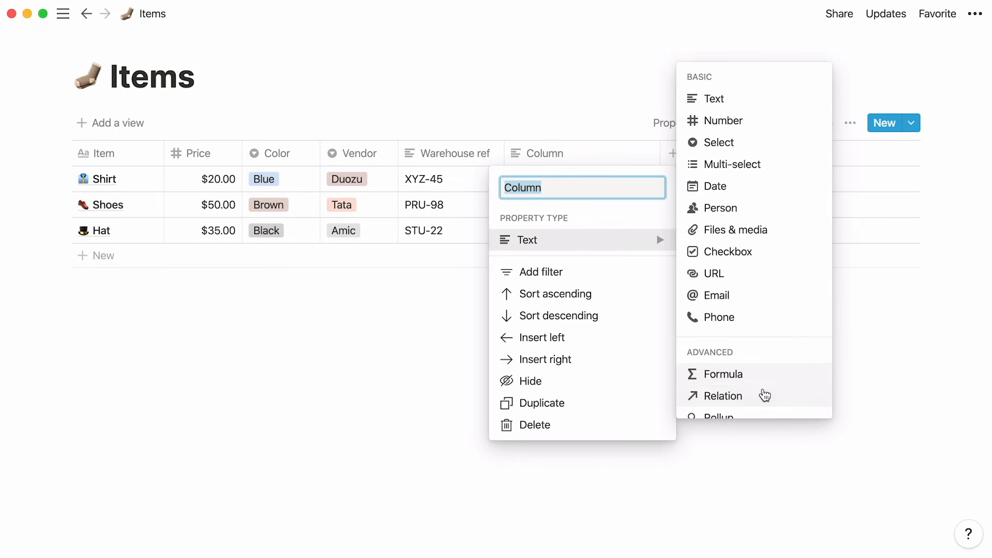
{"action": "left_click", "coordinate": [722, 395]}
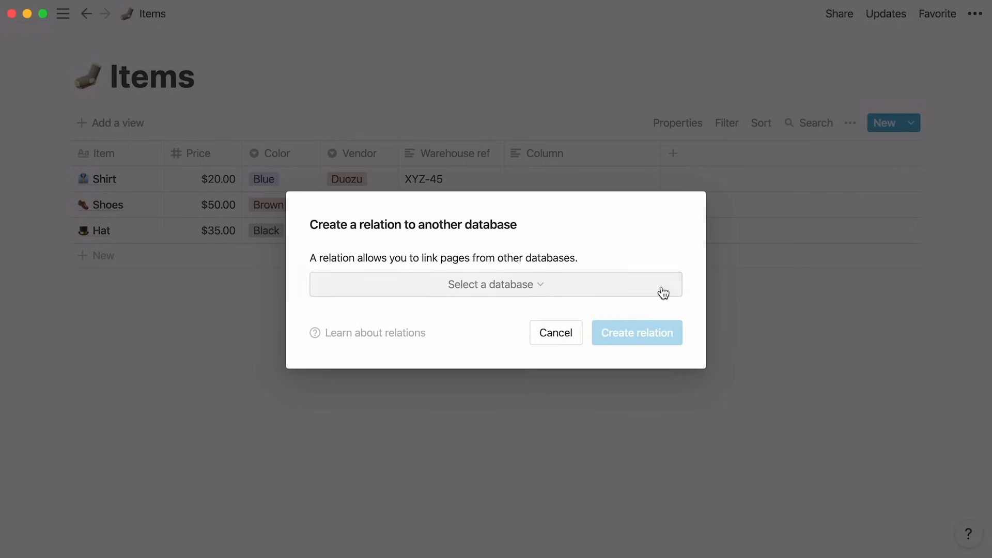
{"action": "left_click", "coordinate": [495, 284]}
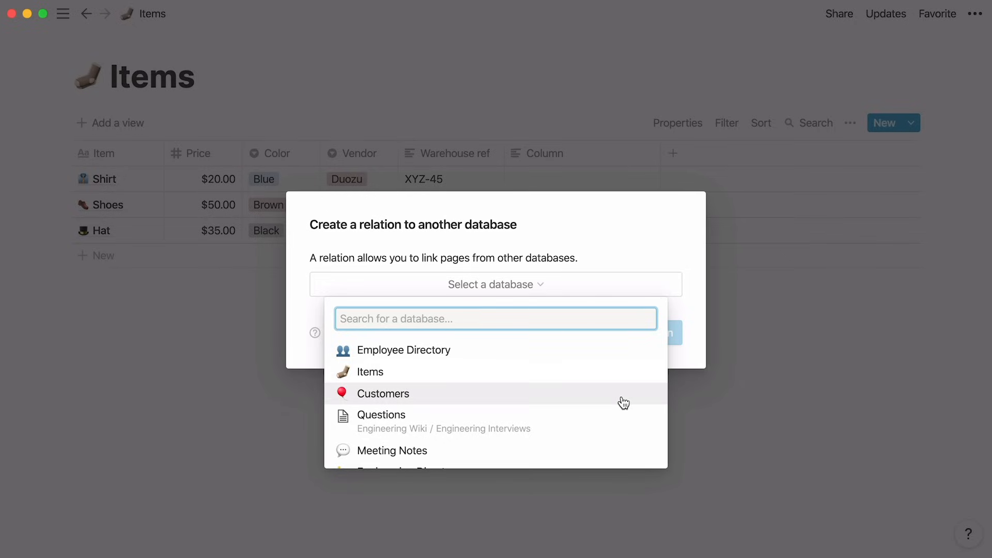
{"action": "left_click", "coordinate": [383, 393]}
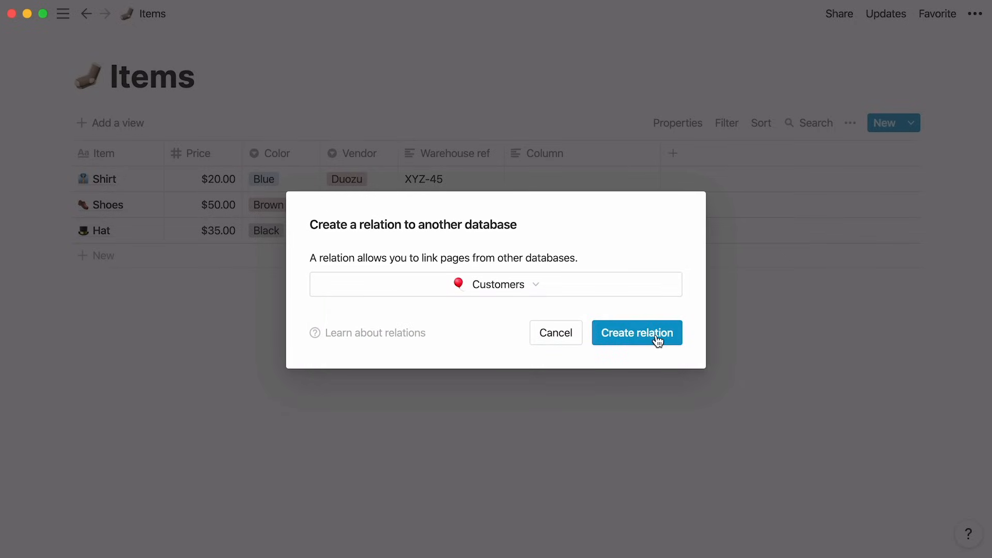
{"action": "left_click", "coordinate": [637, 332]}
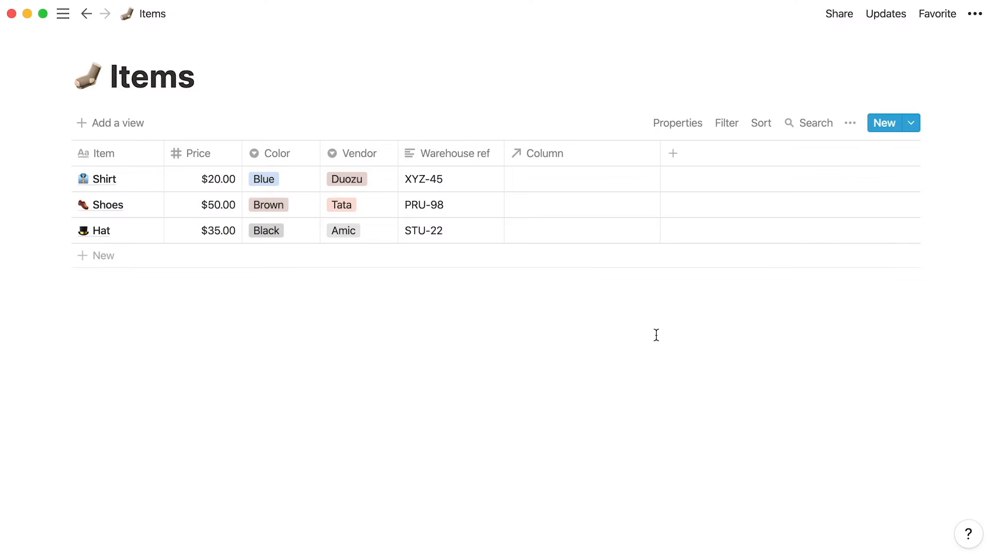
{"action": "mouse_move", "coordinate": [625, 269]}
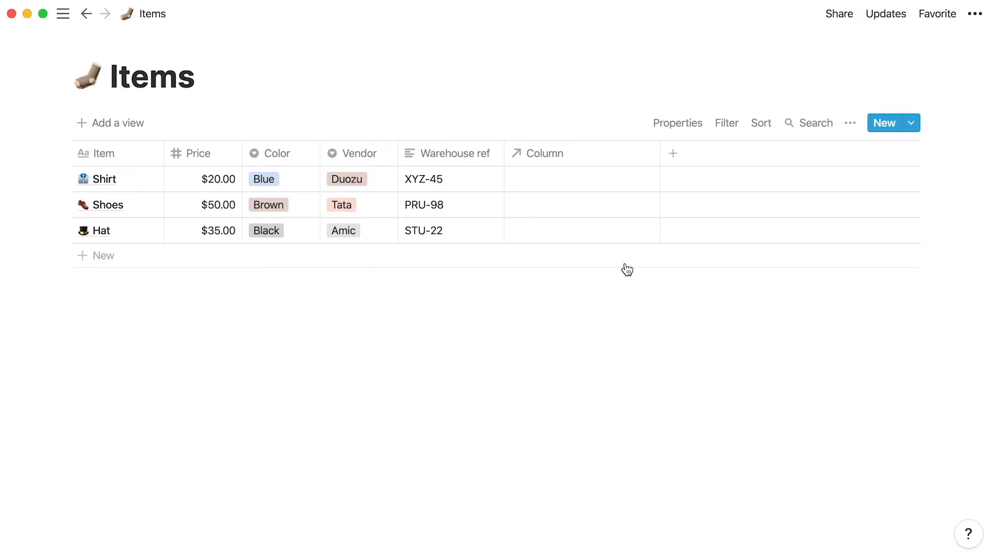
{"action": "left_click", "coordinate": [544, 153]}
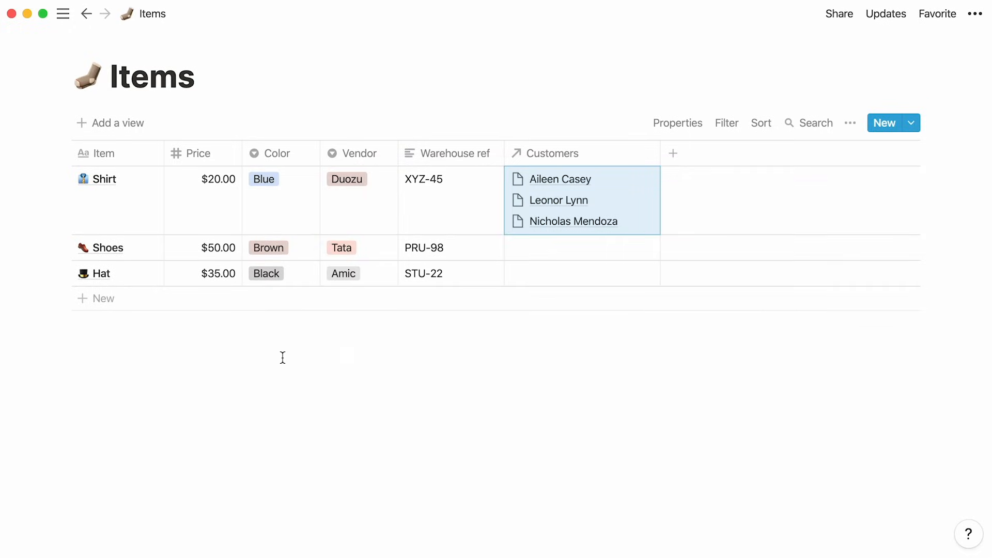
- Work in the relation column to link Shirt, Shoes and Hat to their customers
{"action": "left_click", "coordinate": [581, 248]}
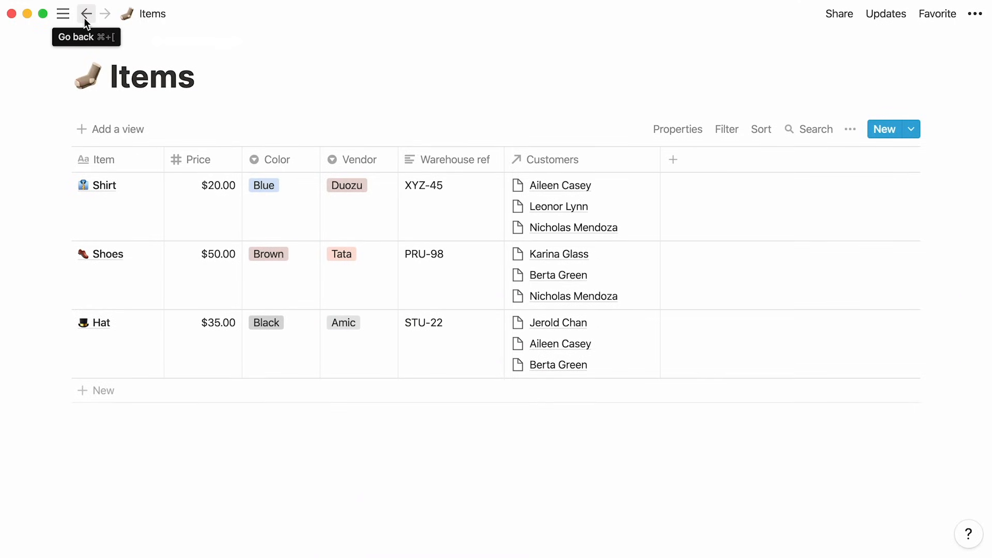
- Return to Customers and rename the 'Related to Items' column to Items
{"action": "left_click", "coordinate": [86, 14]}
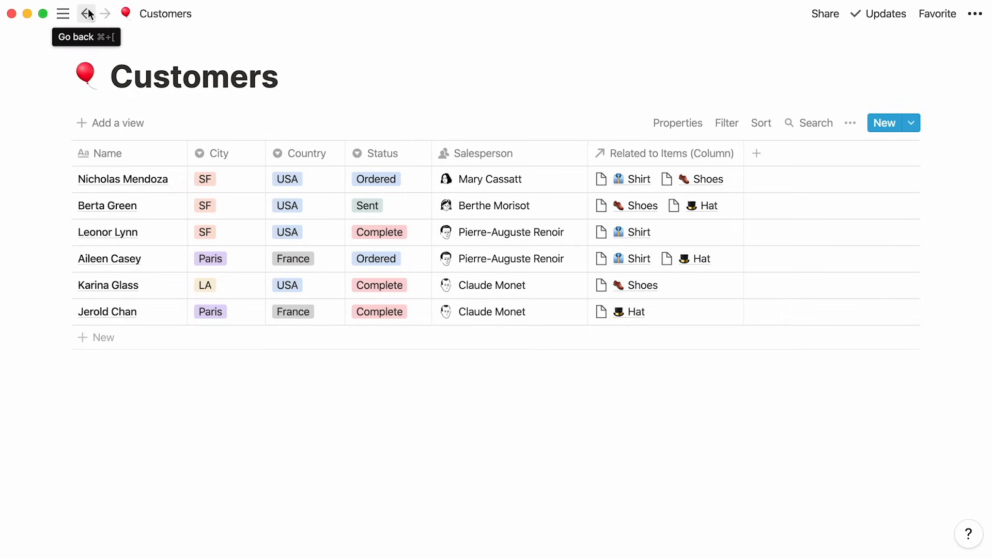
{"action": "mouse_move", "coordinate": [669, 154]}
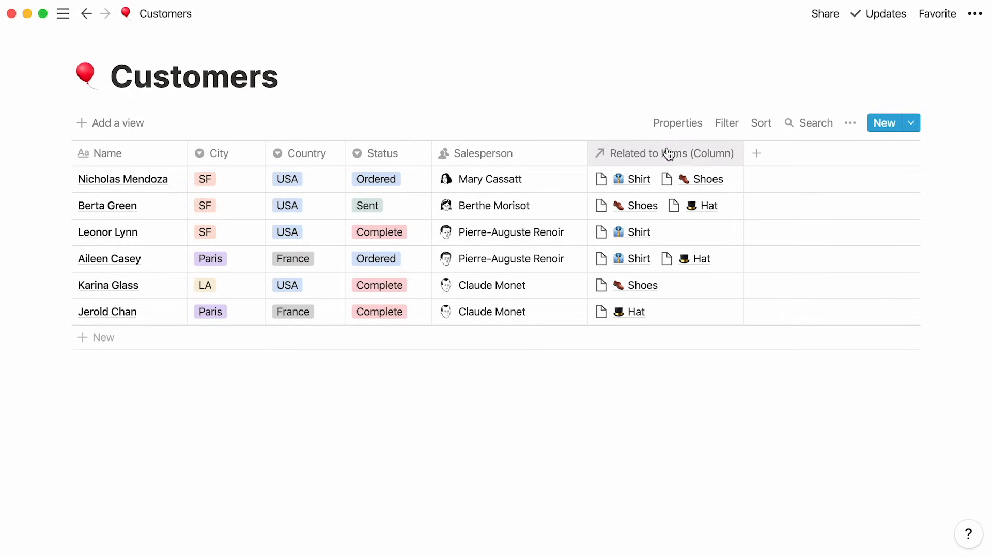
{"action": "mouse_move", "coordinate": [698, 157]}
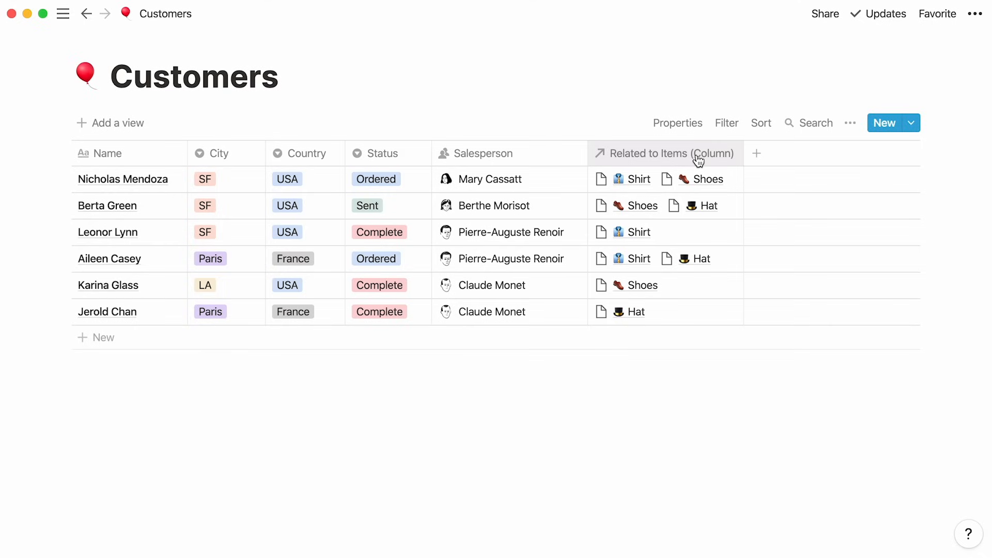
{"action": "left_click", "coordinate": [674, 153]}
{"action": "type", "text": "Items"}
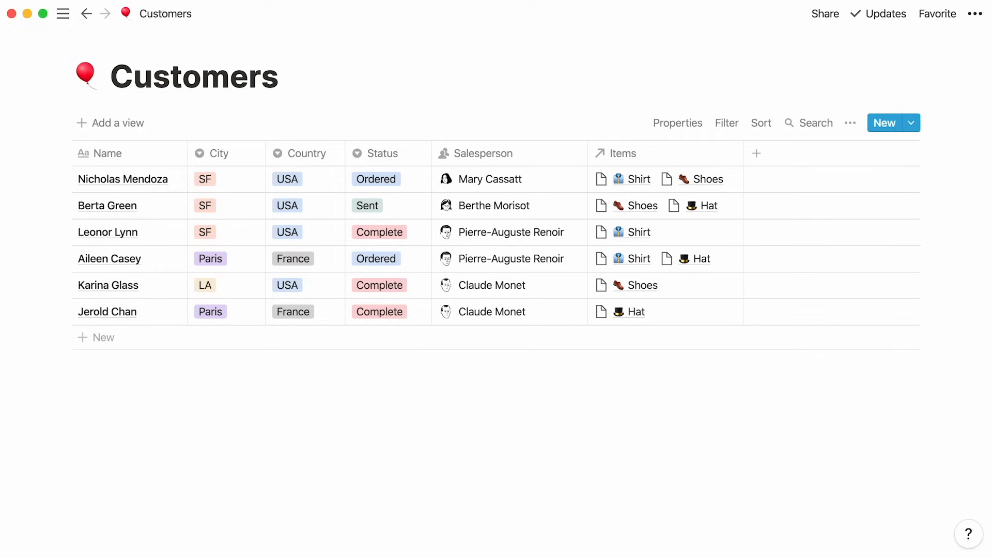
{"action": "mouse_move", "coordinate": [687, 170]}
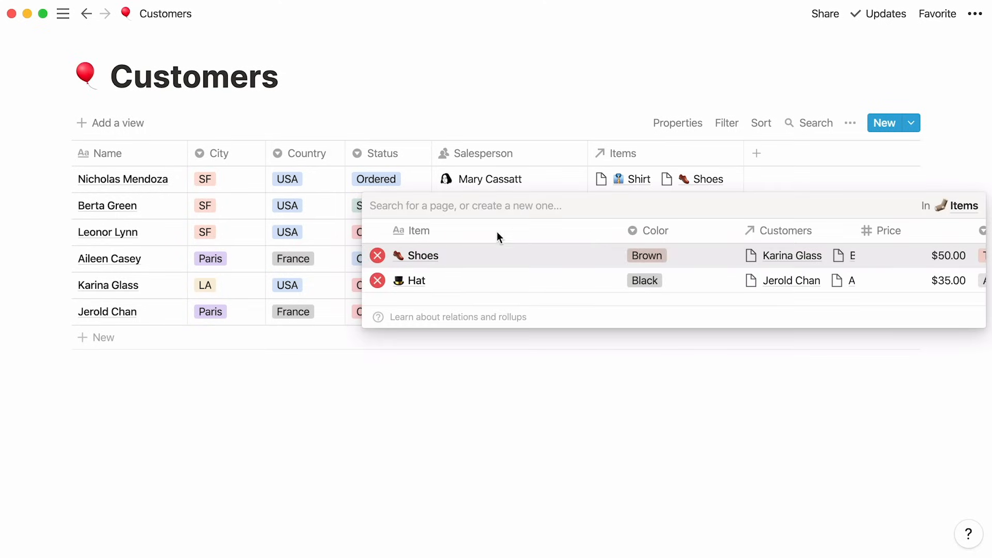
{"action": "left_click", "coordinate": [423, 256]}
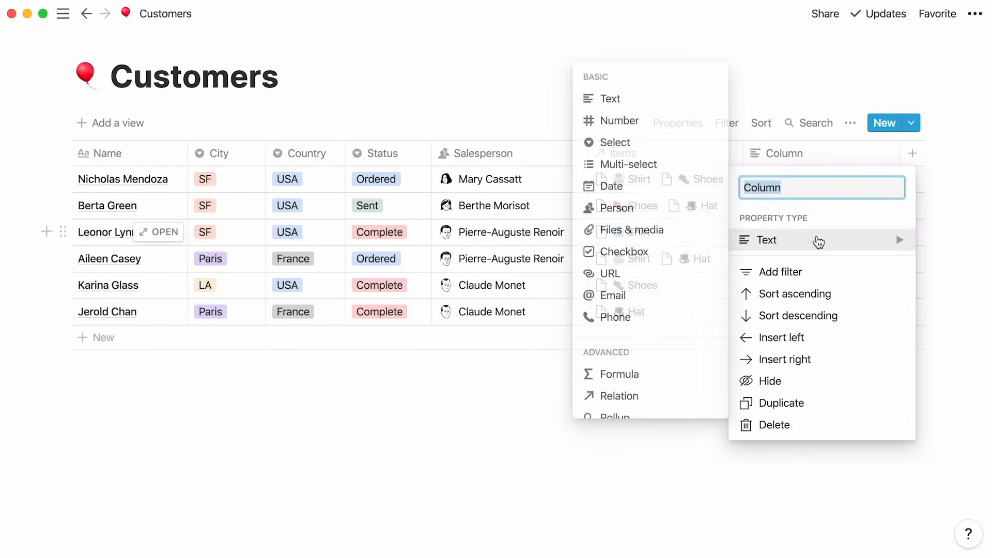
- Make the new column an Order Total rollup summing Price through the Items relation
{"action": "scroll", "scroll_direction": "down", "scroll_amount": 3}
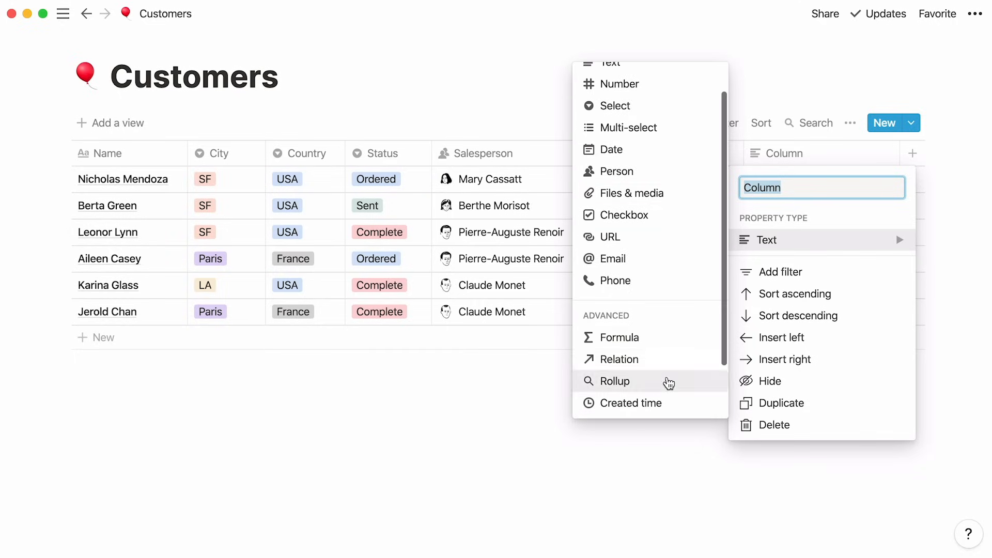
{"action": "left_click", "coordinate": [615, 381]}
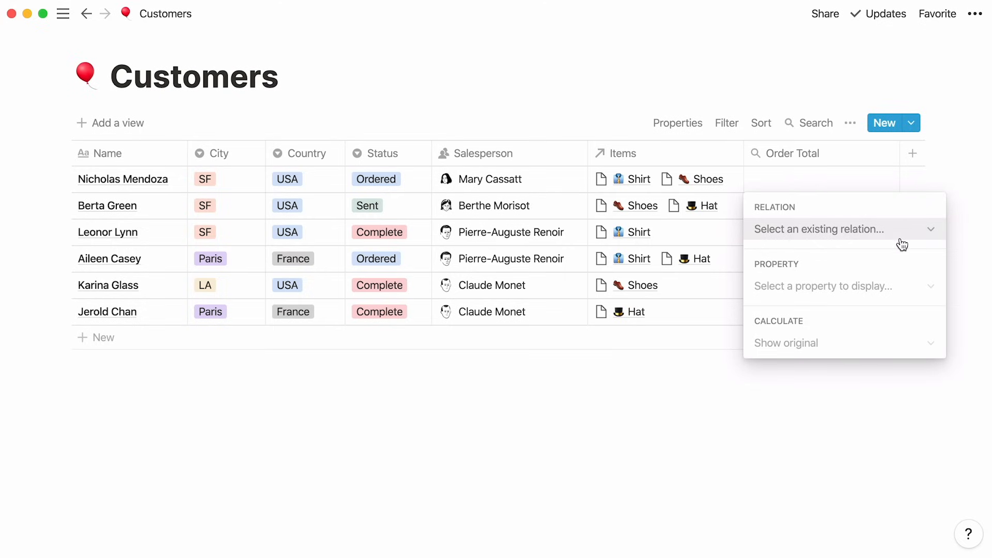
{"action": "left_click", "coordinate": [843, 229]}
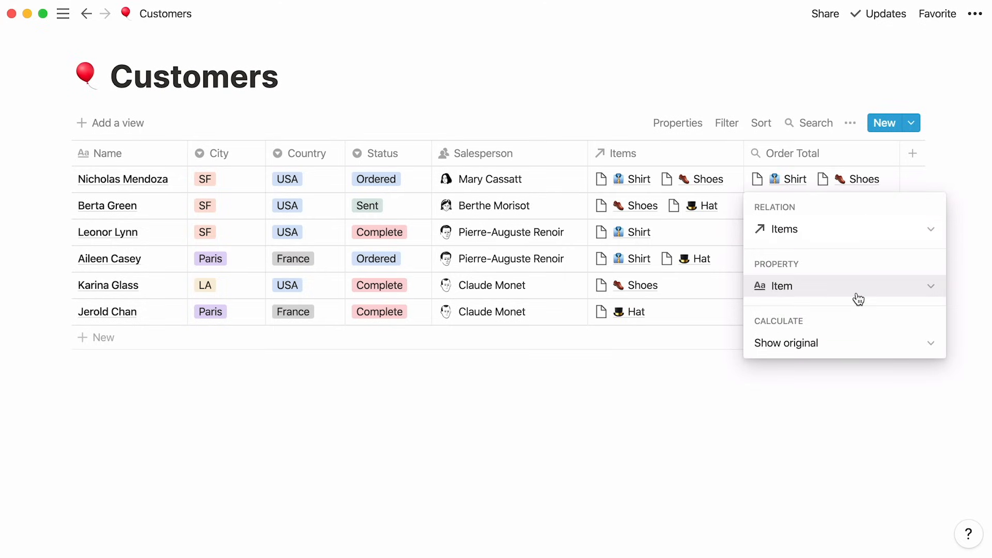
{"action": "left_click", "coordinate": [843, 285]}
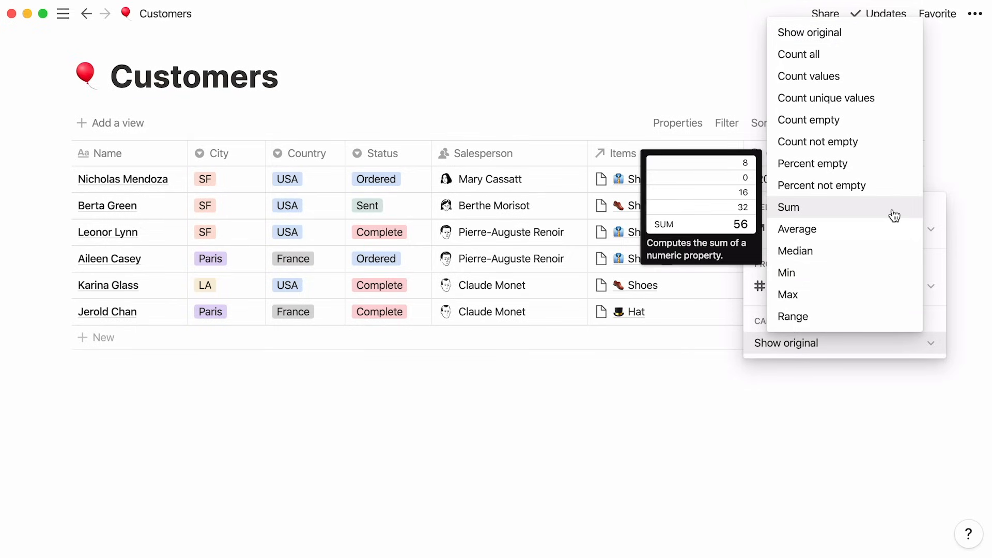
{"action": "left_click", "coordinate": [788, 207]}
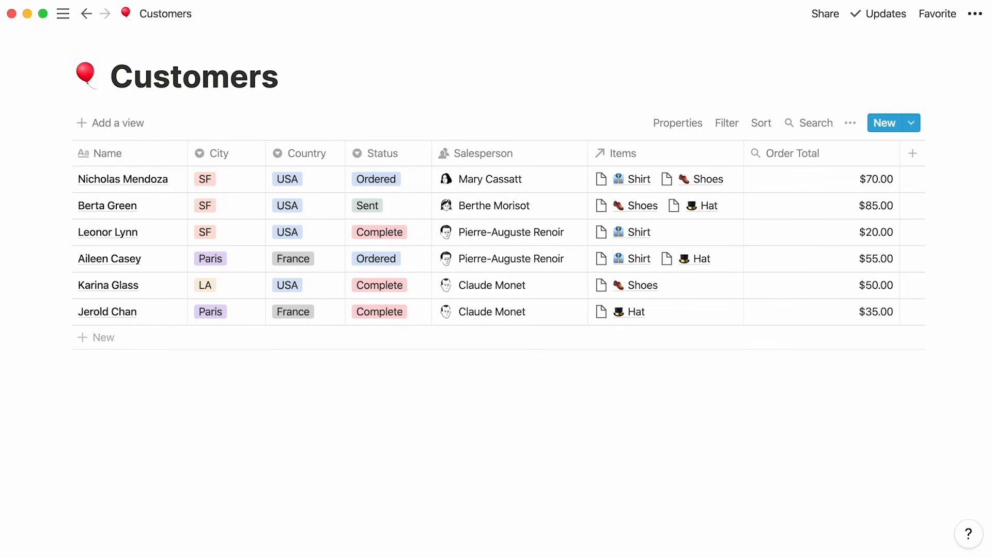
{"action": "left_click", "coordinate": [81, 209]}
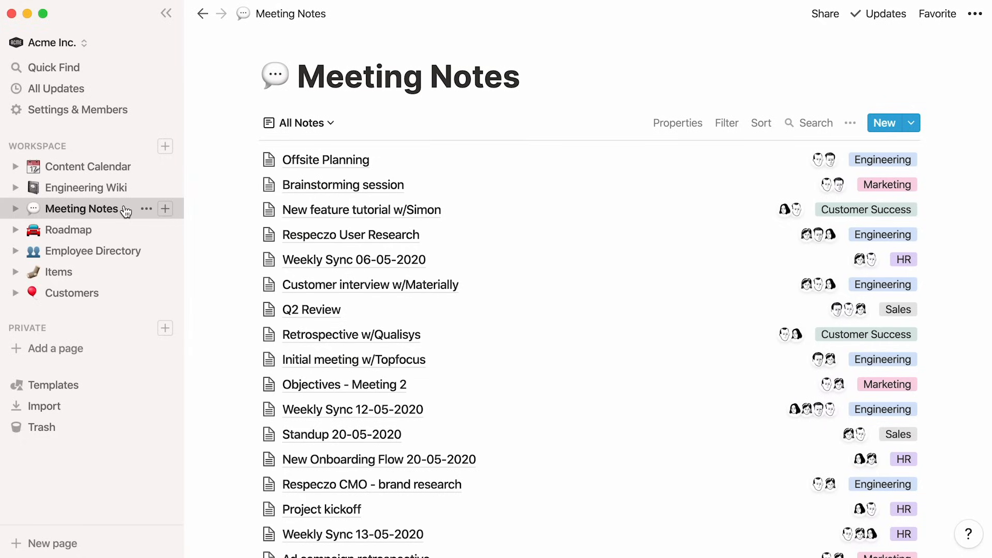
- Switch to the Engineering Wiki page and collapse the sidebar
{"action": "left_click", "coordinate": [86, 188]}
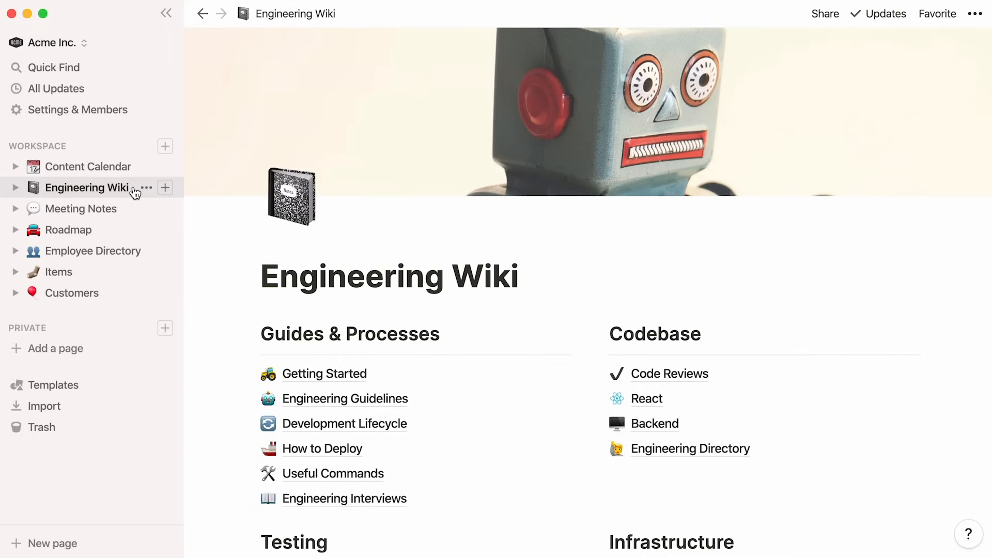
{"action": "left_click", "coordinate": [166, 13]}
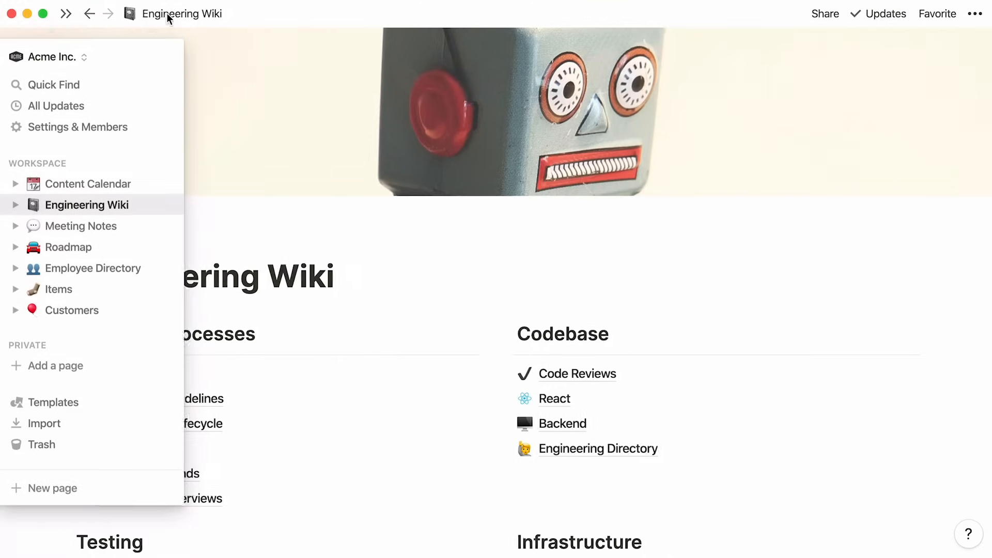
{"action": "left_click", "coordinate": [62, 14]}
{"action": "type", "text": "/"}
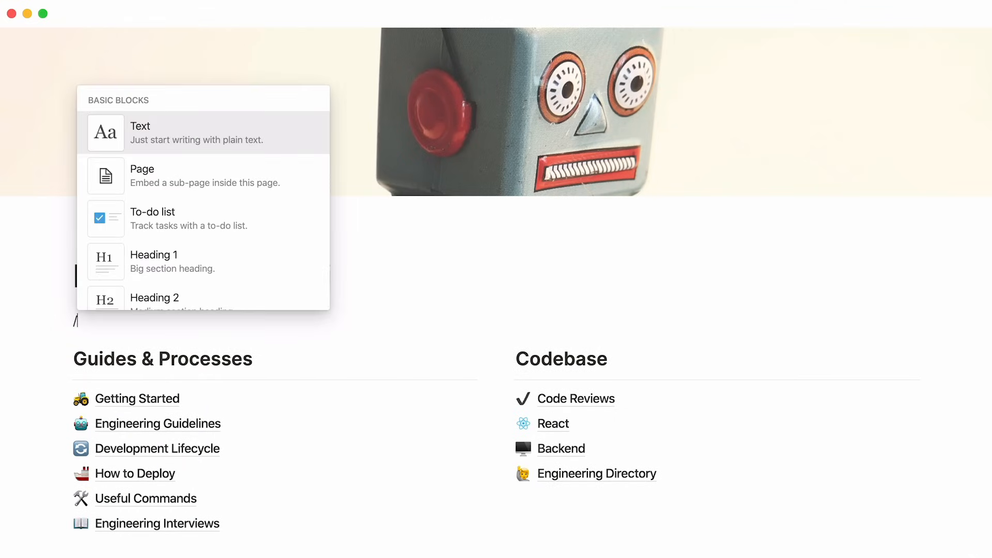
{"action": "type", "text": "linked"}
{"action": "type", "text": "meeting"}
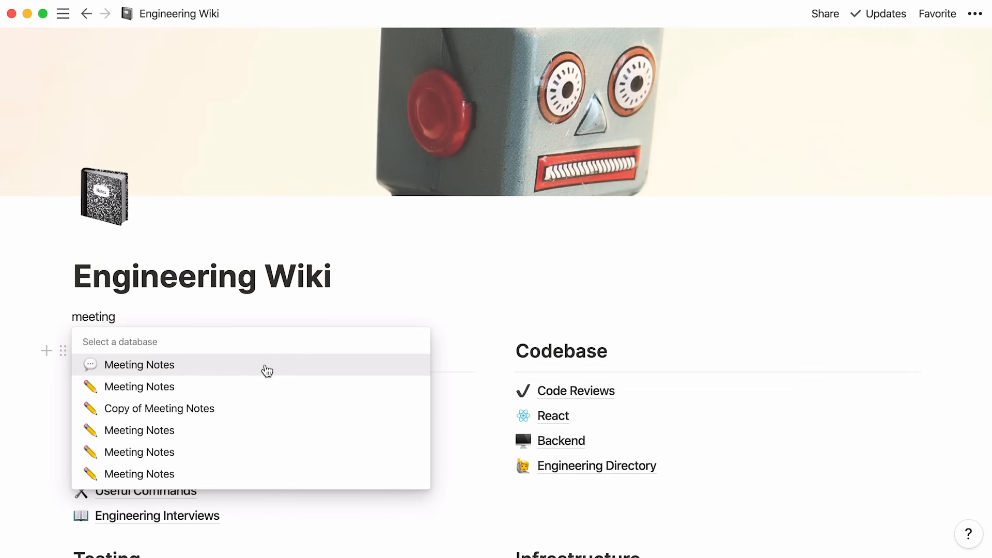
{"action": "left_click", "coordinate": [139, 365]}
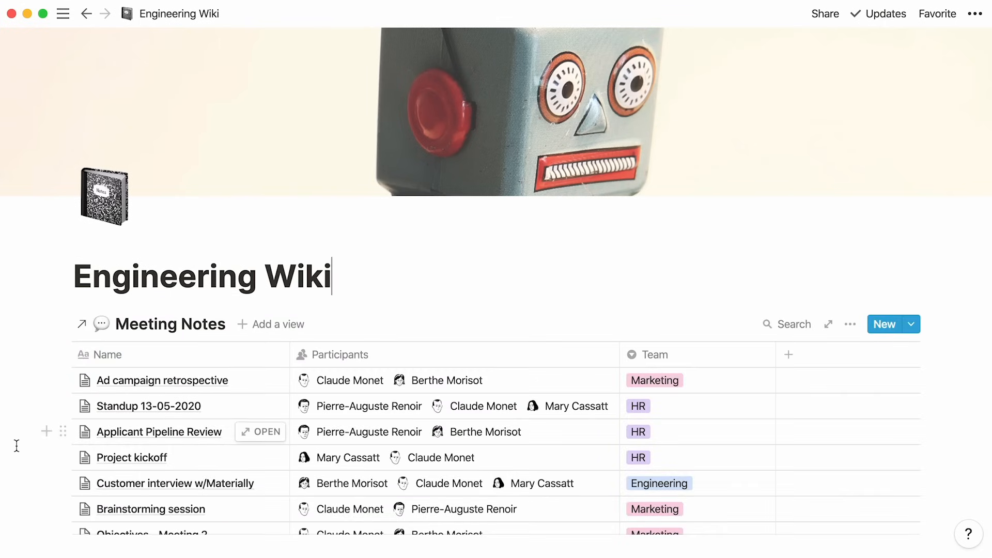
{"action": "scroll", "scroll_direction": "down", "scroll_amount": 3}
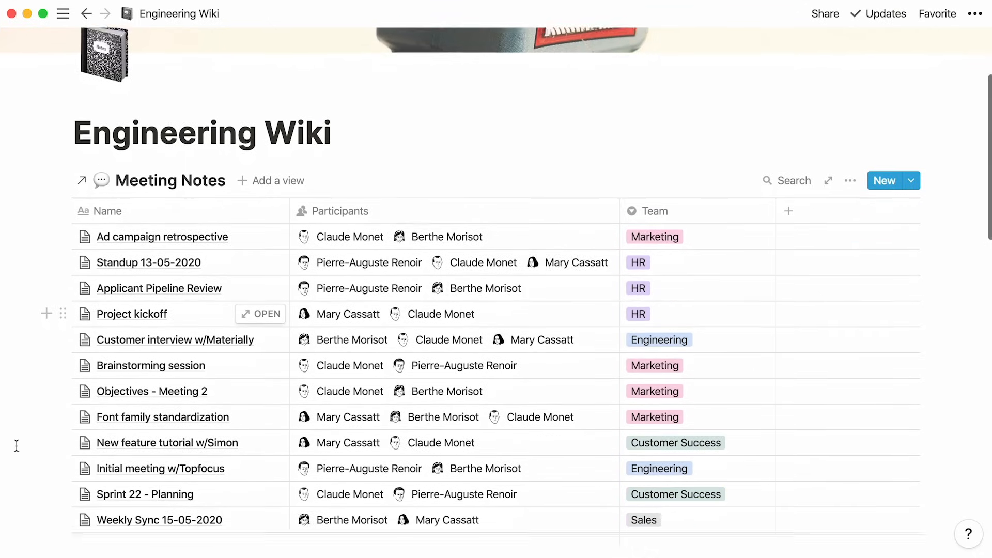
{"action": "scroll", "scroll_direction": "down", "scroll_amount": 3}
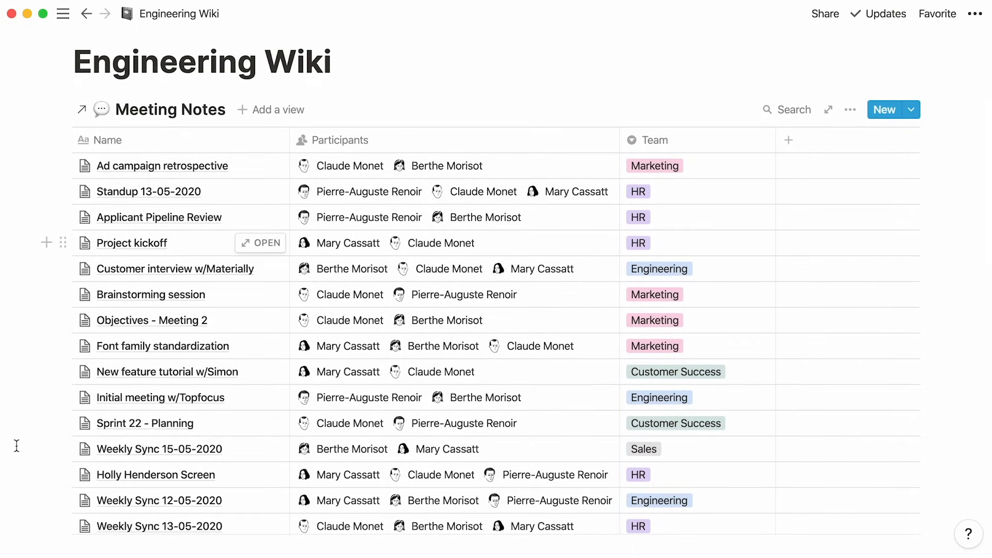
{"action": "mouse_move", "coordinate": [601, 237]}
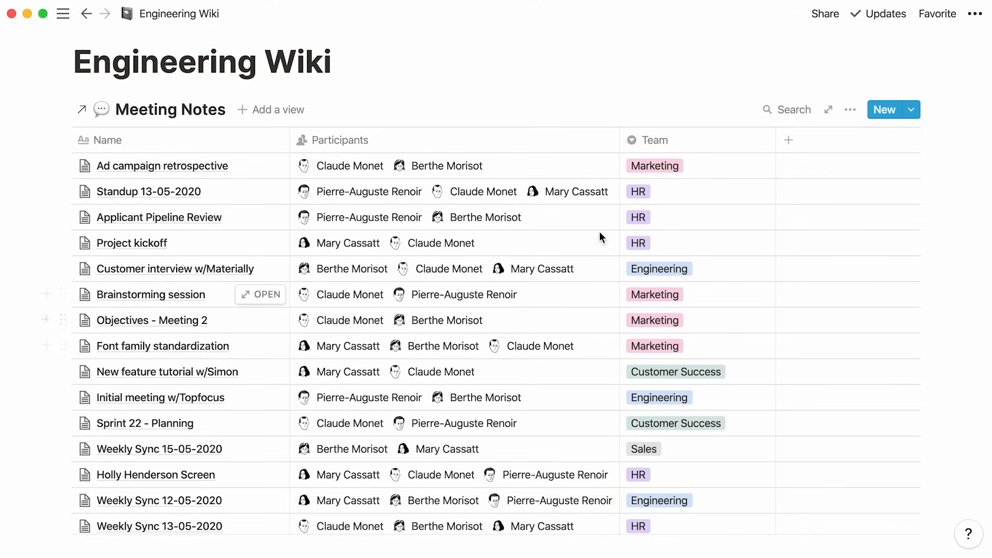
{"action": "mouse_move", "coordinate": [849, 110]}
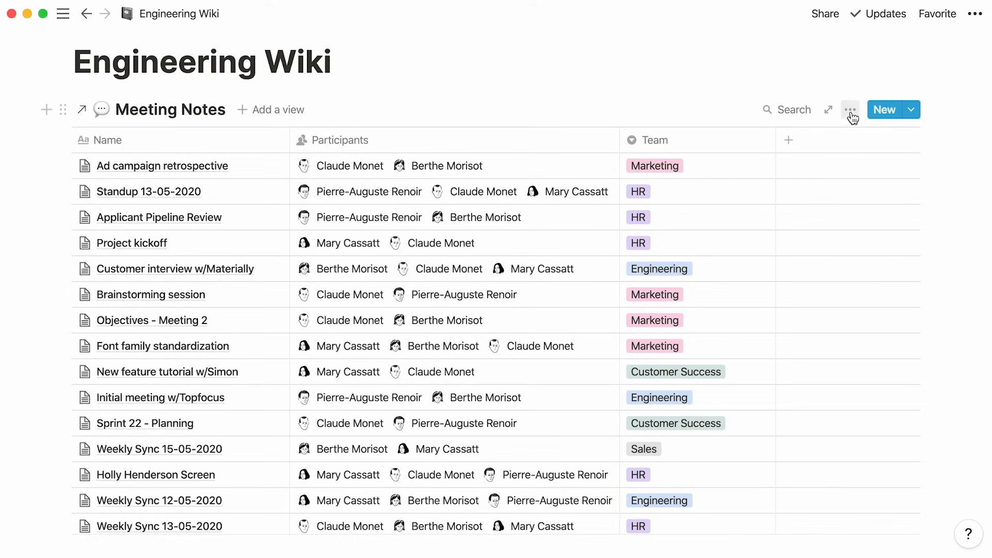
- Filter the linked Meeting Notes table to Team is Engineering, leaving six meetings
{"action": "left_click", "coordinate": [851, 109]}
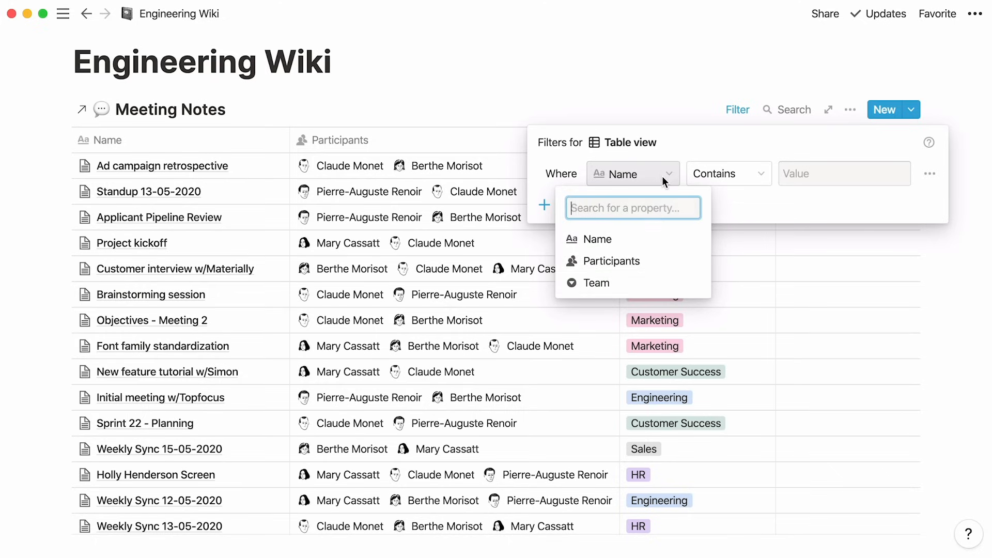
{"action": "left_click", "coordinate": [595, 283]}
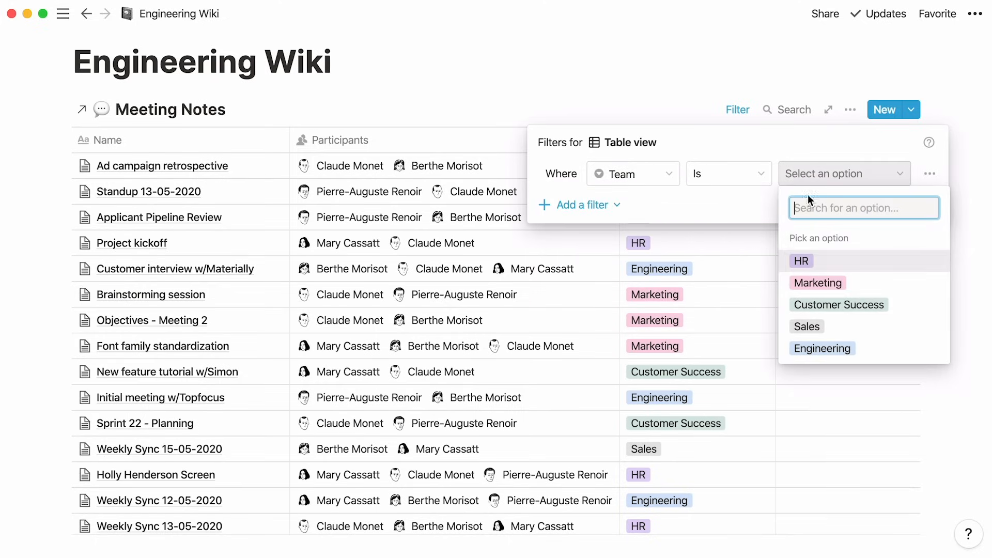
{"action": "left_click", "coordinate": [822, 348]}
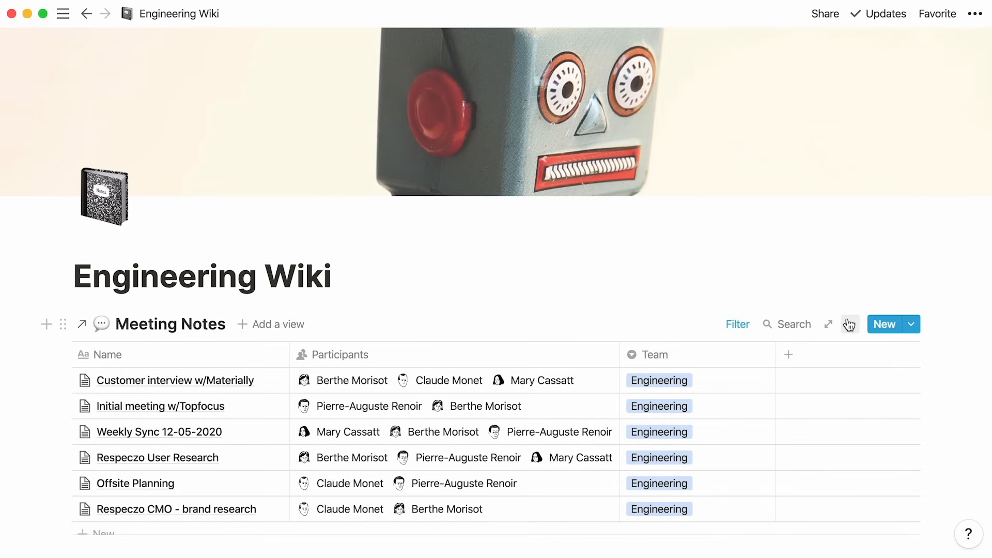
{"action": "left_click", "coordinate": [850, 324]}
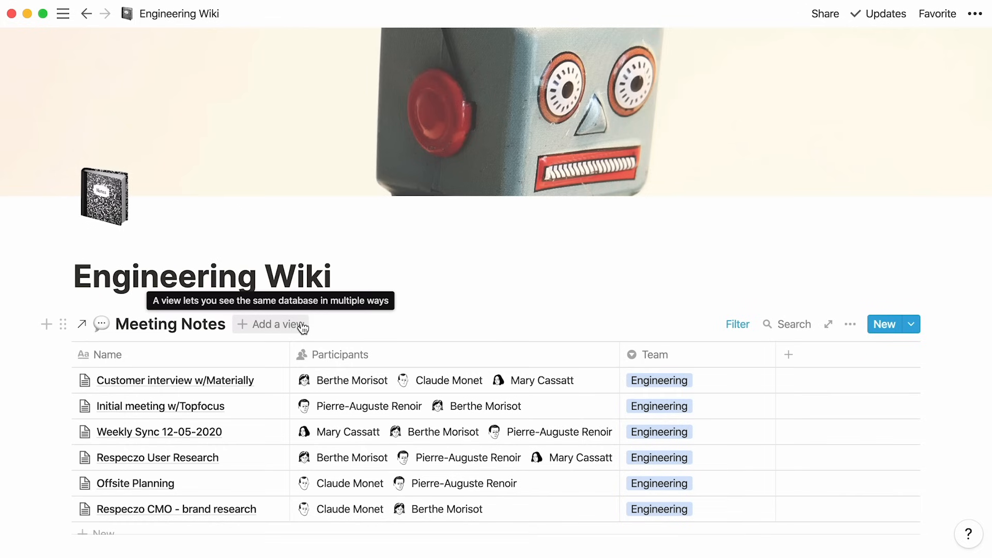
{"action": "mouse_move", "coordinate": [375, 308]}
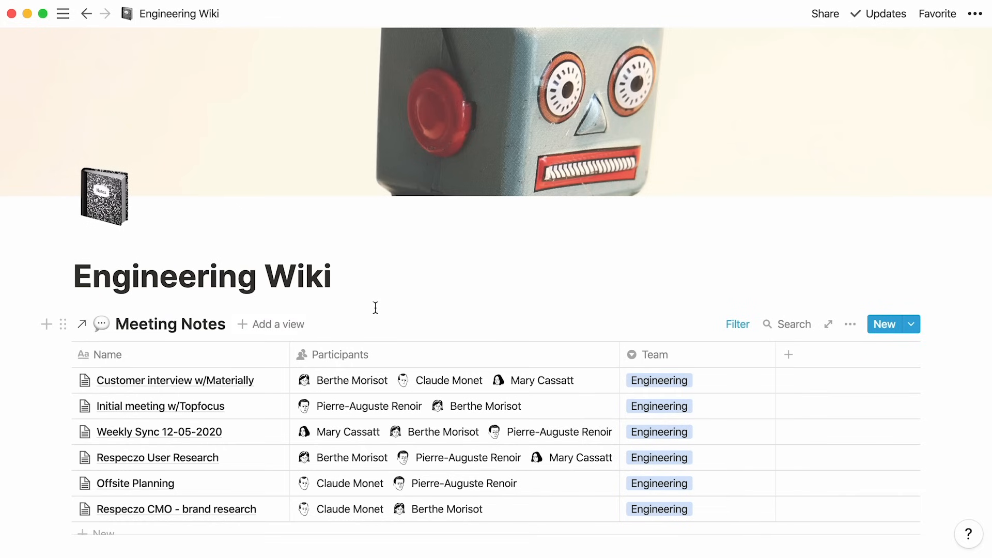
{"action": "scroll", "scroll_direction": "down", "scroll_amount": 3}
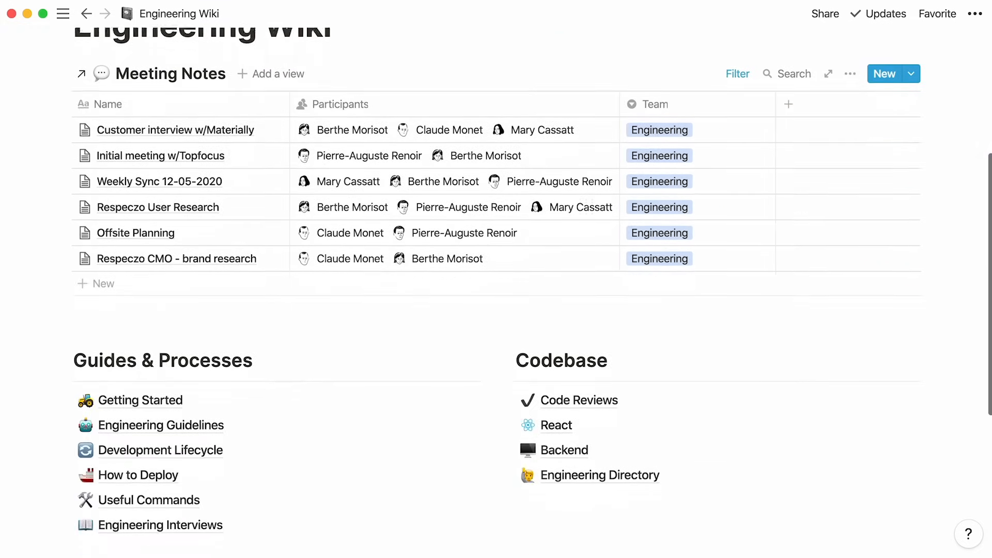
{"action": "scroll", "scroll_direction": "down", "scroll_amount": 3}
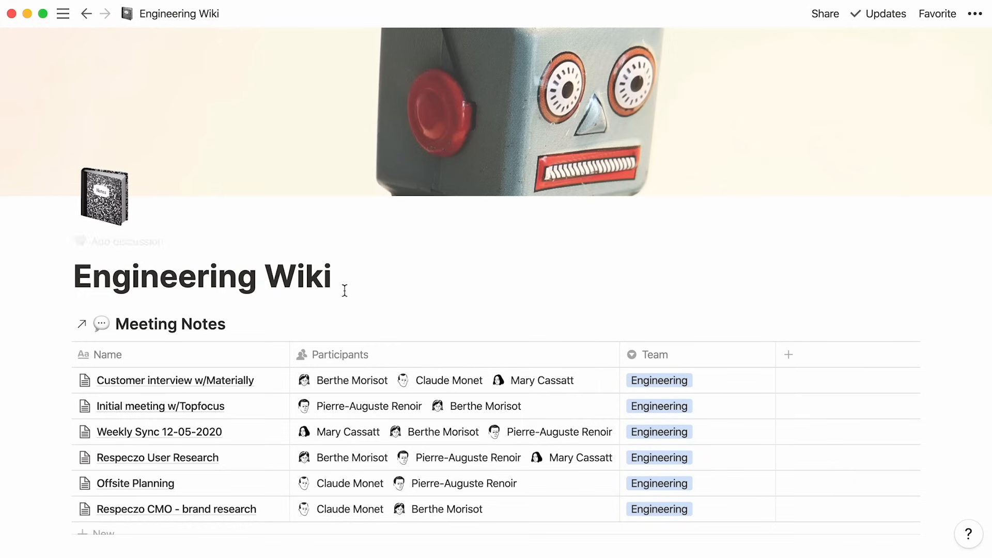
{"action": "left_click", "coordinate": [62, 13]}
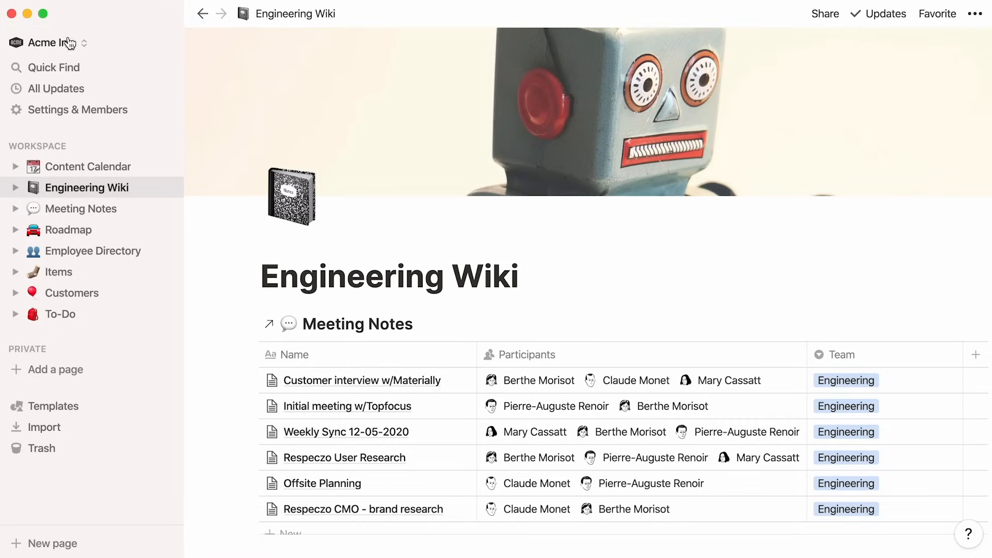
- Create a private 'My Tasks' page embedding a linked view of the To-Do database
{"action": "left_click", "coordinate": [60, 314]}
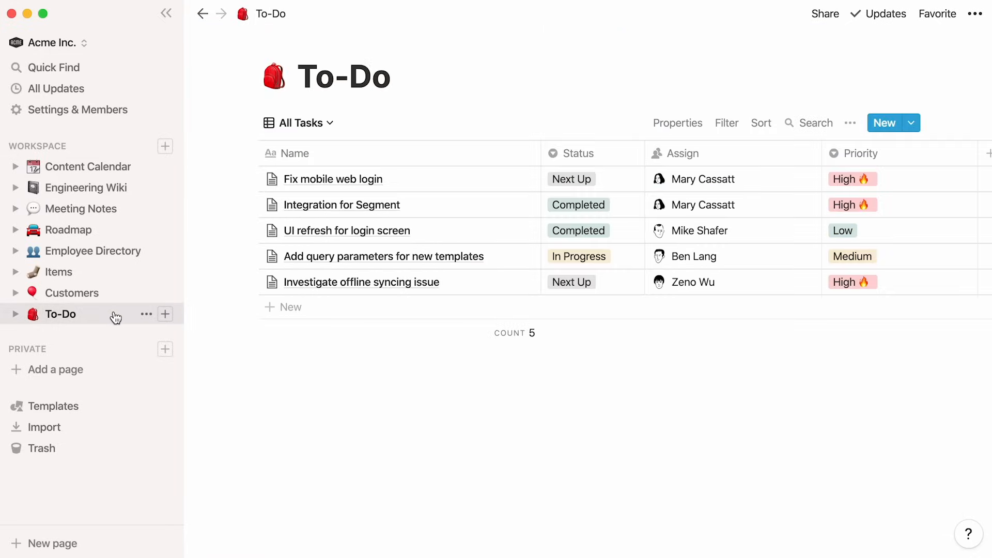
{"action": "left_click", "coordinate": [165, 349]}
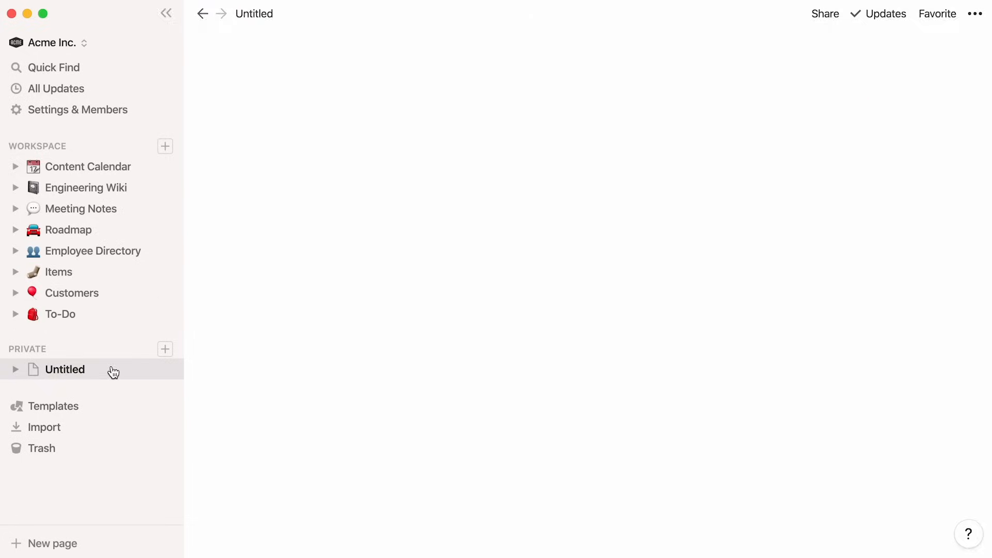
{"action": "type", "text": "My Tasks"}
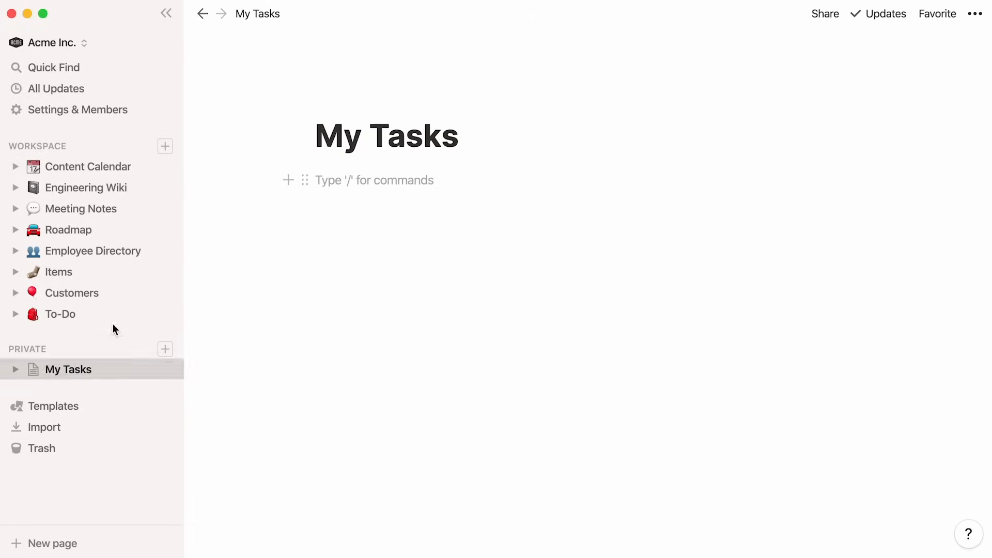
{"action": "left_click", "coordinate": [165, 14]}
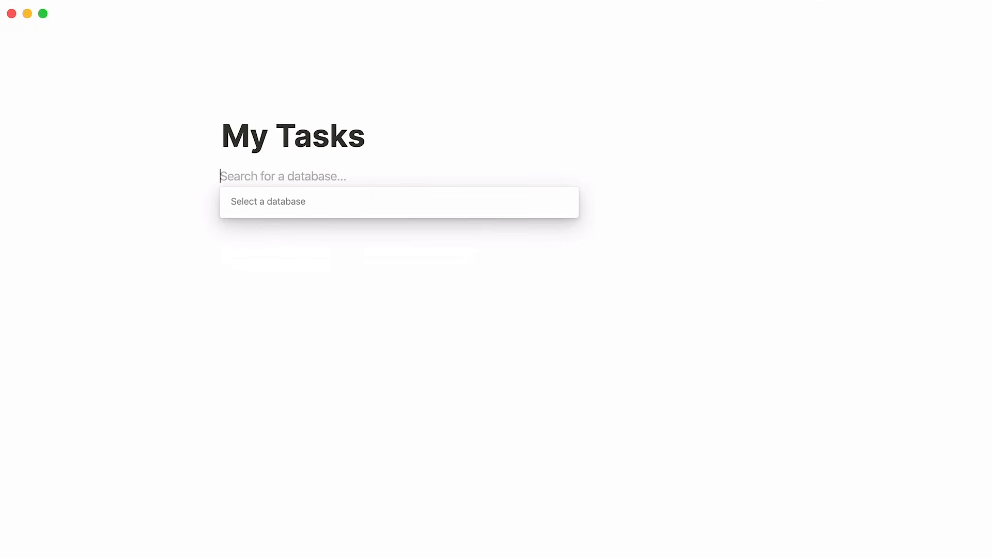
{"action": "type", "text": "to-do"}
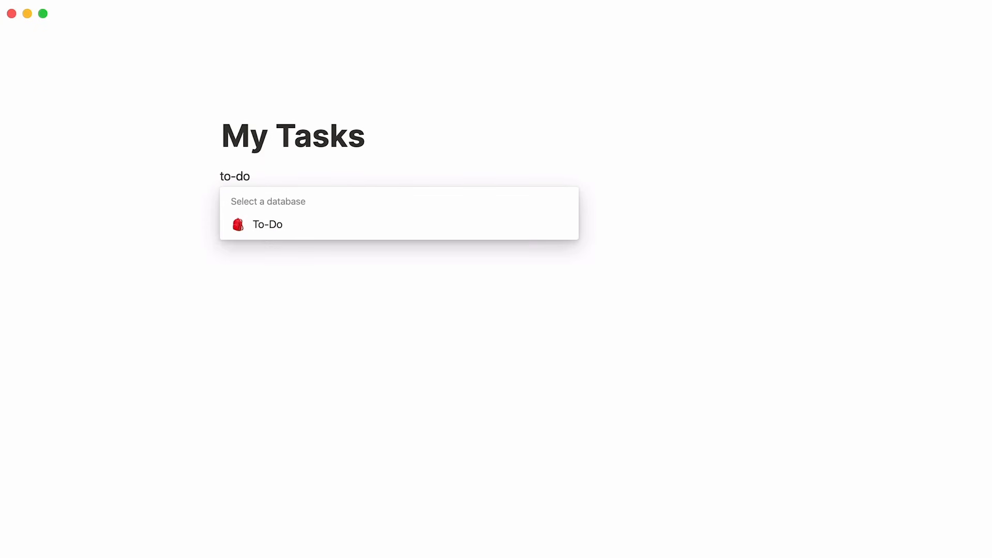
{"action": "left_click", "coordinate": [267, 224]}
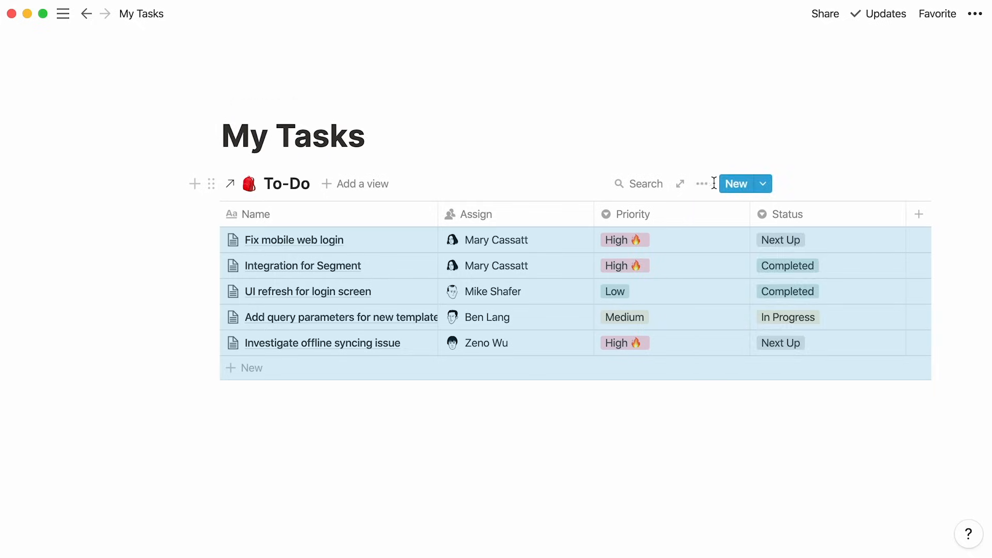
- Filter the linked To-Do table to tasks whose Assign contains me
{"action": "left_click", "coordinate": [589, 183]}
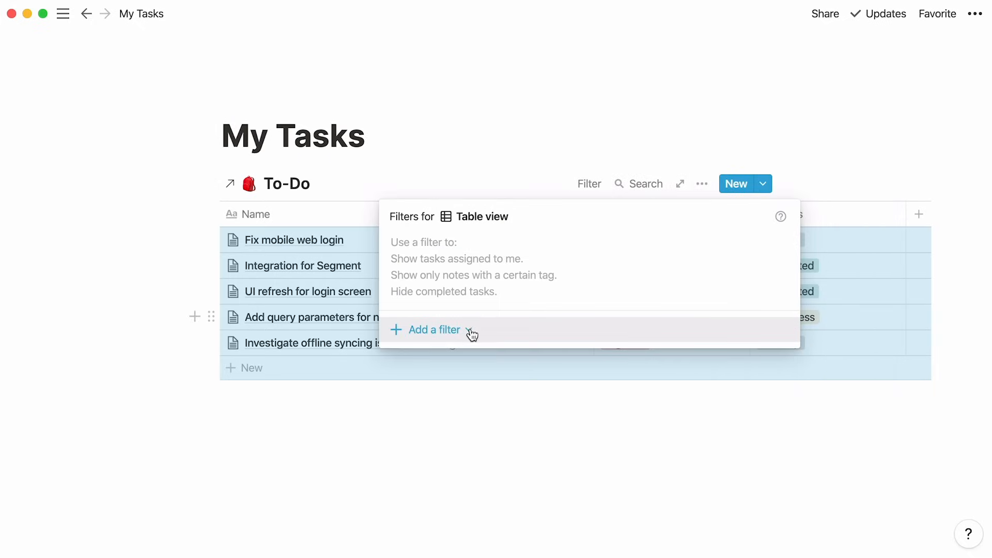
{"action": "left_click", "coordinate": [434, 330]}
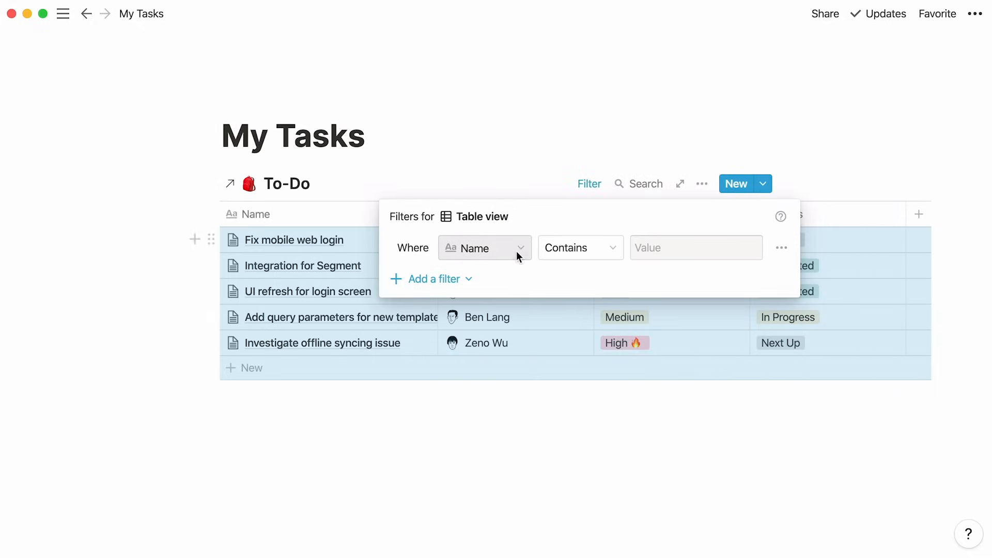
{"action": "left_click", "coordinate": [694, 247]}
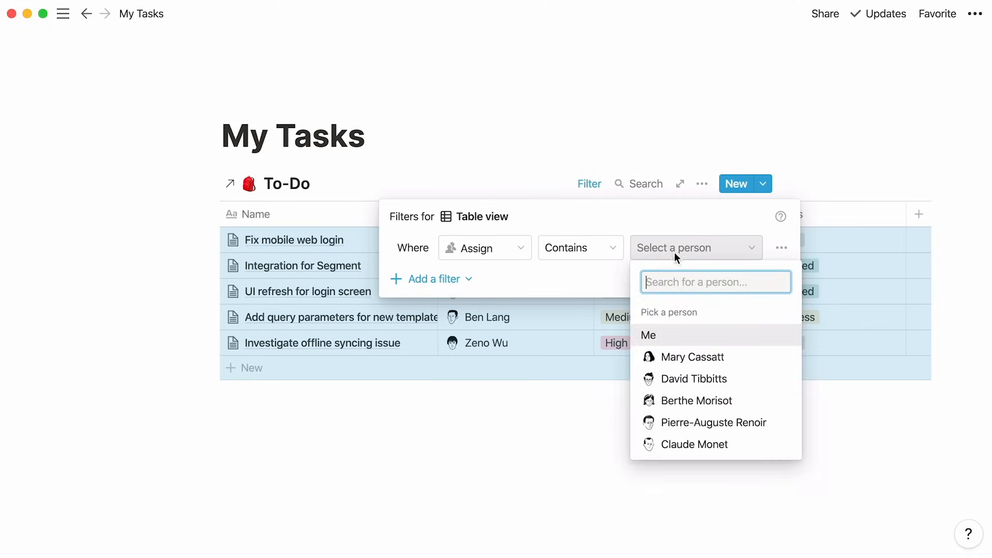
{"action": "left_click", "coordinate": [649, 335]}
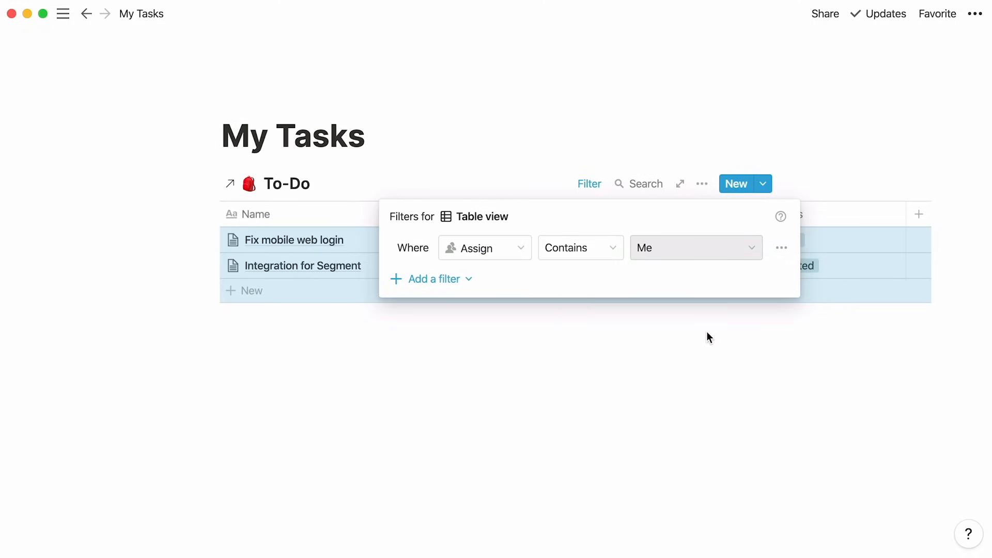
{"action": "left_click", "coordinate": [64, 13]}
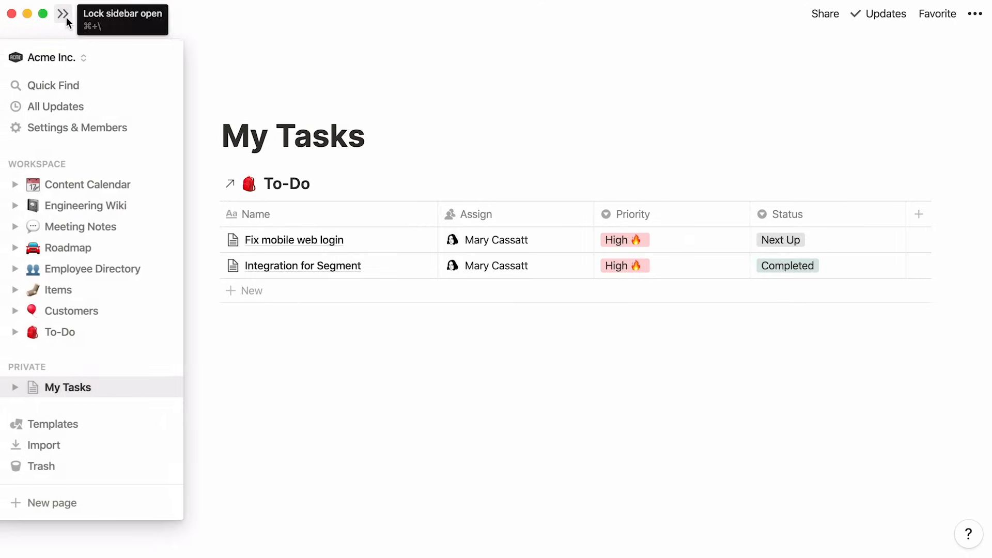
- Pin the sidebar open and browse Content Calendar and Roadmap before opening Customers
{"action": "left_click", "coordinate": [61, 17]}
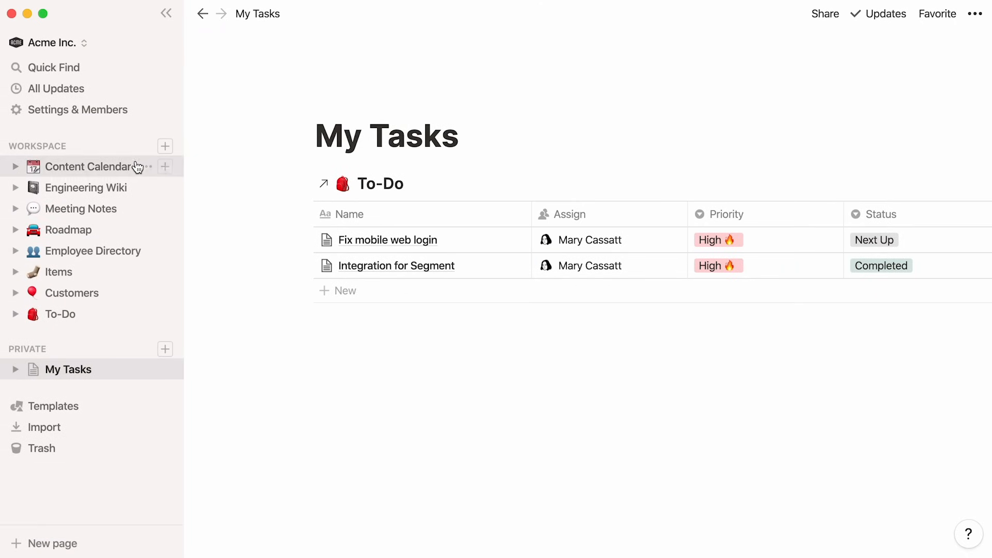
{"action": "left_click", "coordinate": [89, 166]}
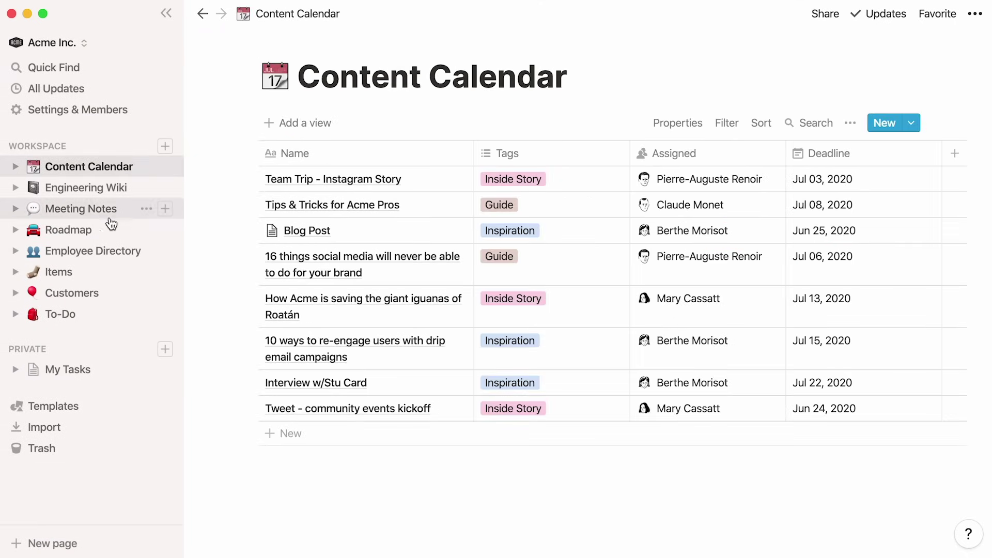
{"action": "left_click", "coordinate": [69, 230]}
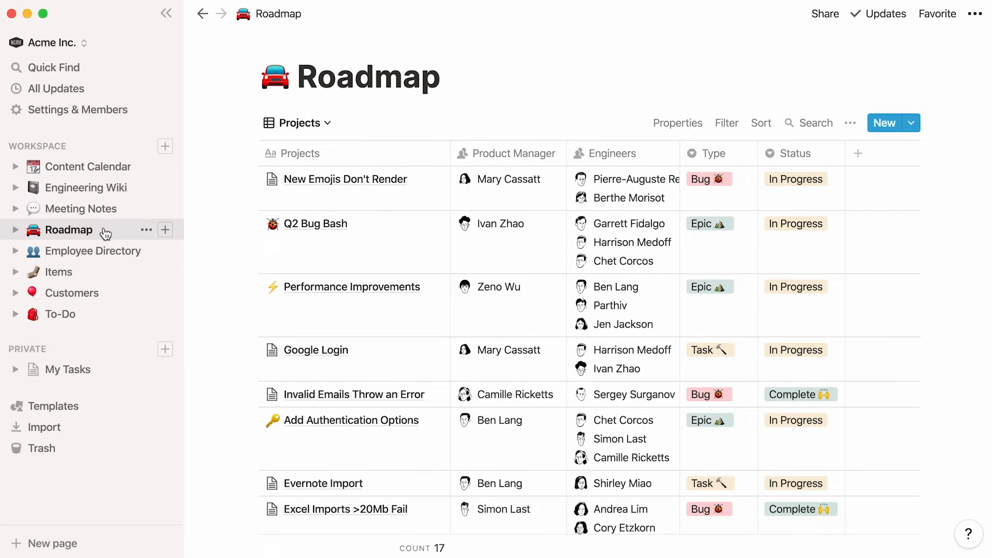
{"action": "left_click", "coordinate": [72, 293]}
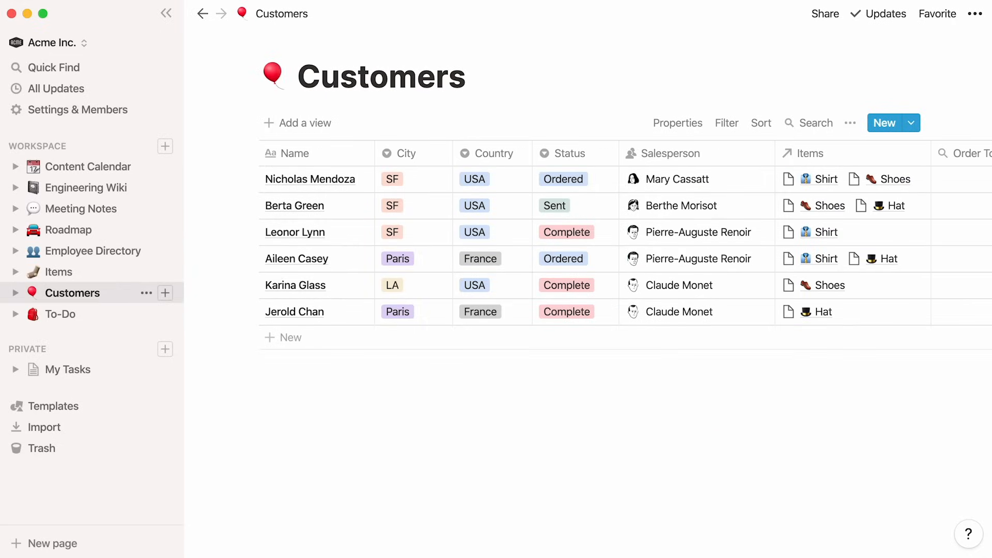